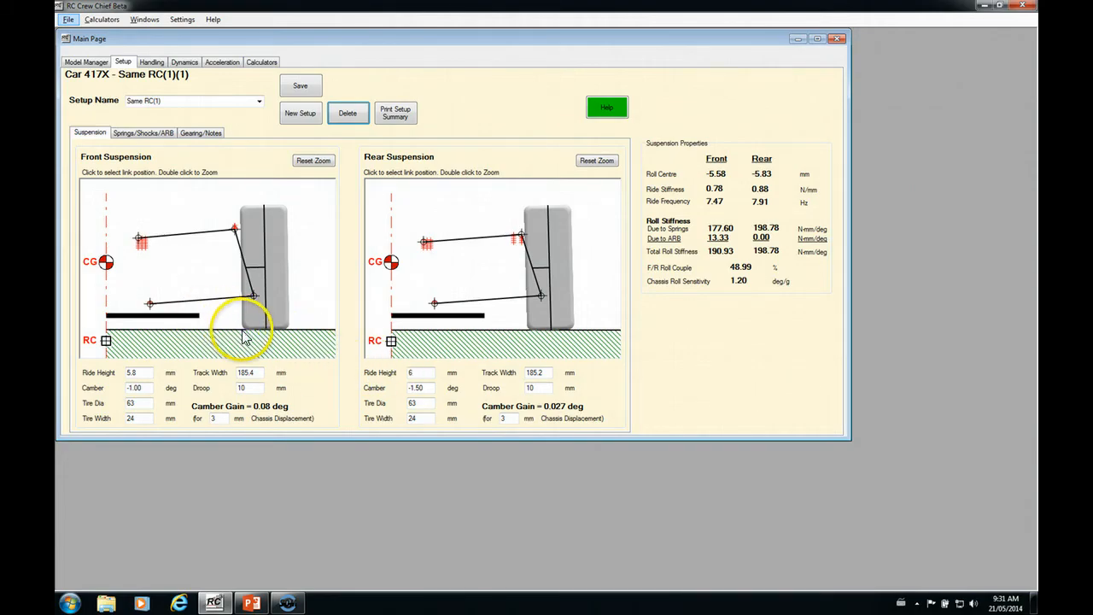
mouse_move(282, 331)
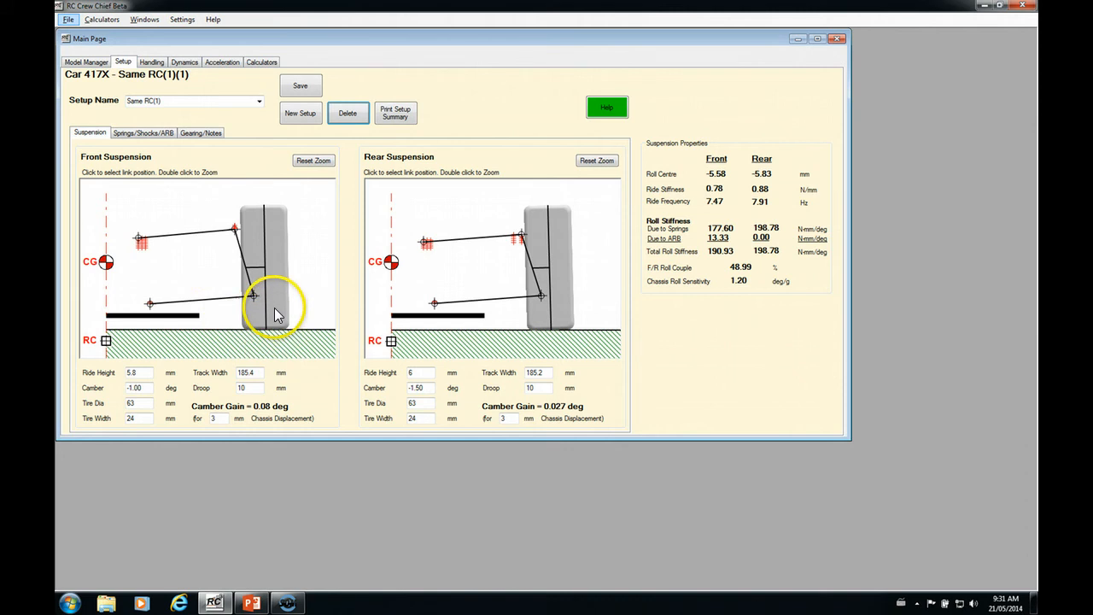
mouse_move(252, 307)
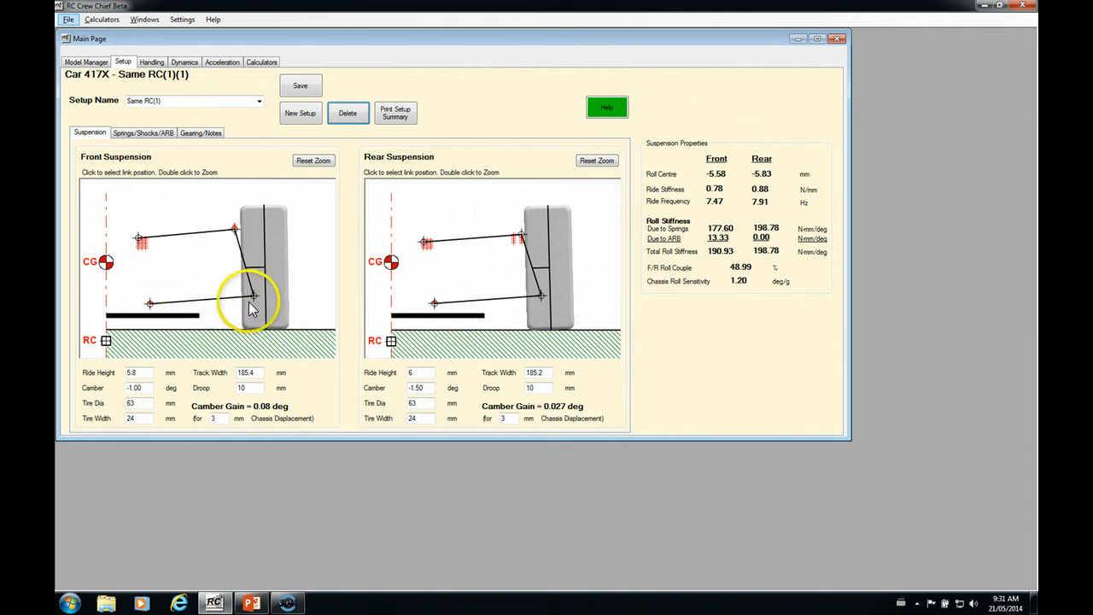
mouse_move(275, 334)
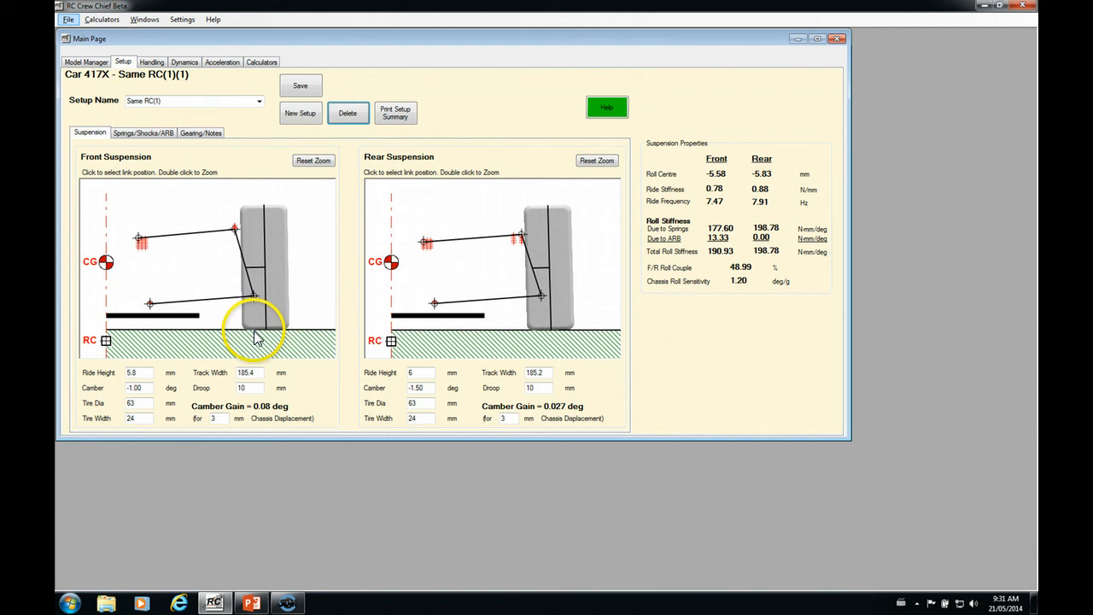
mouse_move(248, 333)
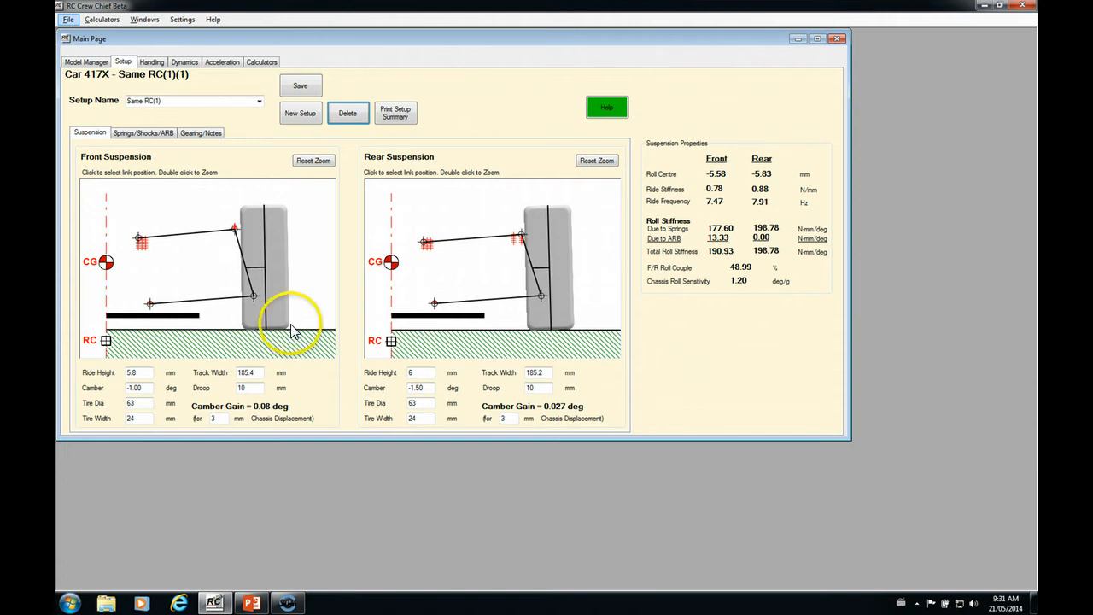
mouse_move(277, 338)
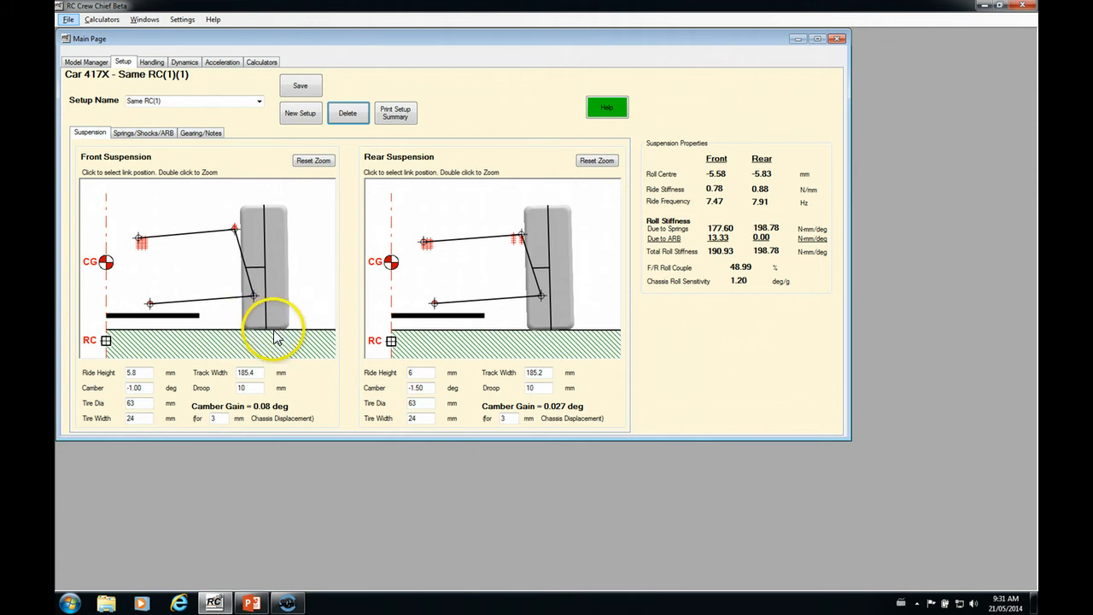
mouse_move(277, 376)
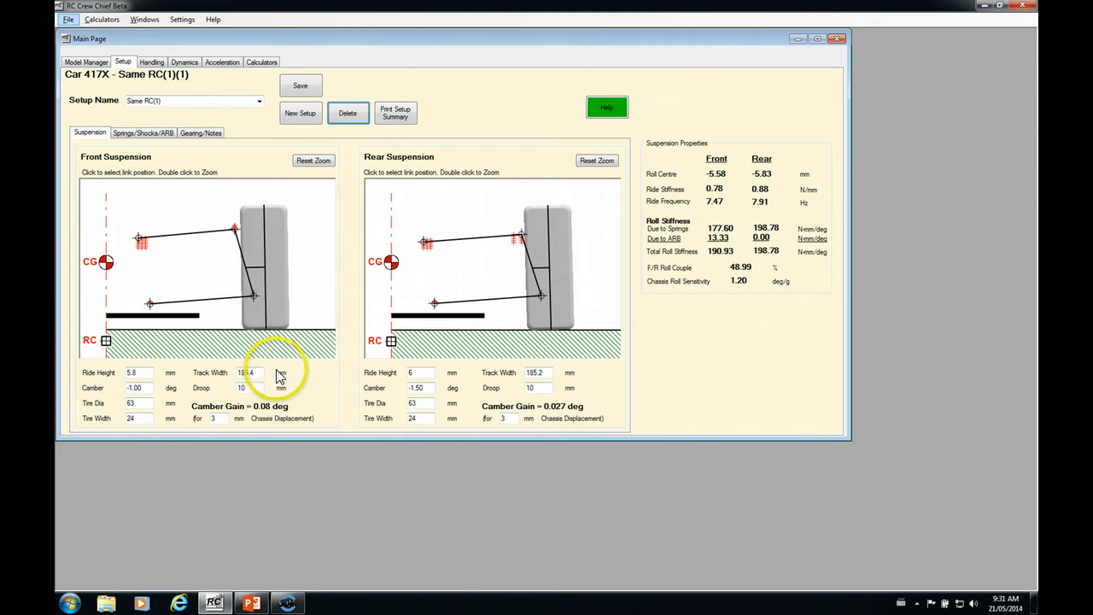
mouse_move(307, 415)
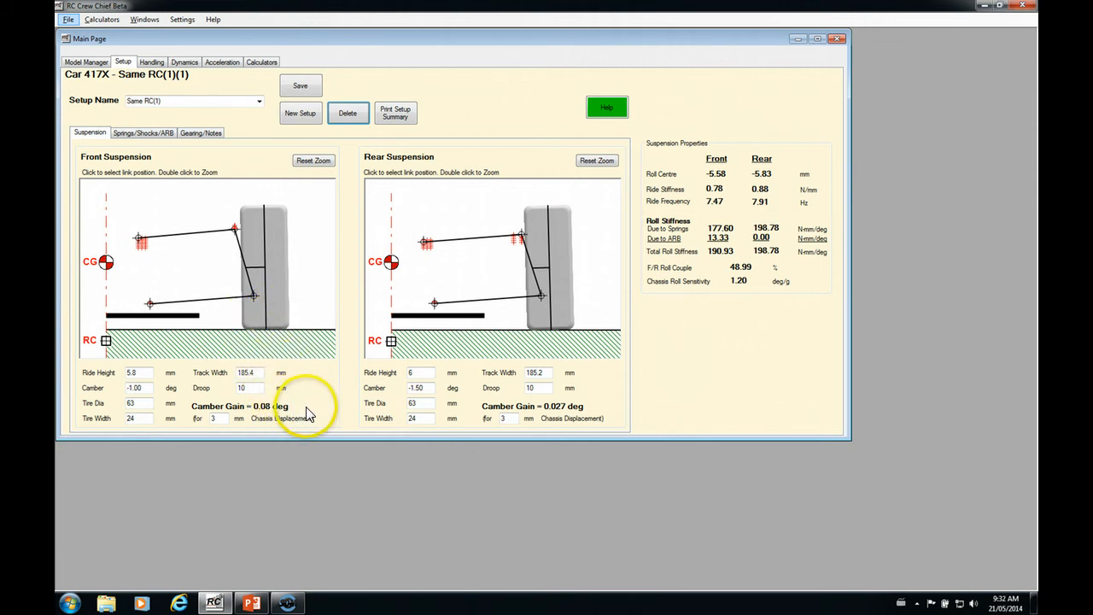
mouse_move(243, 418)
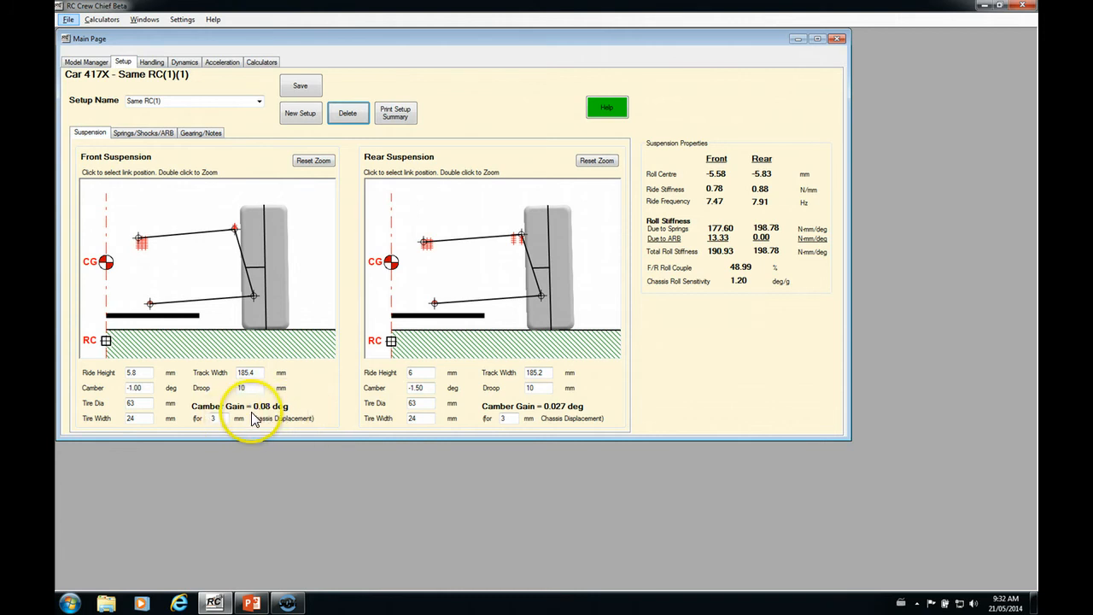
mouse_move(622, 451)
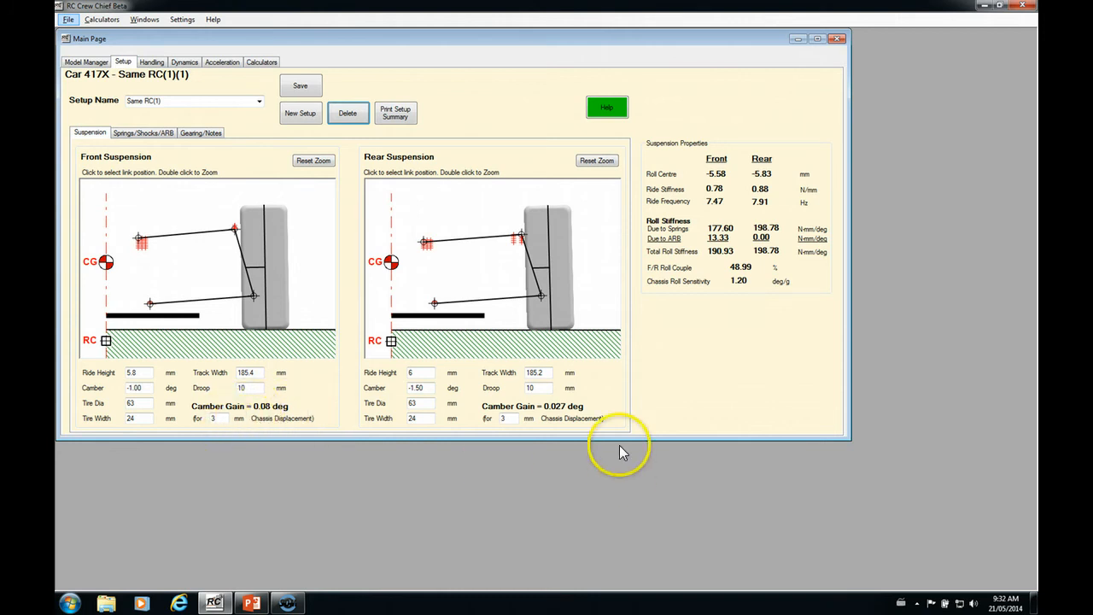
mouse_move(487, 277)
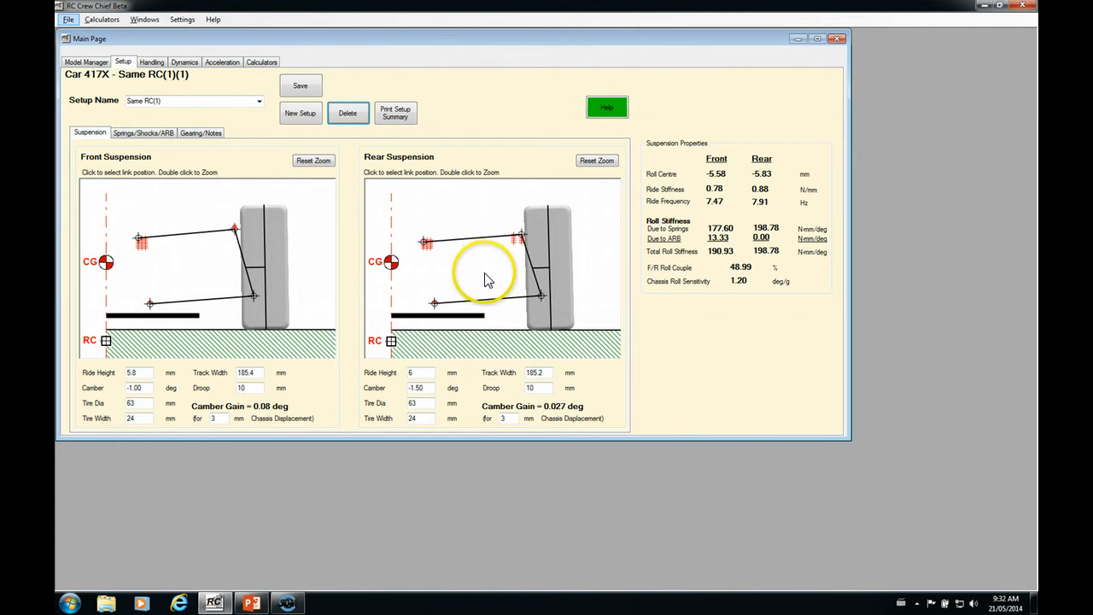
mouse_move(510, 415)
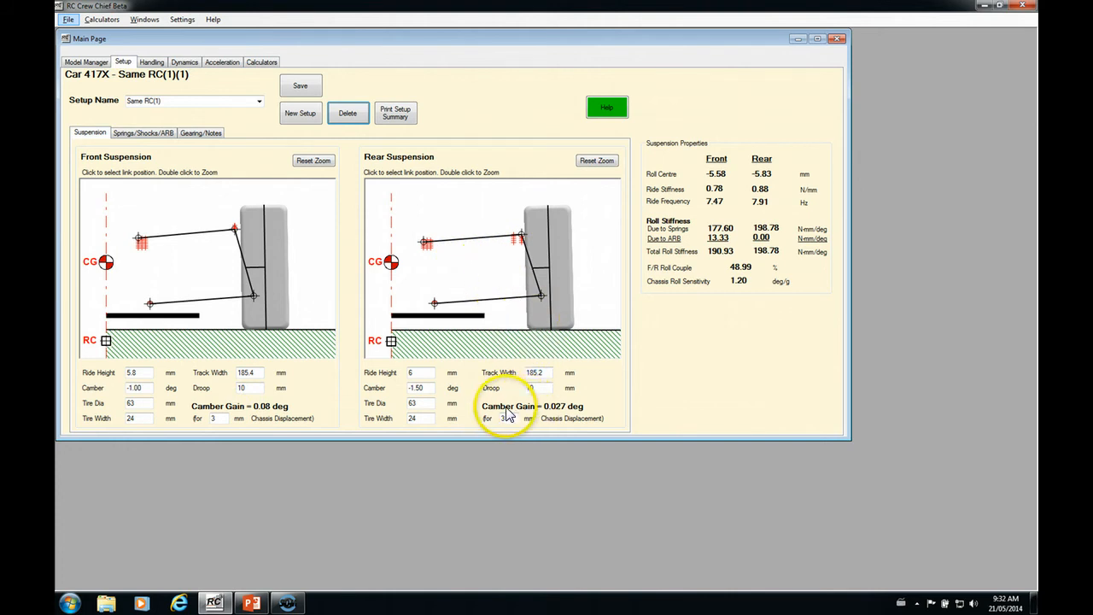
mouse_move(561, 417)
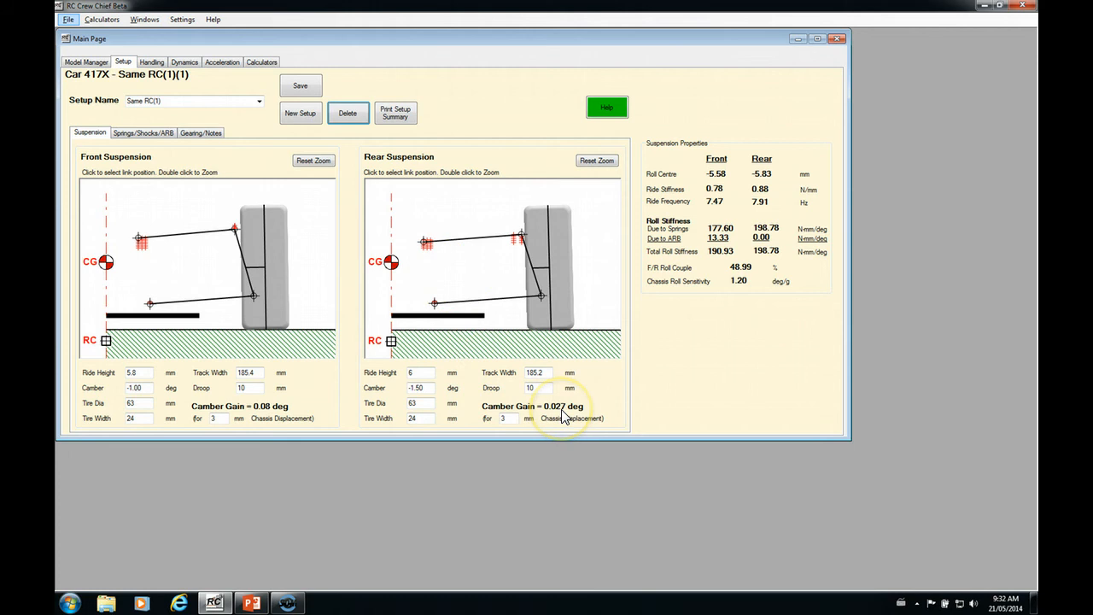
mouse_move(562, 415)
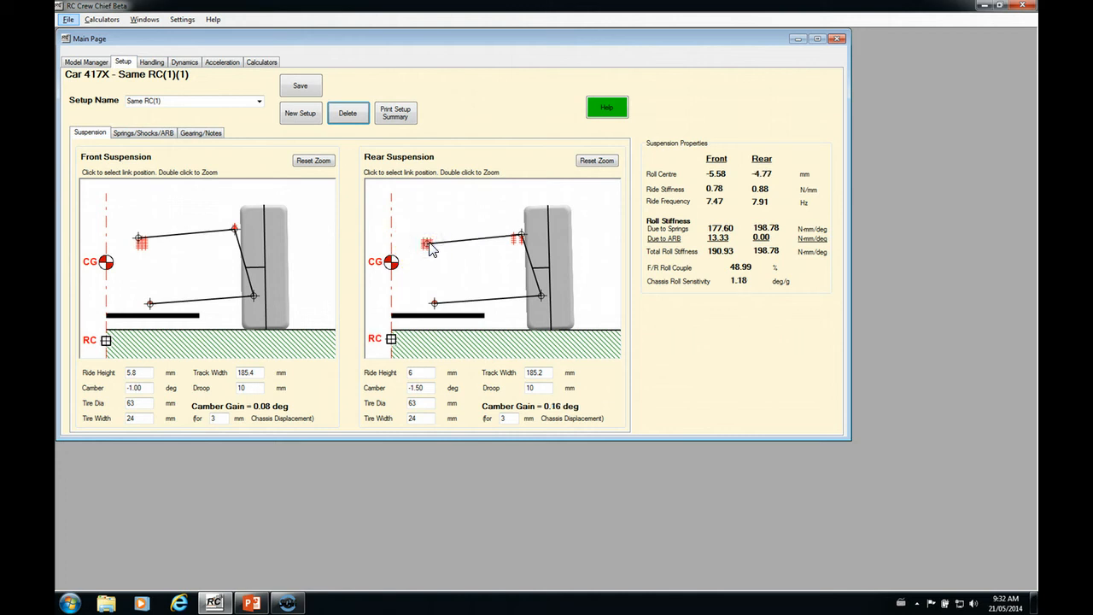
Step: Move the rear upper link to another inner mount hole on the zoomed rear suspension diagram
double_click(408, 235)
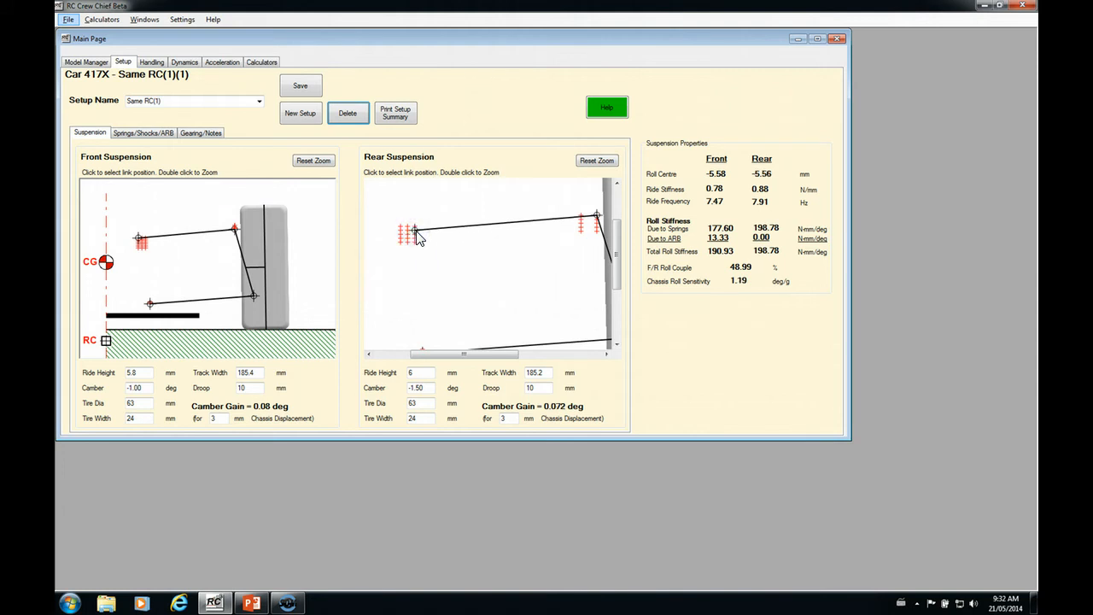
left_click(414, 238)
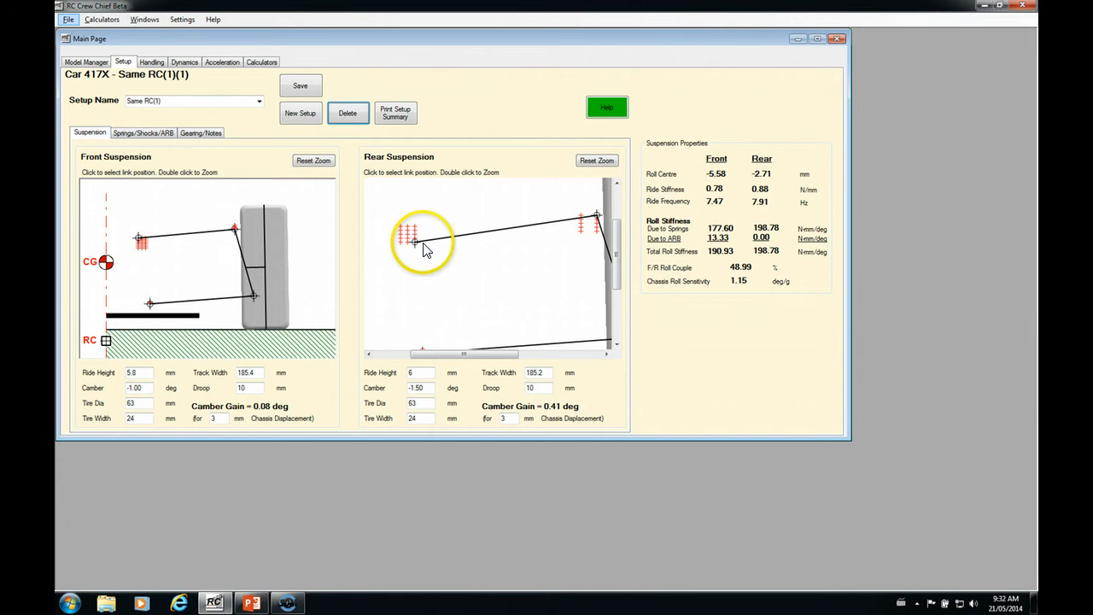
mouse_move(598, 222)
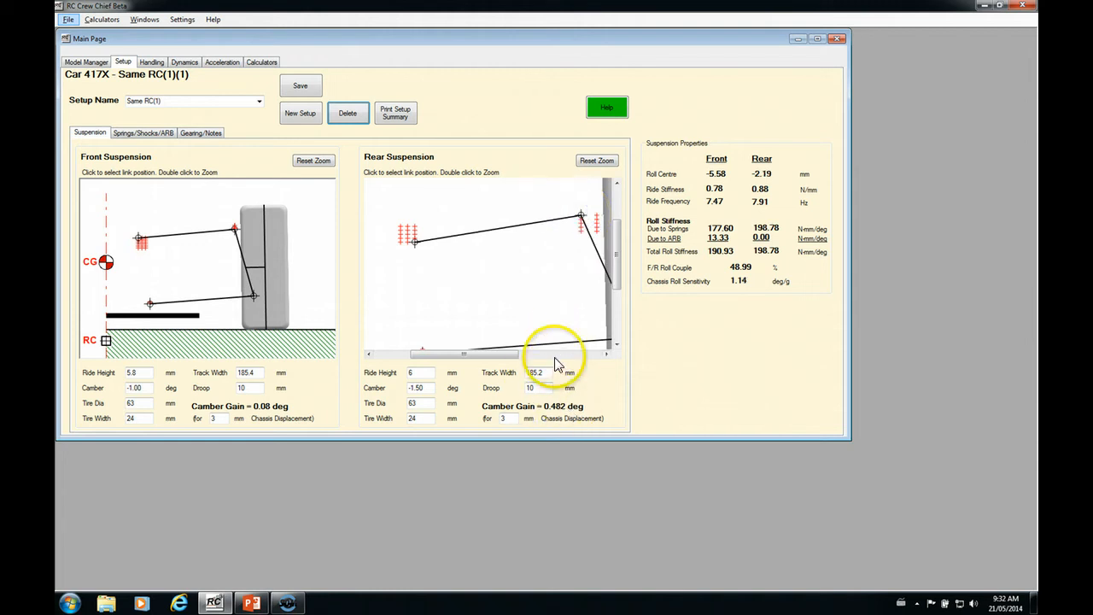
mouse_move(550, 225)
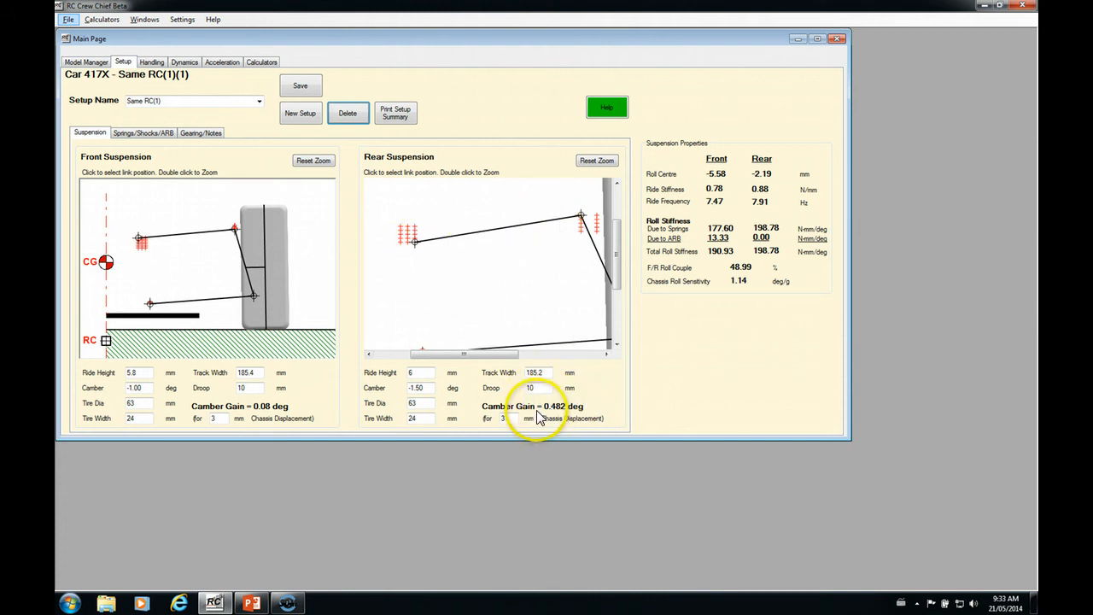
mouse_move(350, 174)
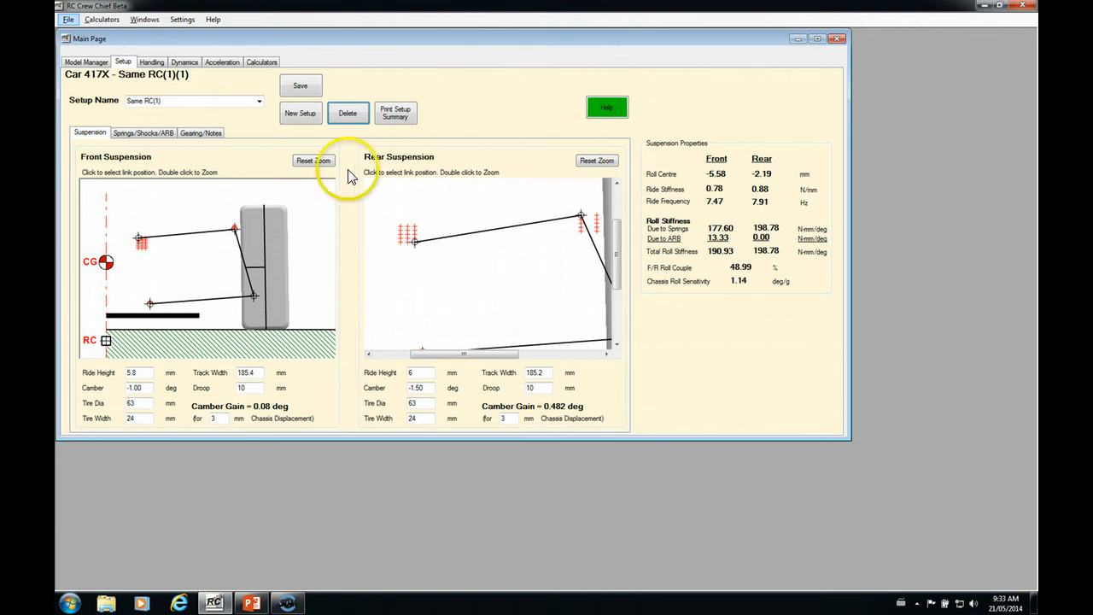
Step: Load the saved setup 'Same RC(1)' from the Setup Name list
left_click(260, 100)
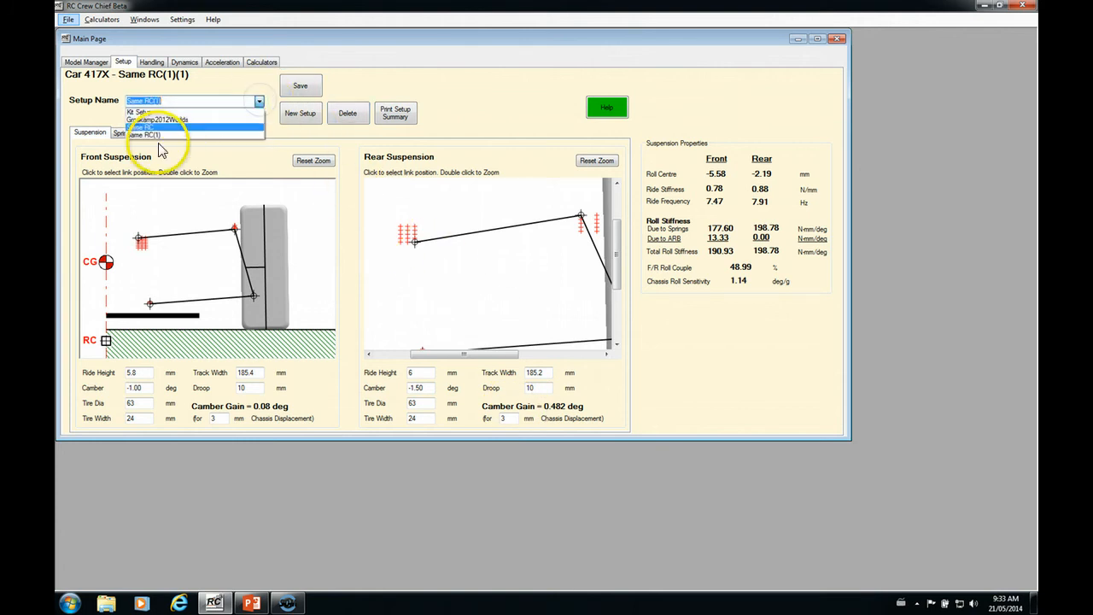
left_click(144, 133)
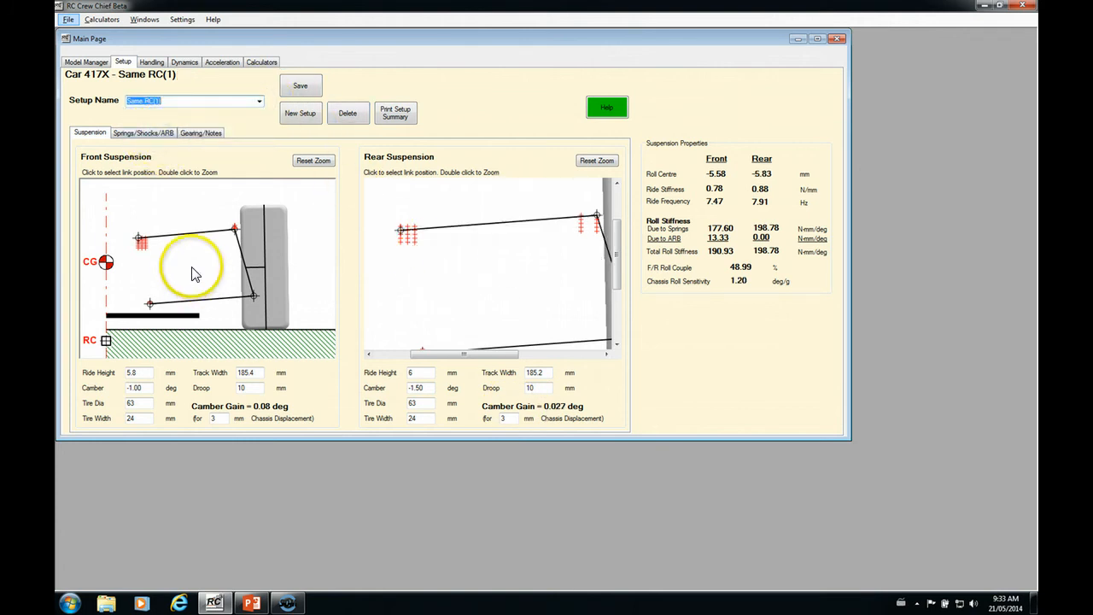
mouse_move(143, 135)
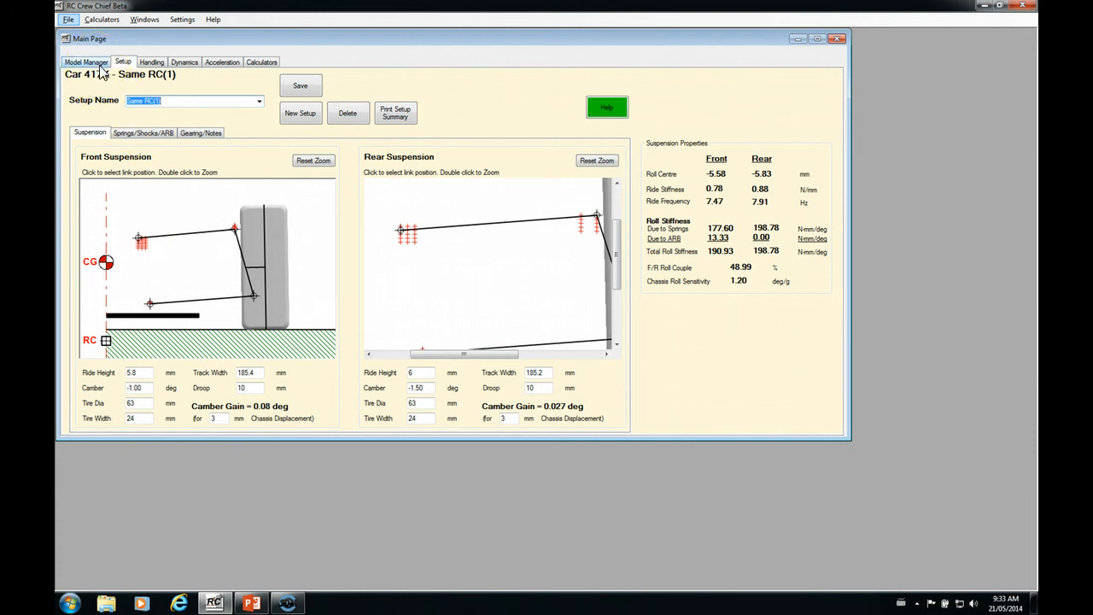
Step: Select the Capricorn car in Model Manager, bringing up its C801 chassis and Picco nitro motor
left_click(85, 62)
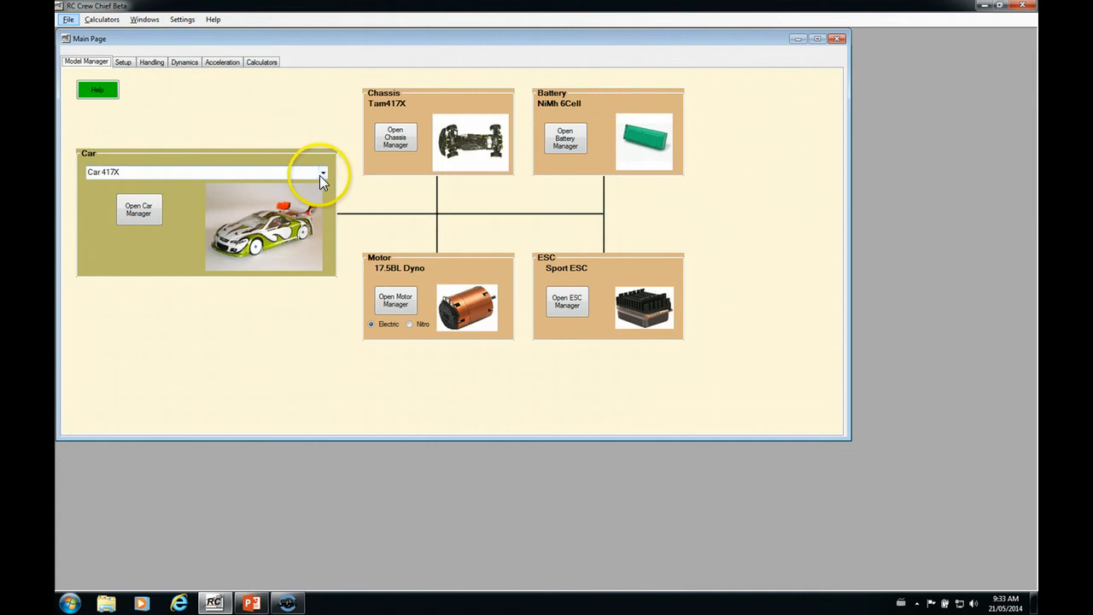
left_click(323, 171)
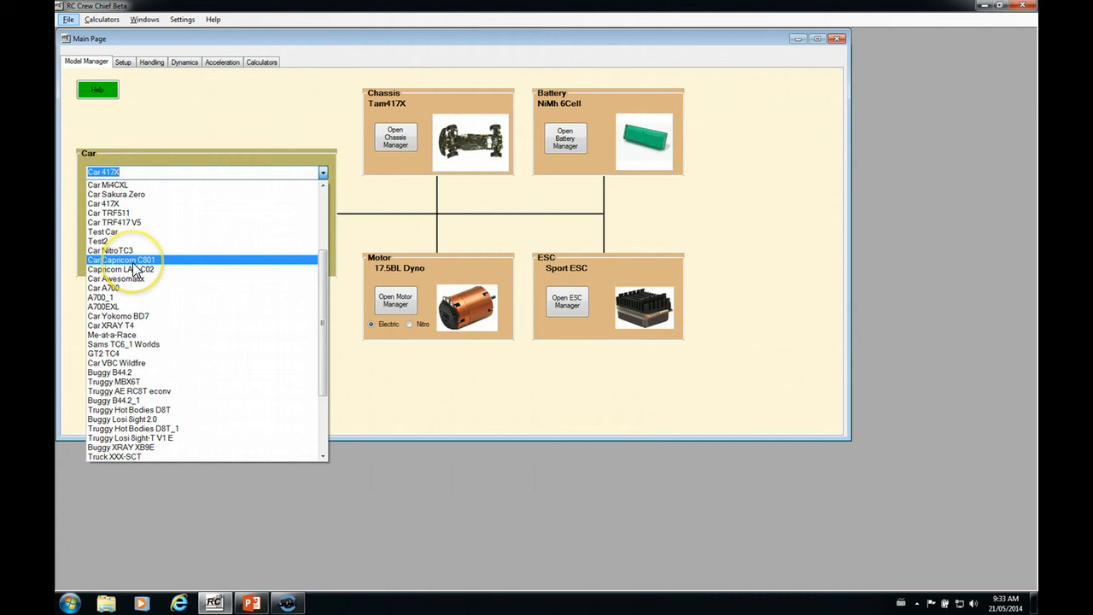
left_click(120, 260)
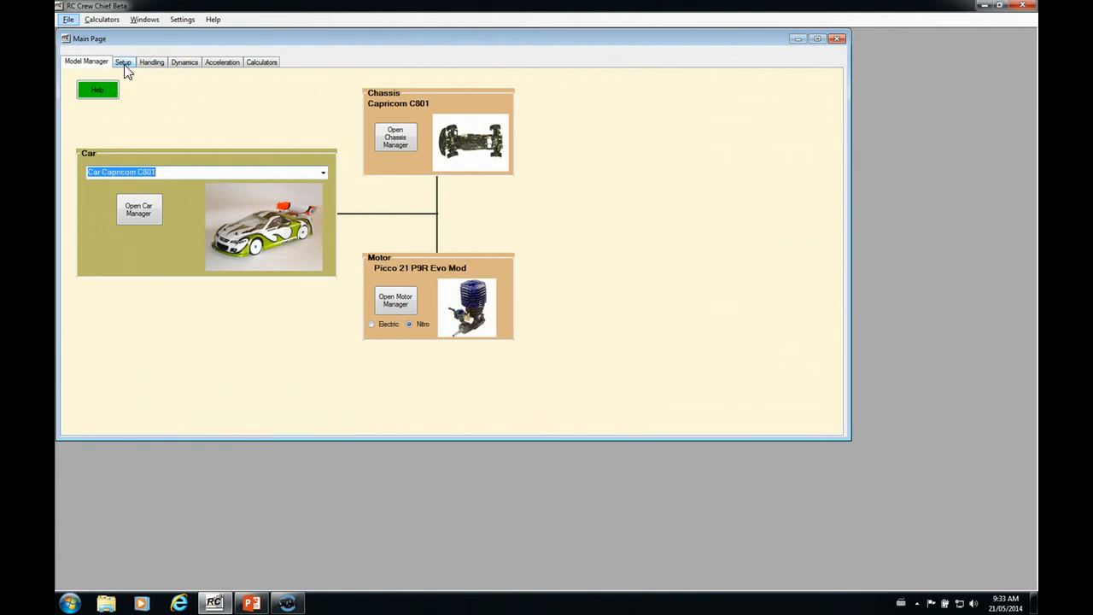
left_click(123, 61)
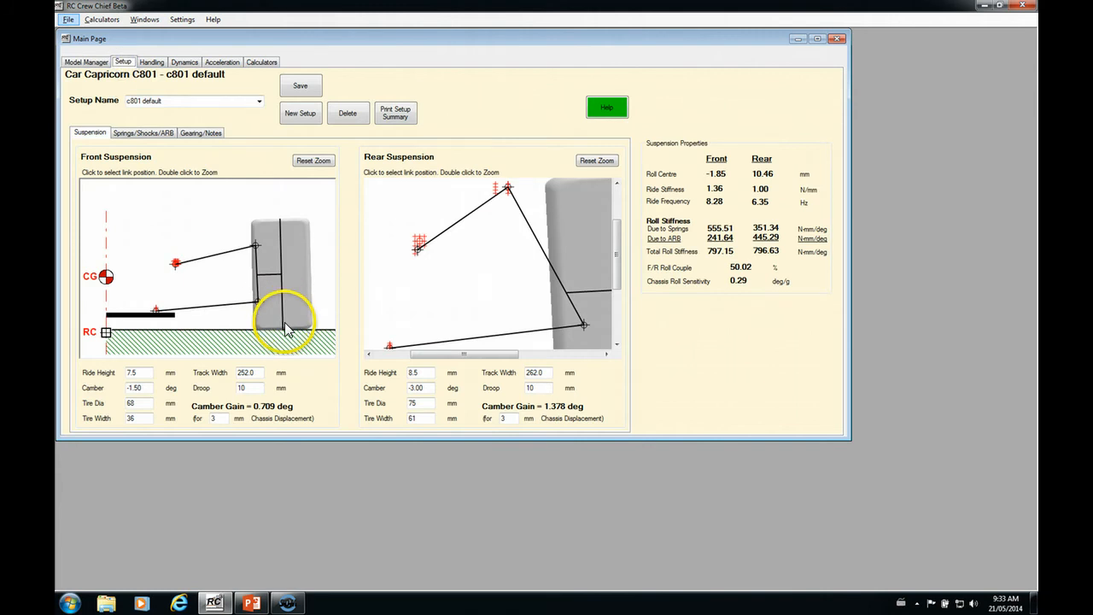
mouse_move(270, 328)
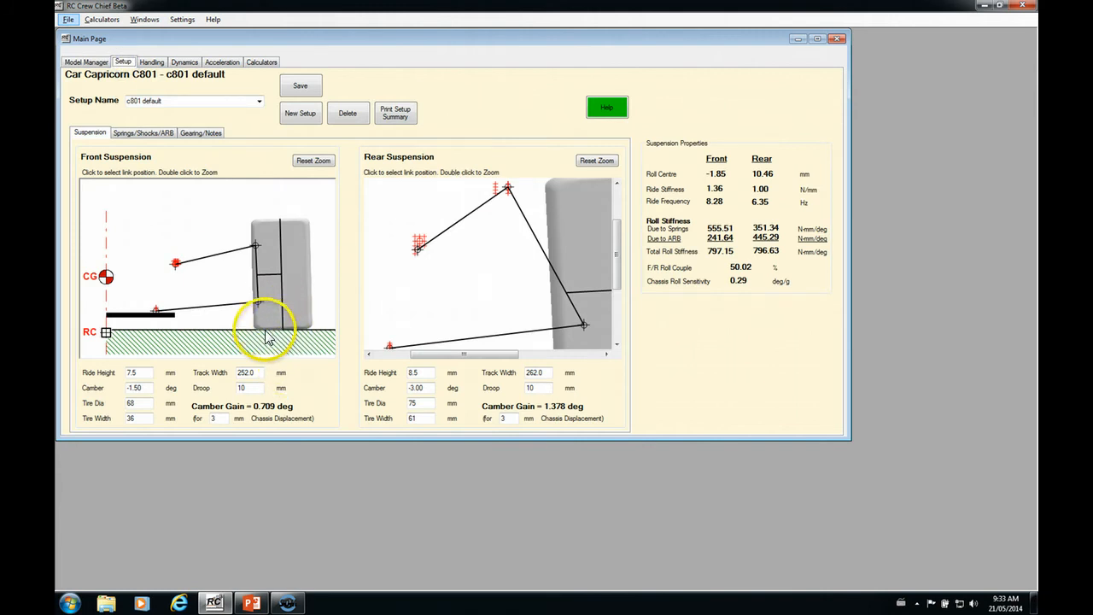
mouse_move(282, 333)
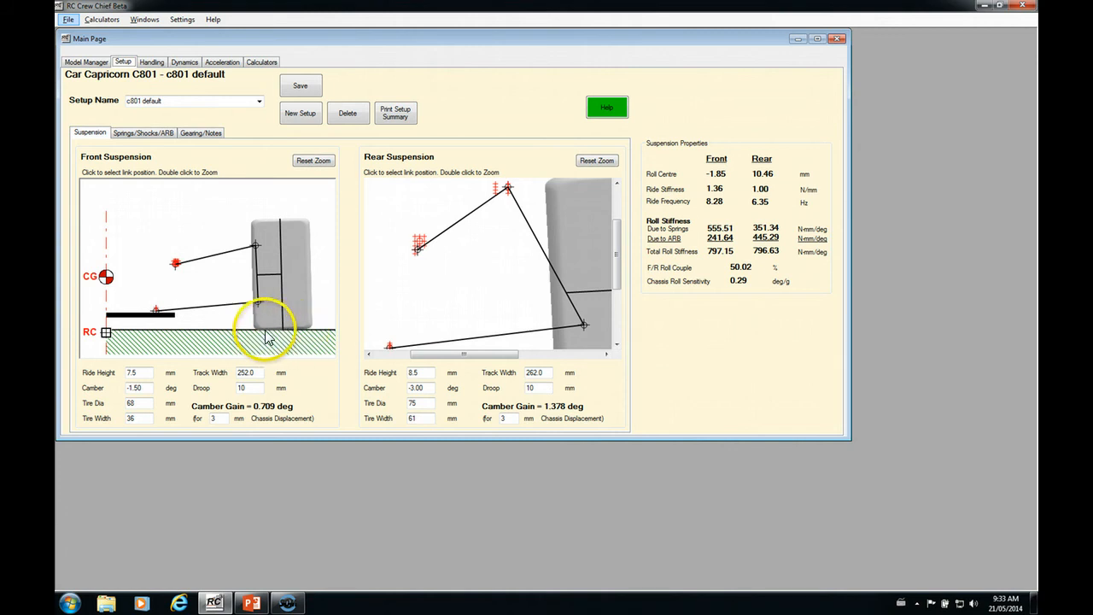
mouse_move(292, 332)
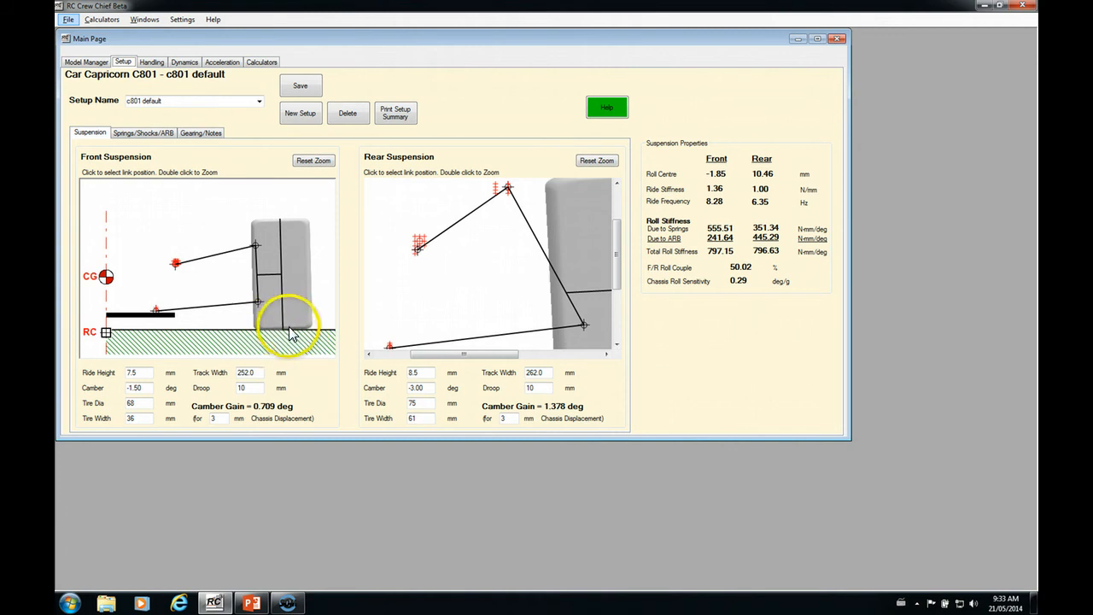
mouse_move(277, 406)
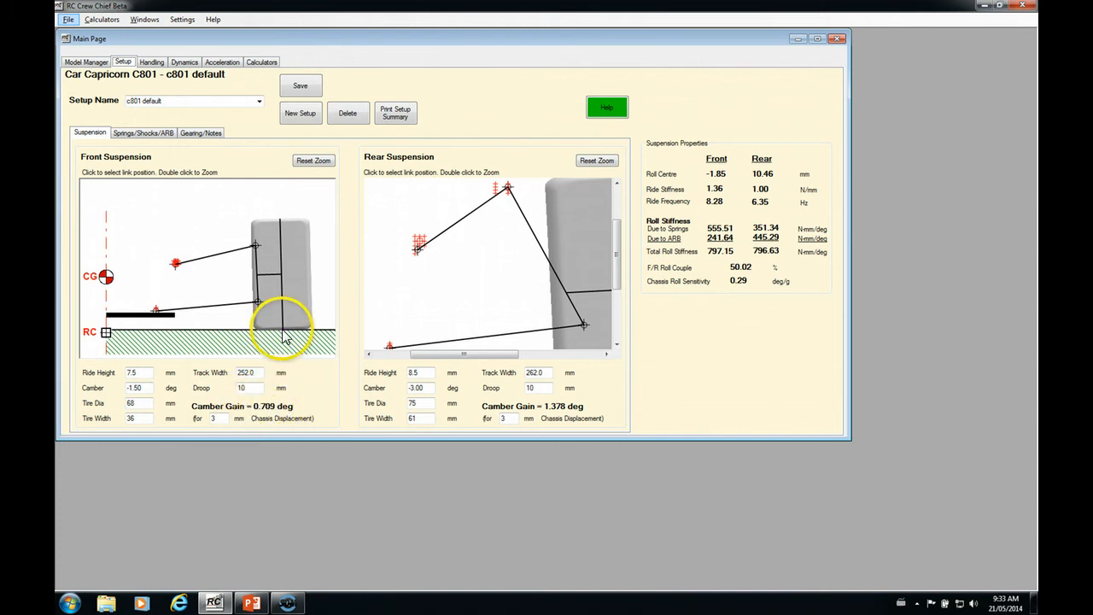
mouse_move(281, 236)
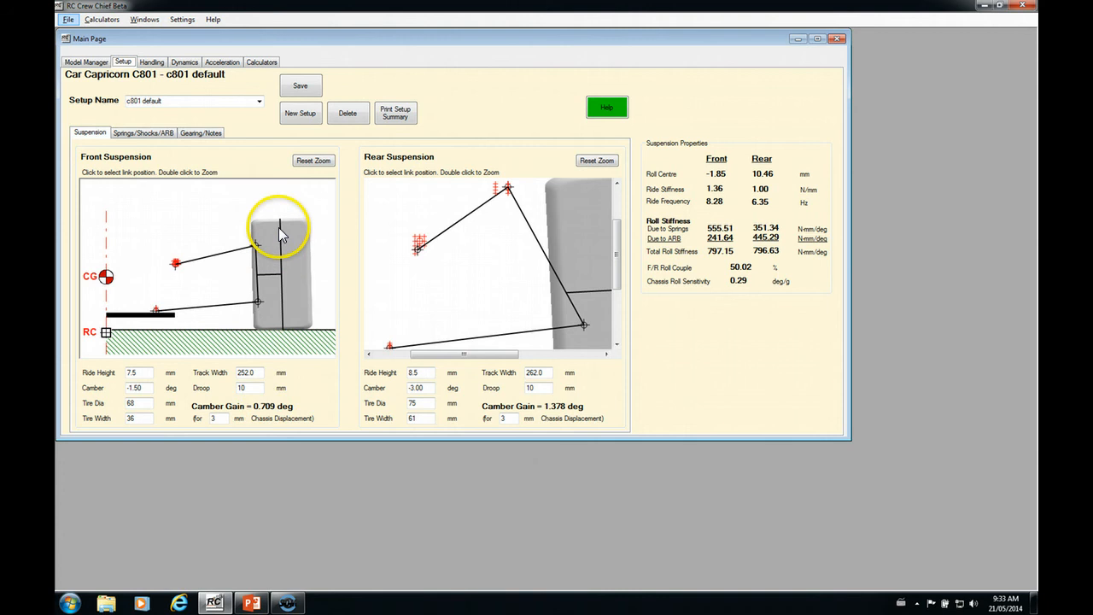
mouse_move(283, 298)
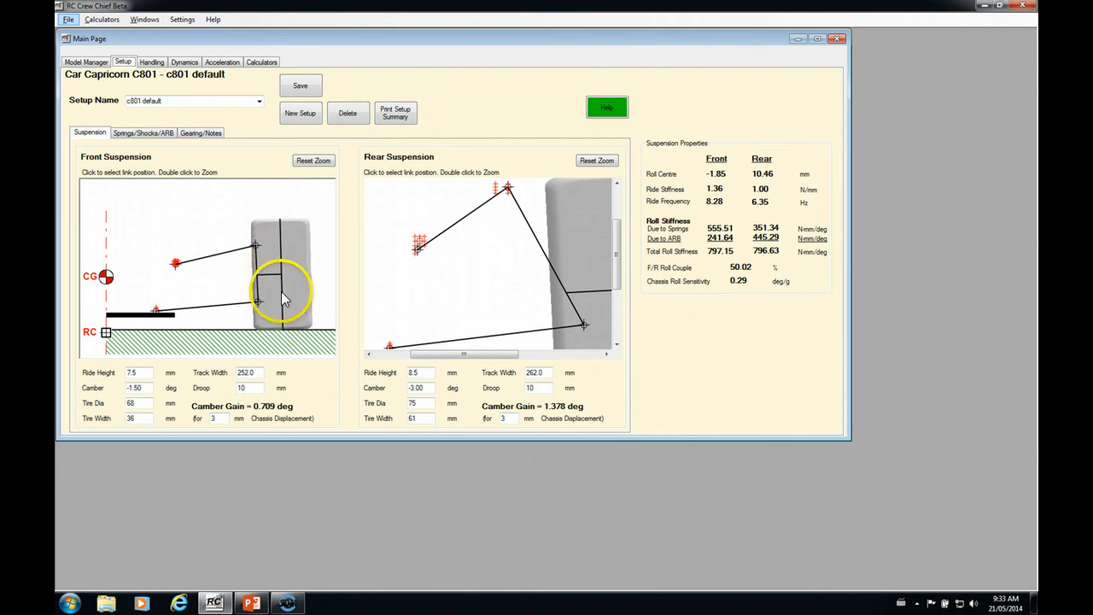
mouse_move(284, 304)
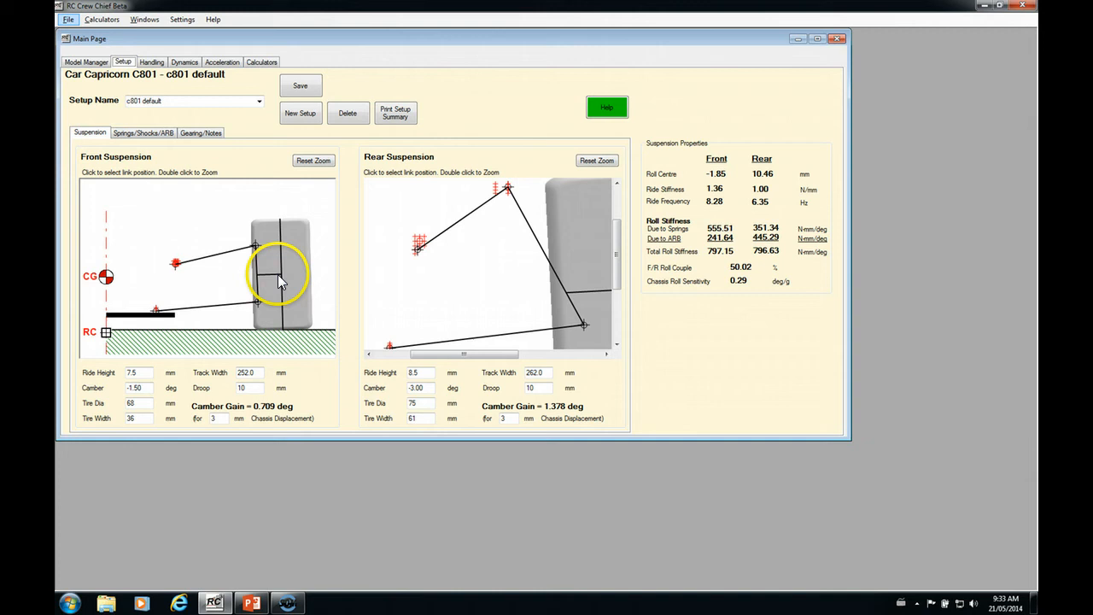
mouse_move(282, 328)
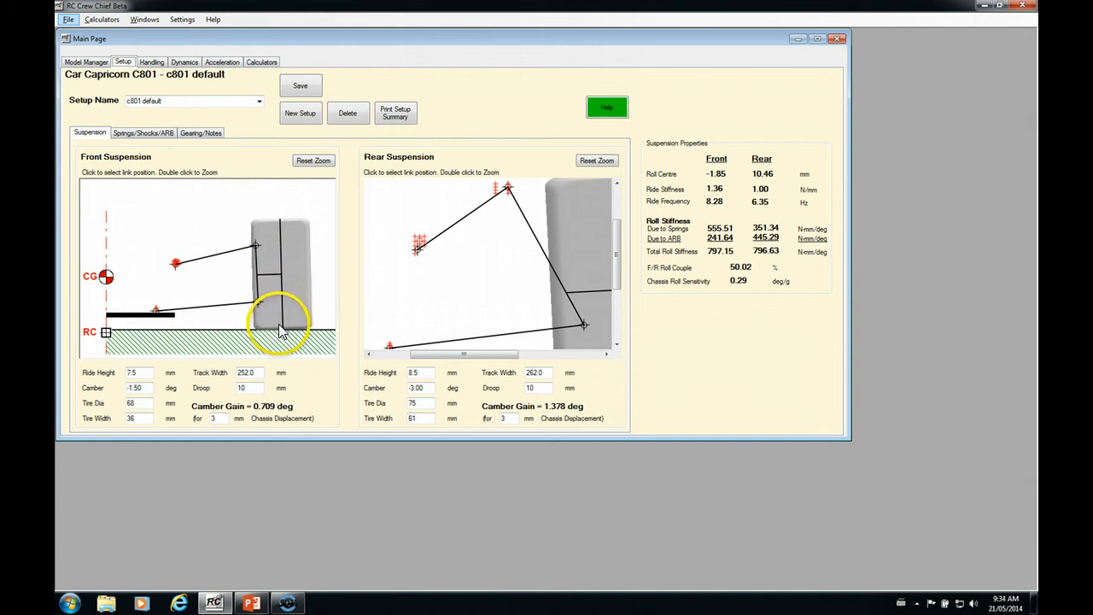
mouse_move(299, 305)
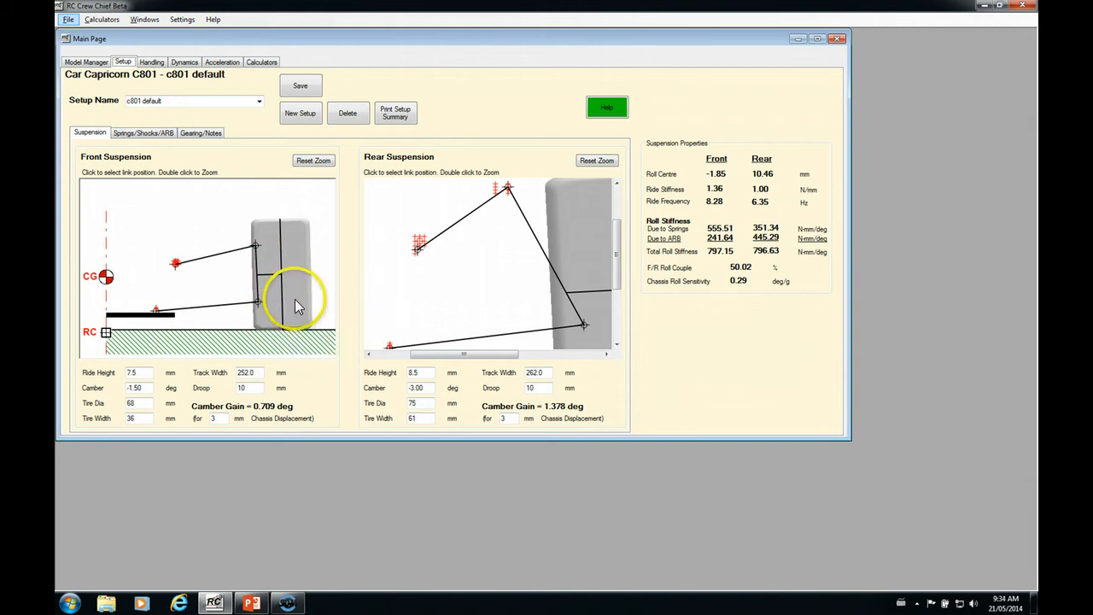
left_click_drag(461, 354, 496, 353)
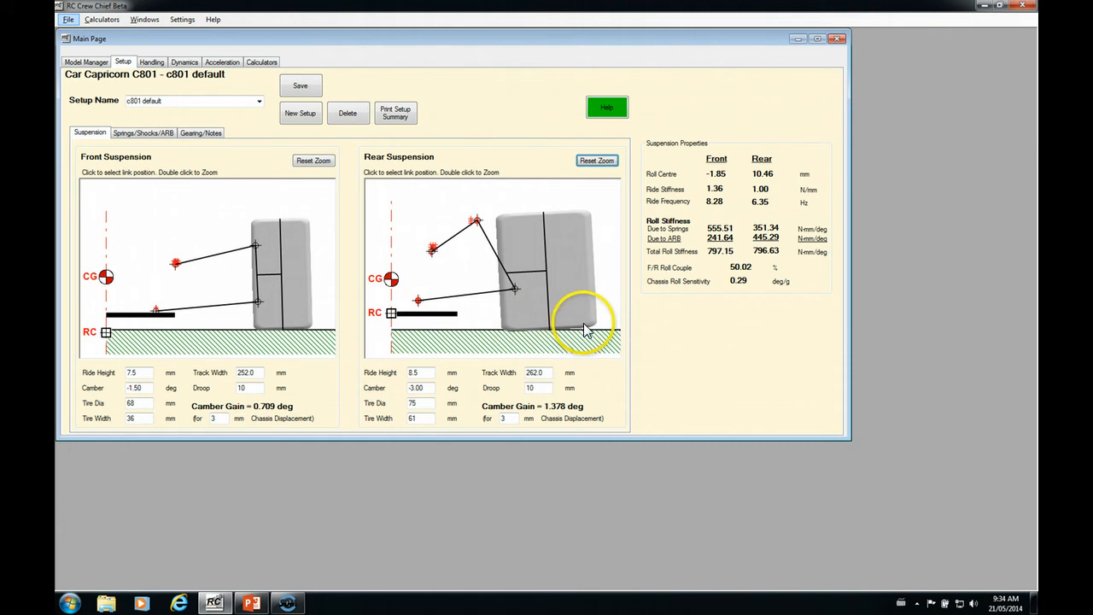
mouse_move(509, 374)
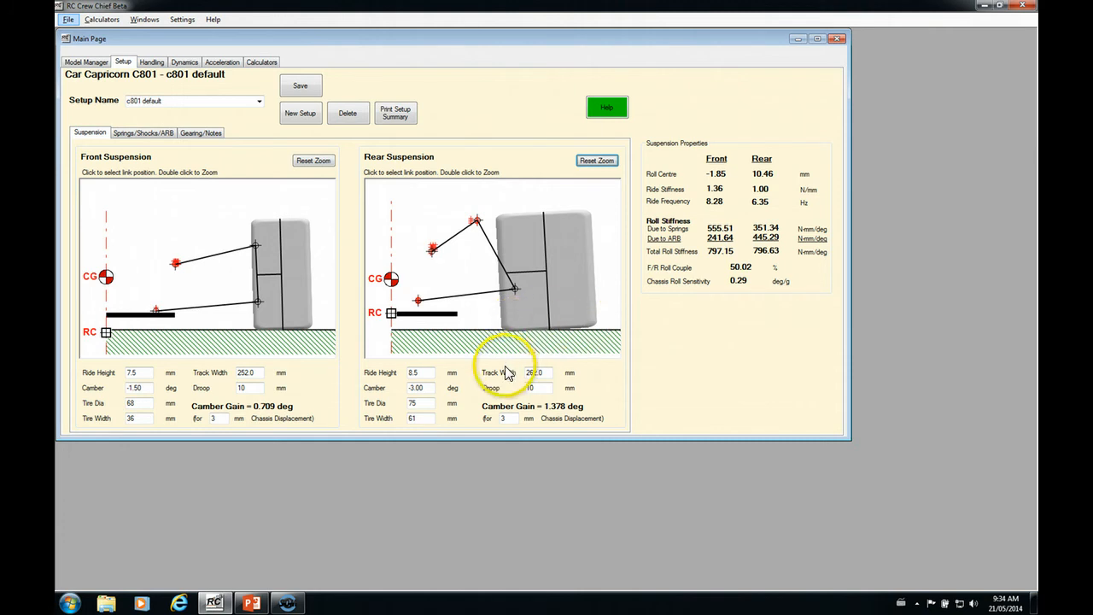
mouse_move(645, 316)
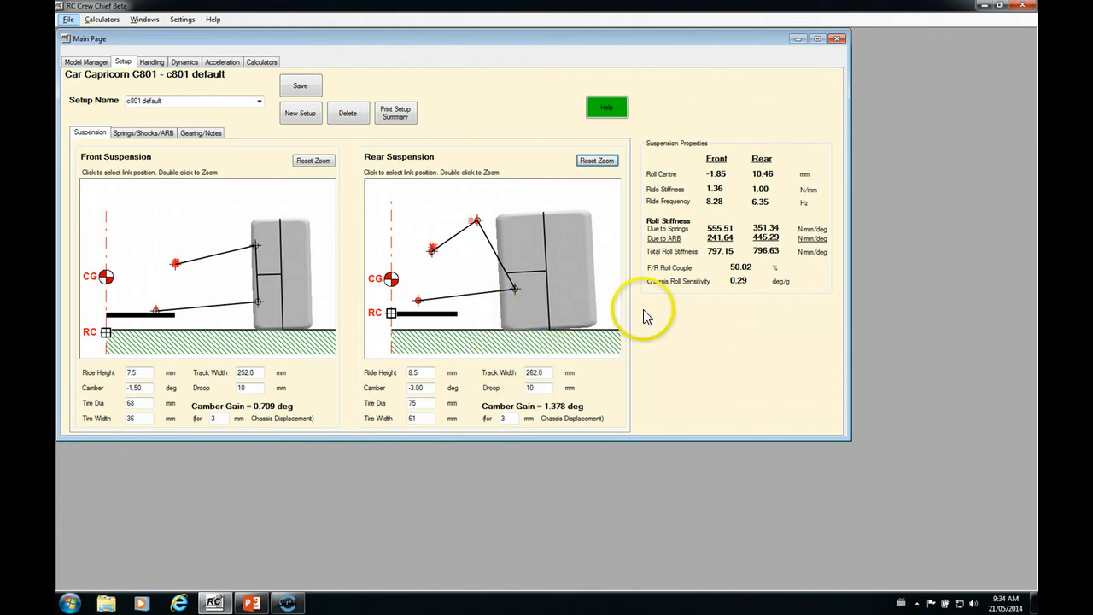
mouse_move(743, 291)
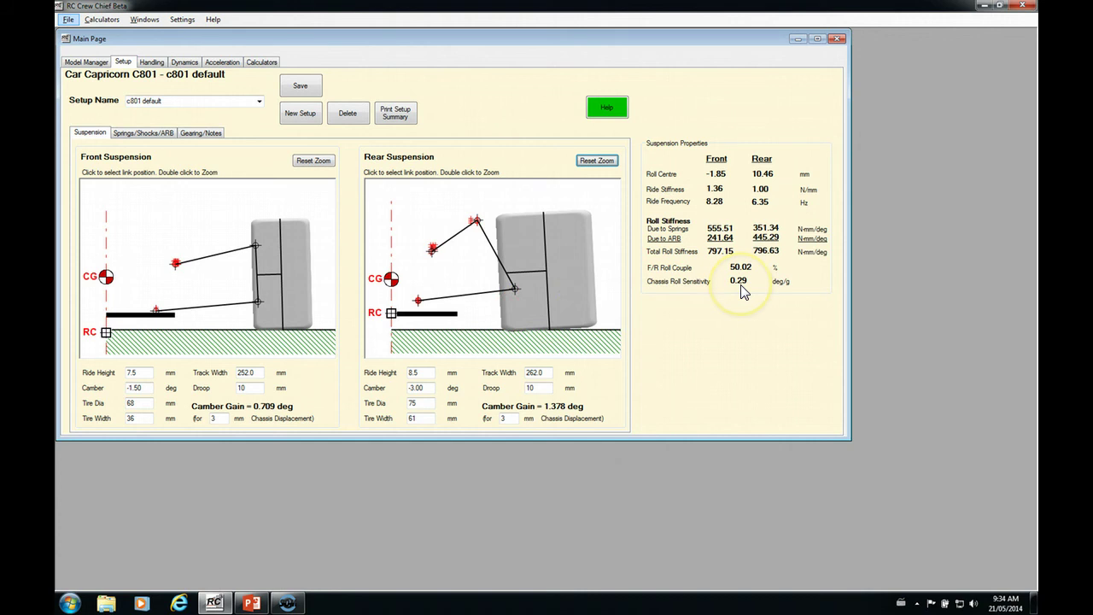
mouse_move(742, 290)
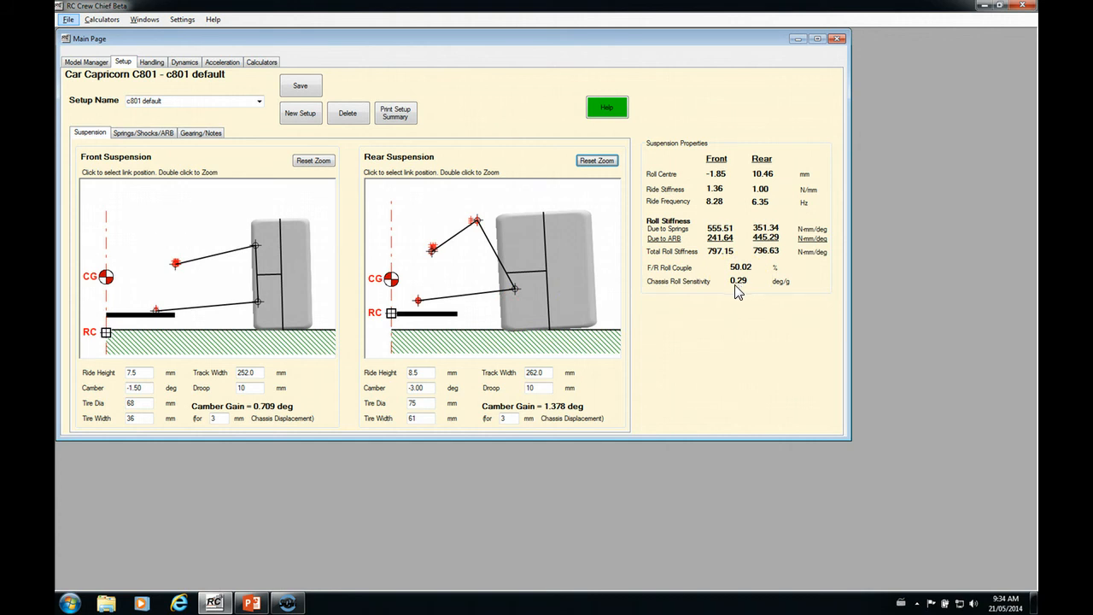
Step: Select the Truggy MBX6T in Model Manager and show its kit suspension setup
left_click(192, 101)
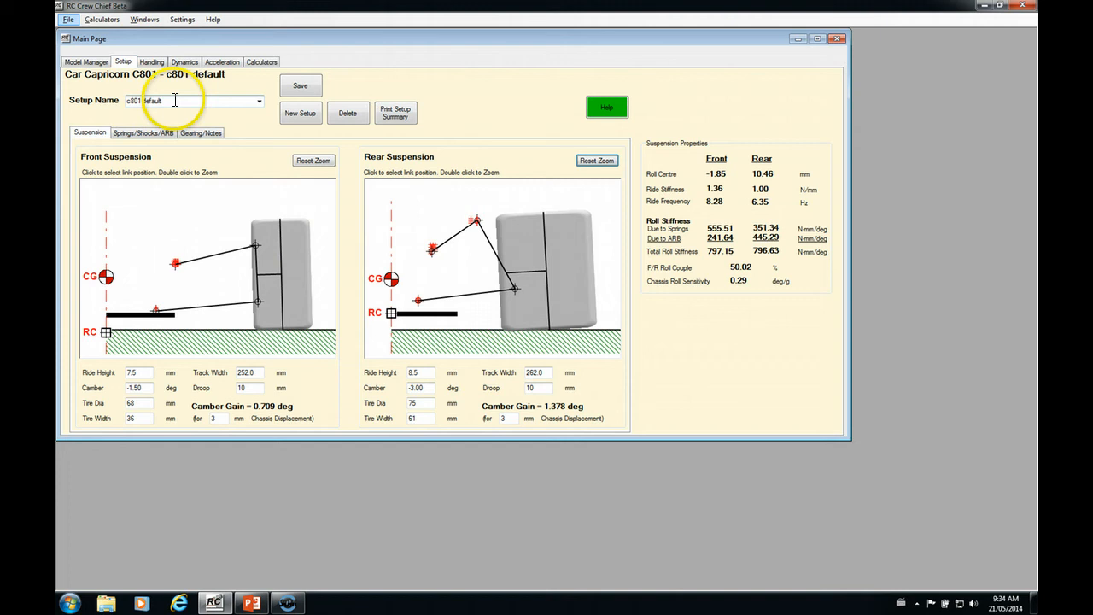
left_click(86, 62)
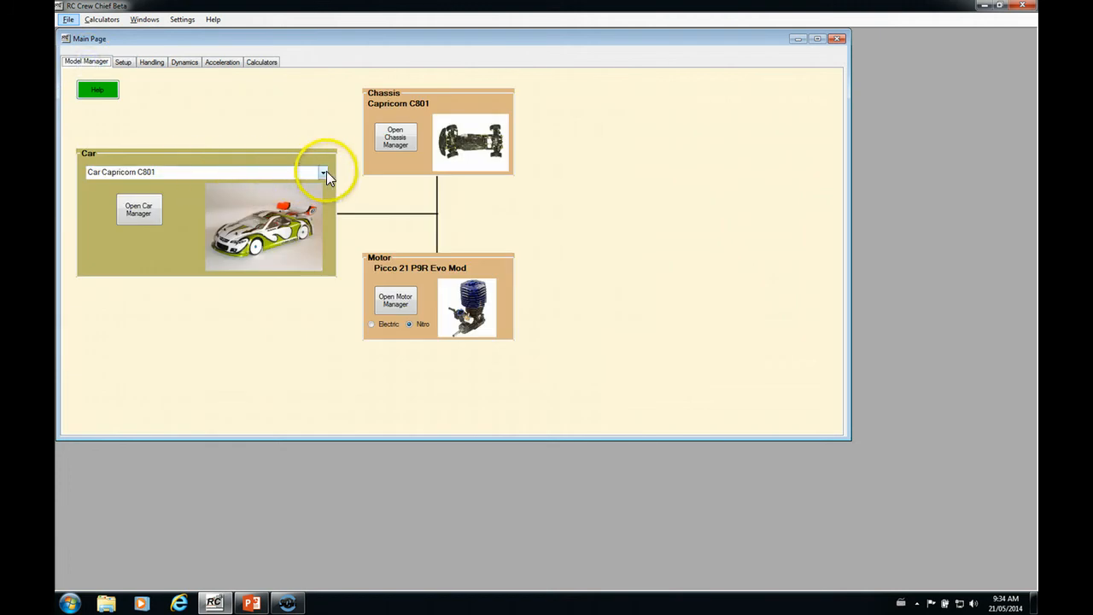
left_click(323, 171)
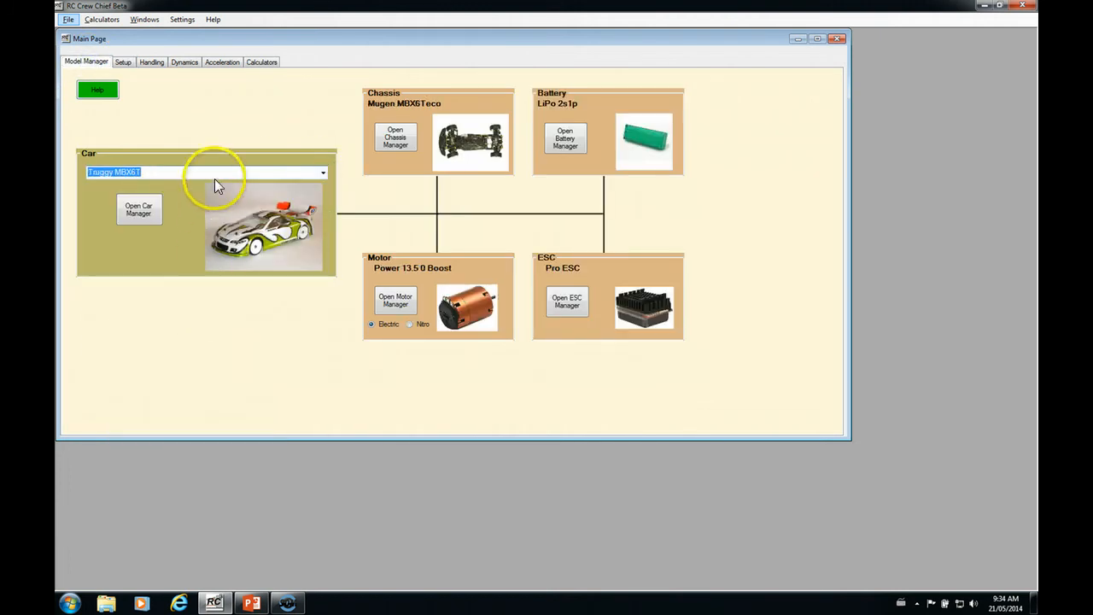
left_click(123, 61)
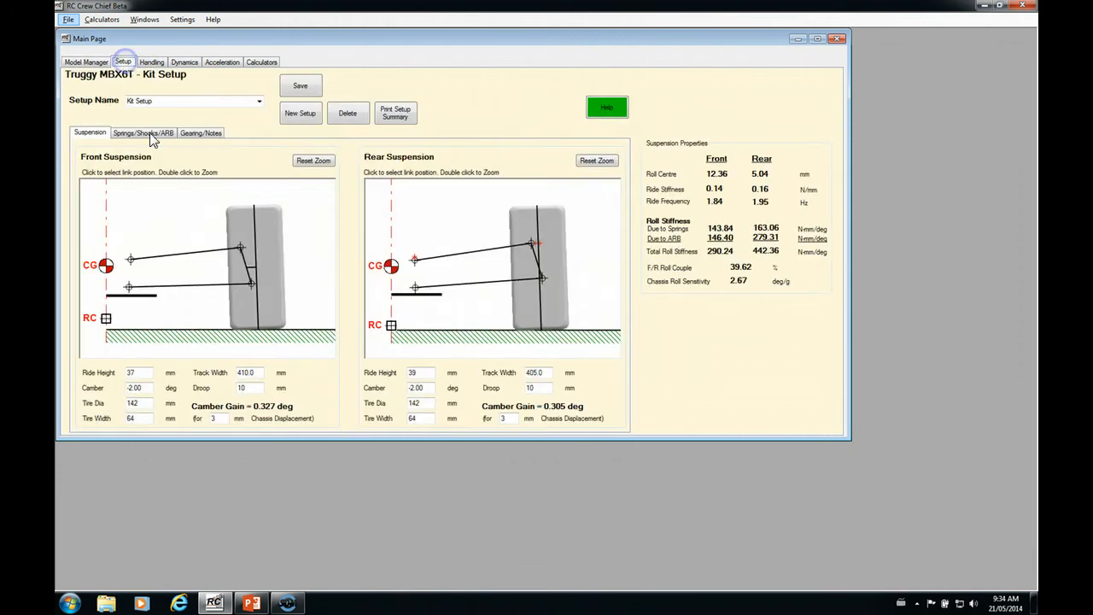
mouse_move(276, 417)
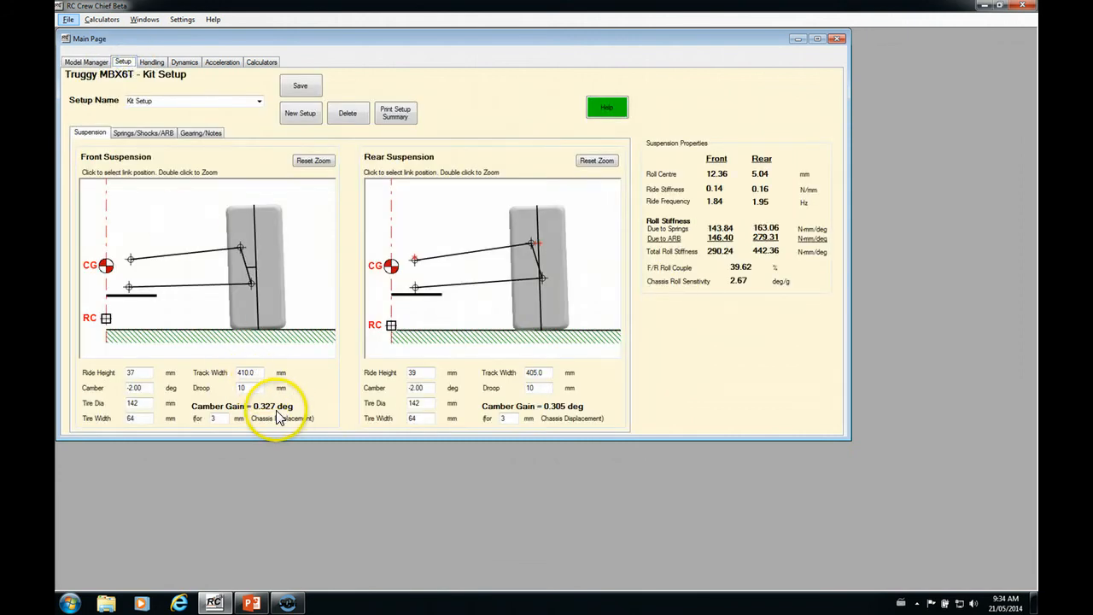
mouse_move(191, 372)
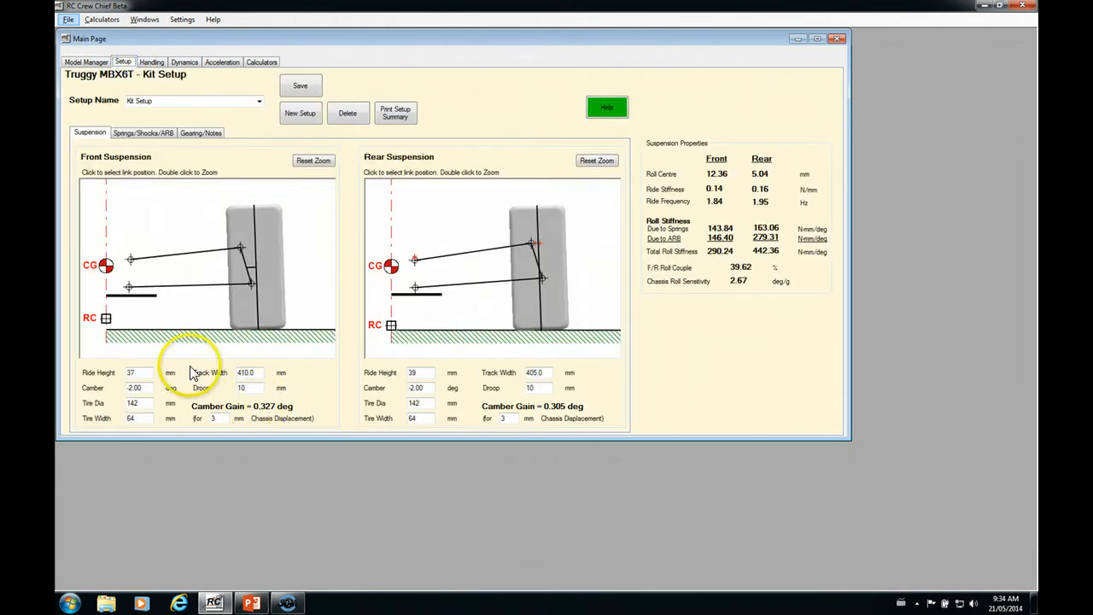
mouse_move(265, 415)
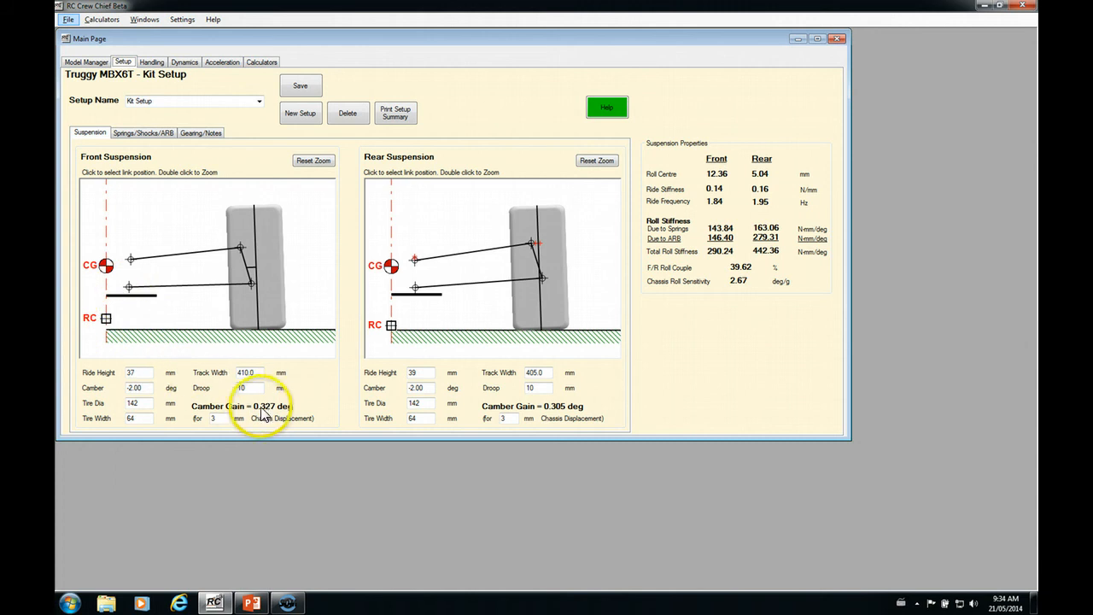
mouse_move(277, 412)
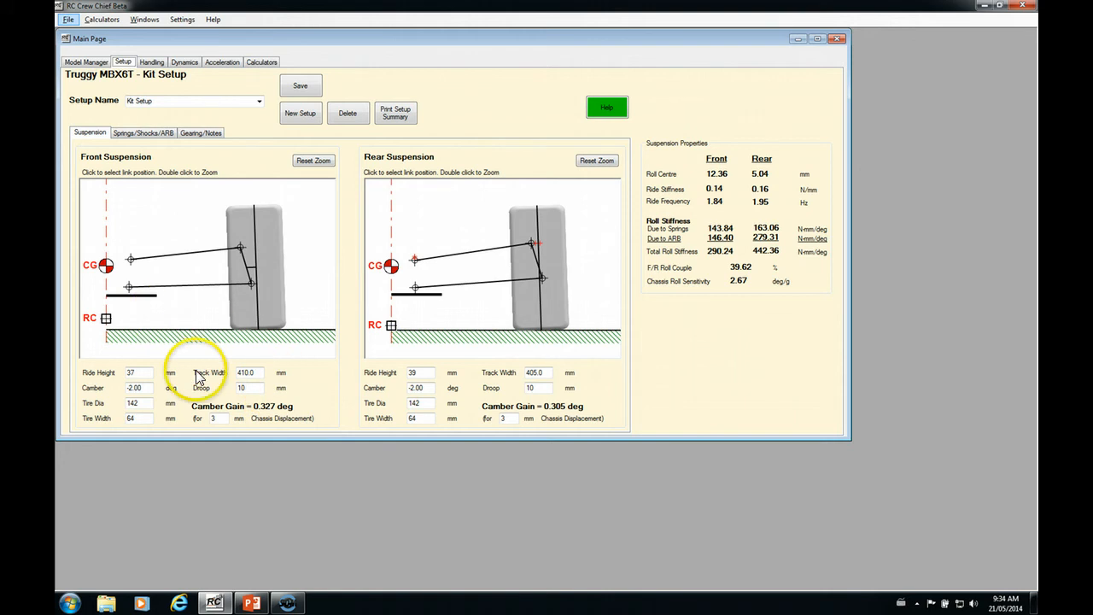
mouse_move(572, 410)
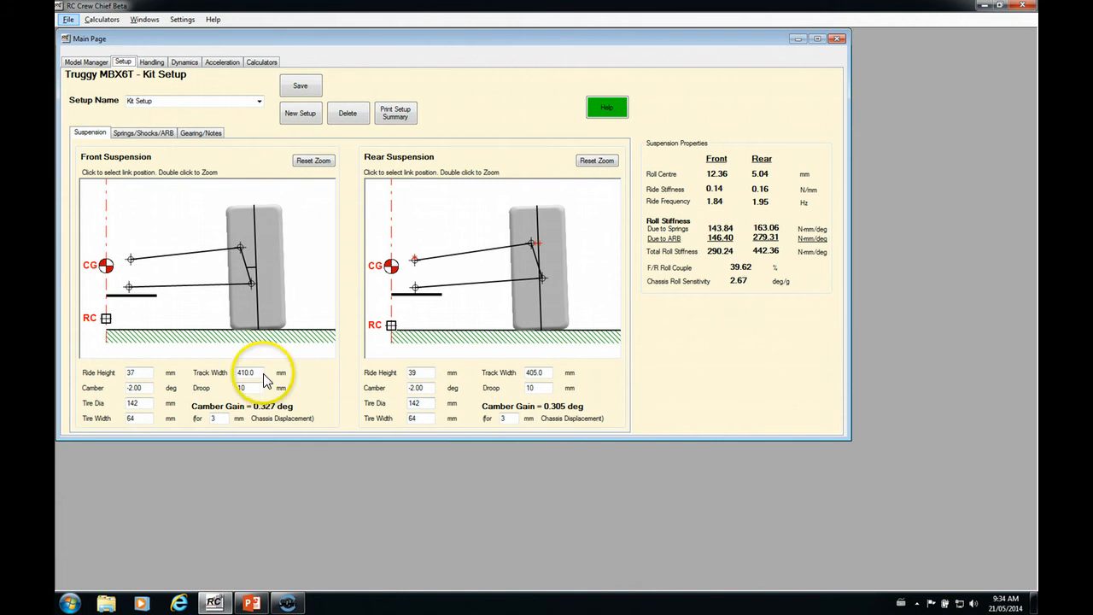
mouse_move(281, 417)
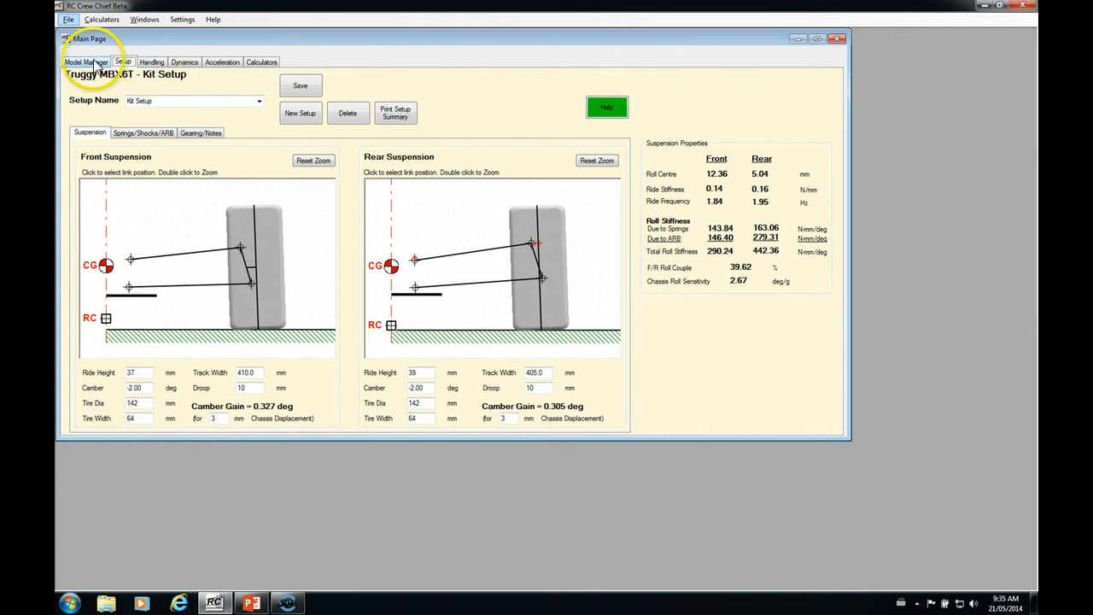
left_click(85, 62)
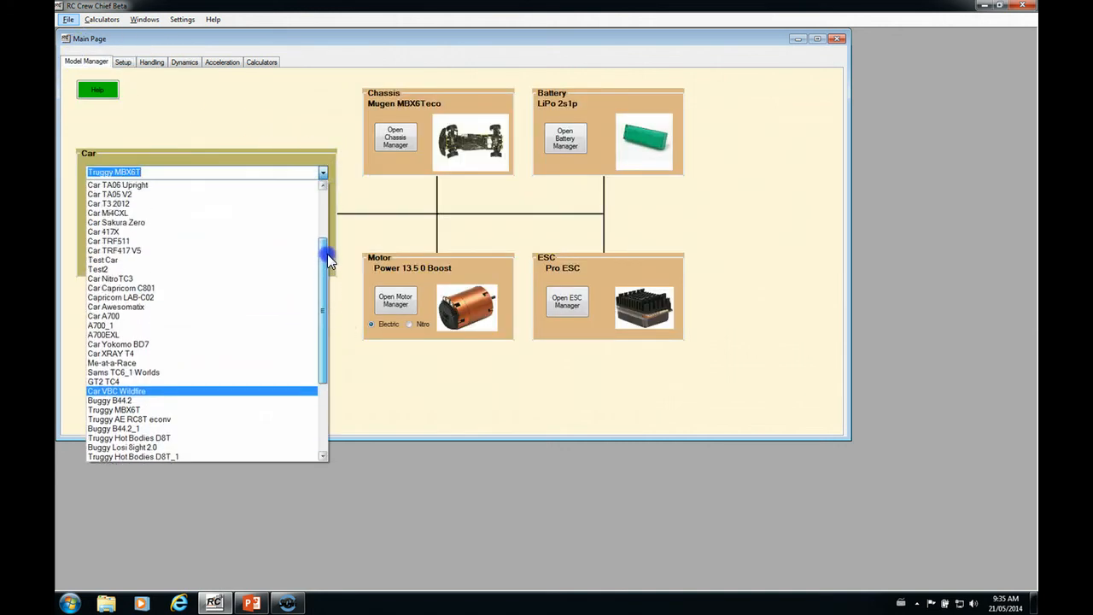
left_click(103, 232)
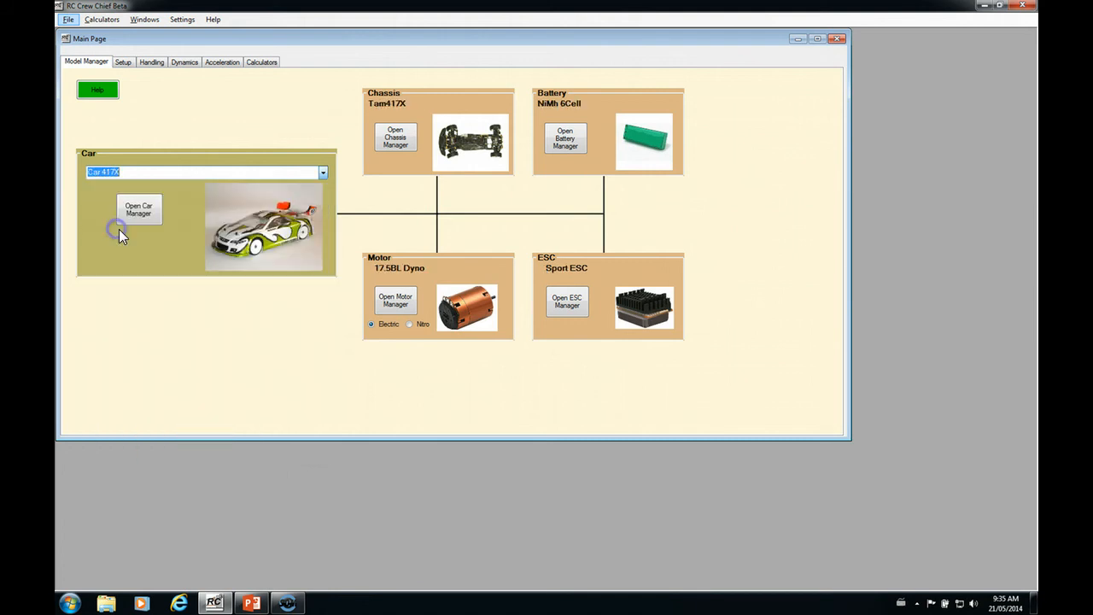
left_click(123, 61)
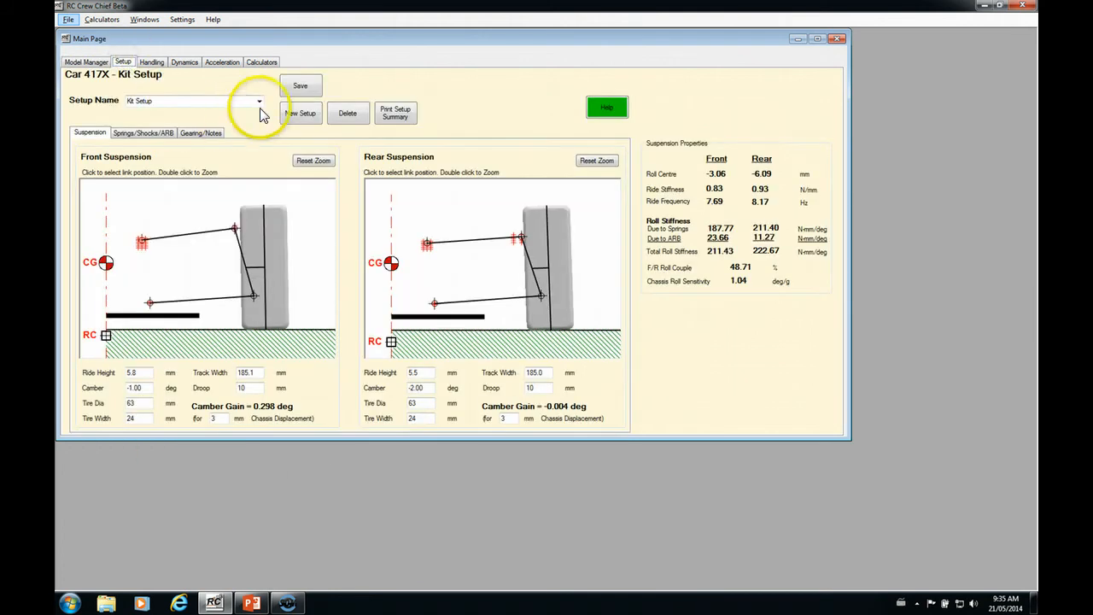
left_click(260, 99)
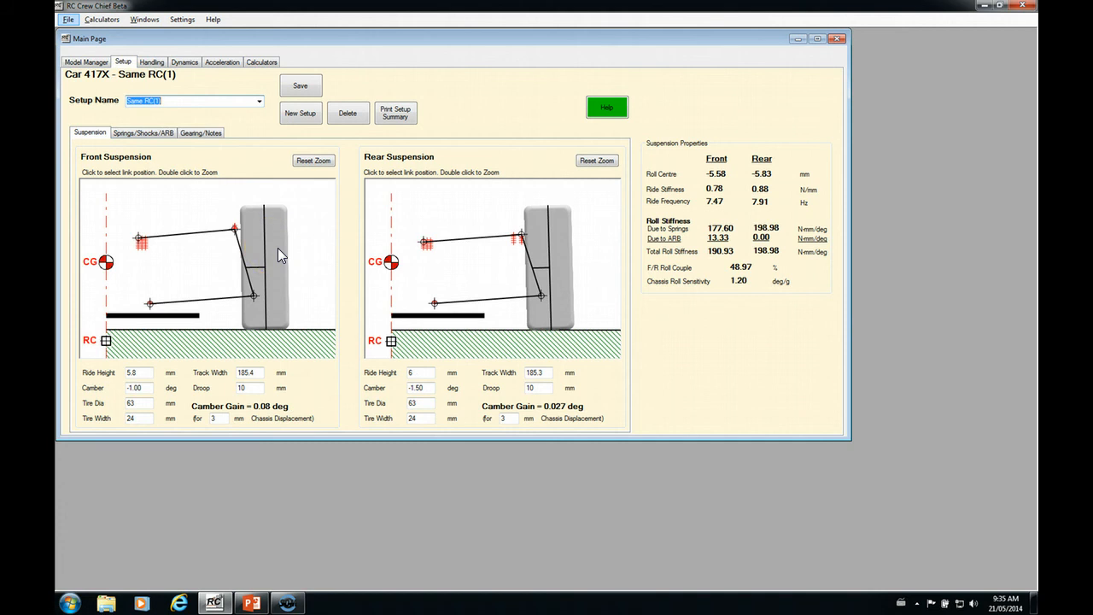
mouse_move(625, 309)
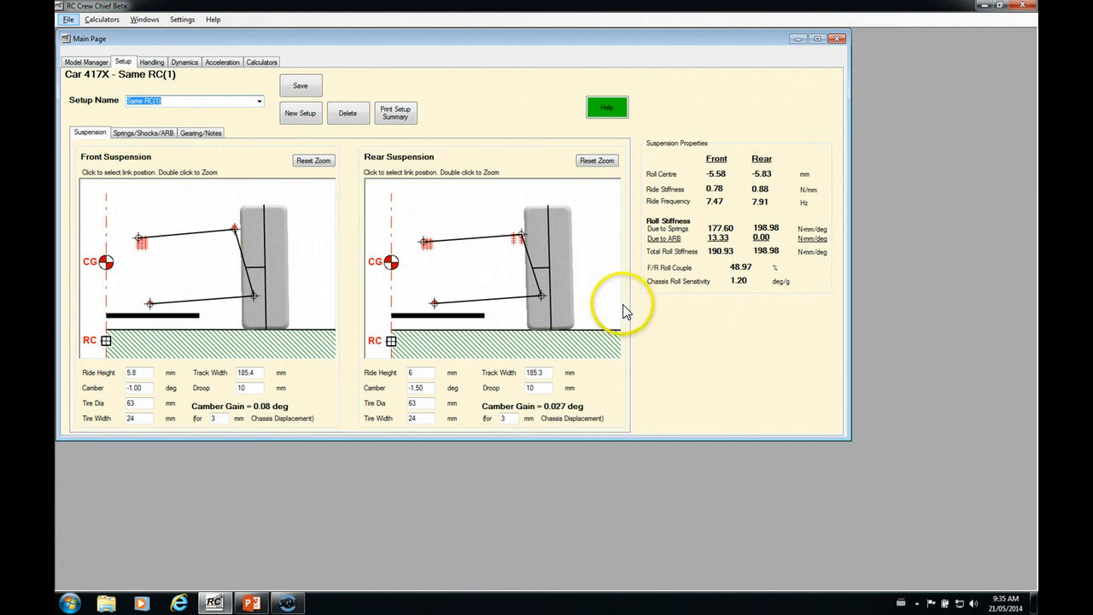
mouse_move(481, 321)
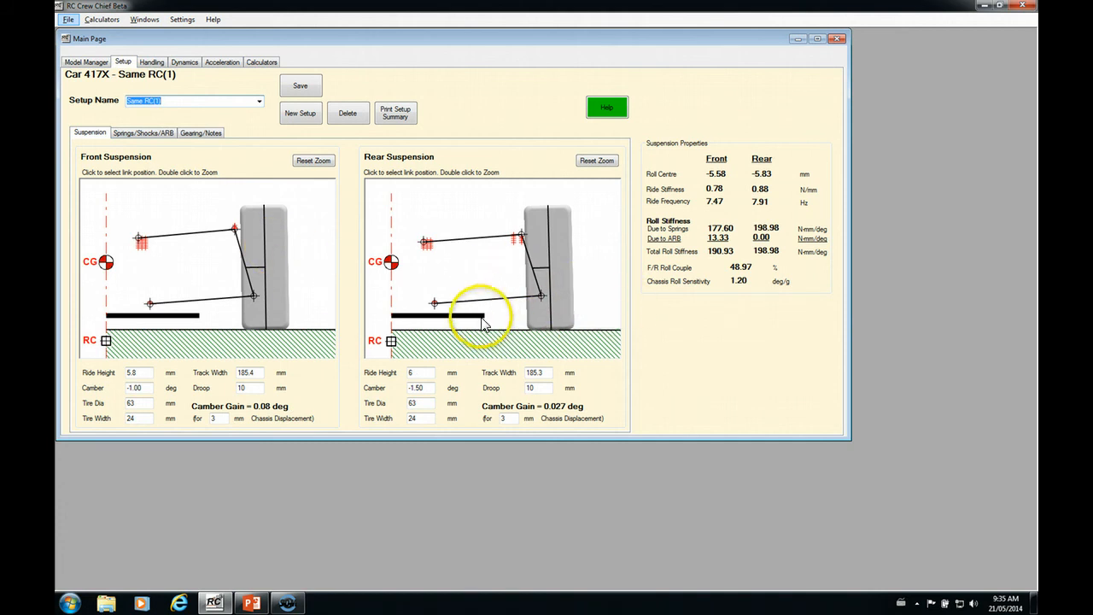
mouse_move(417, 328)
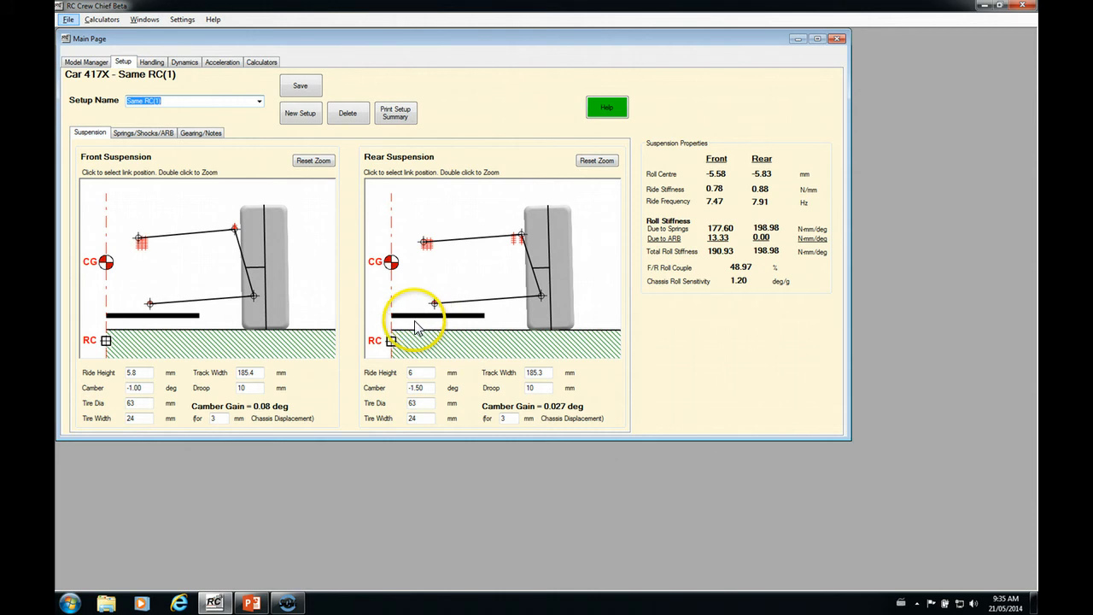
mouse_move(752, 290)
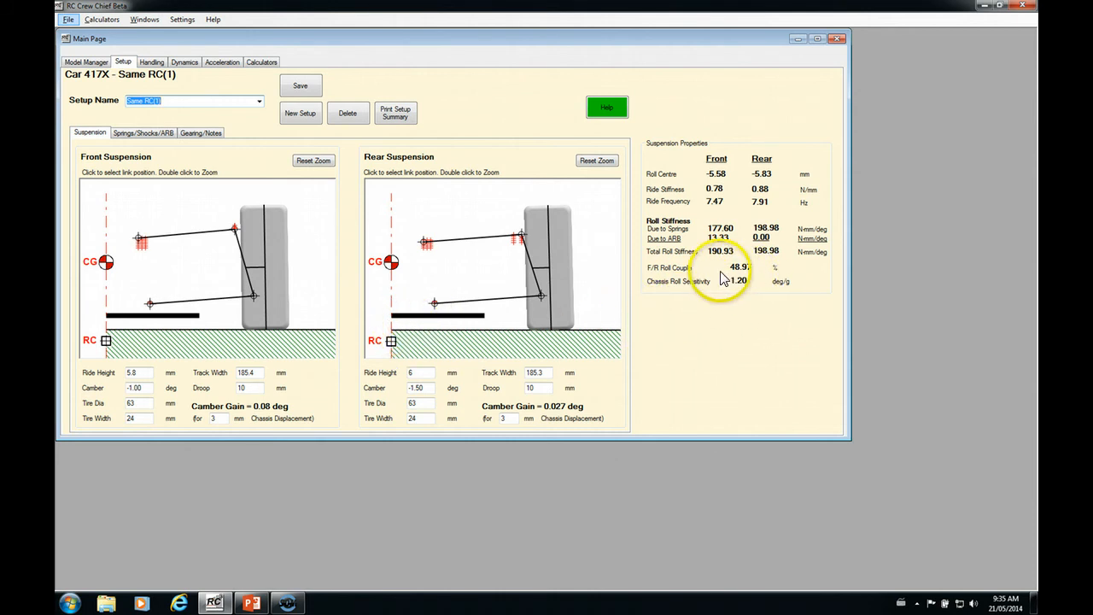
mouse_move(760, 288)
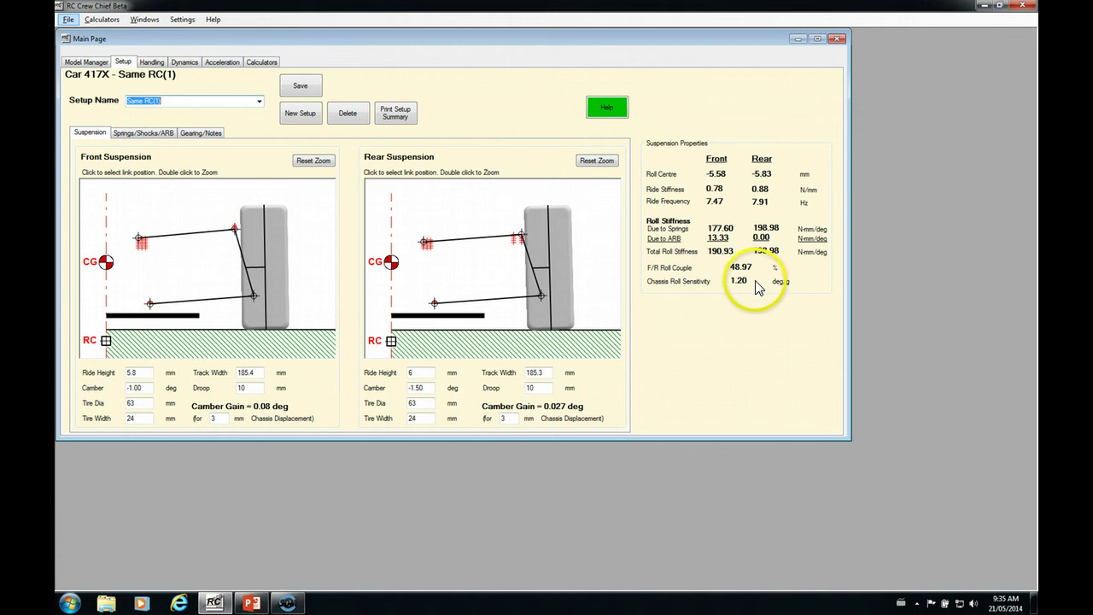
mouse_move(738, 293)
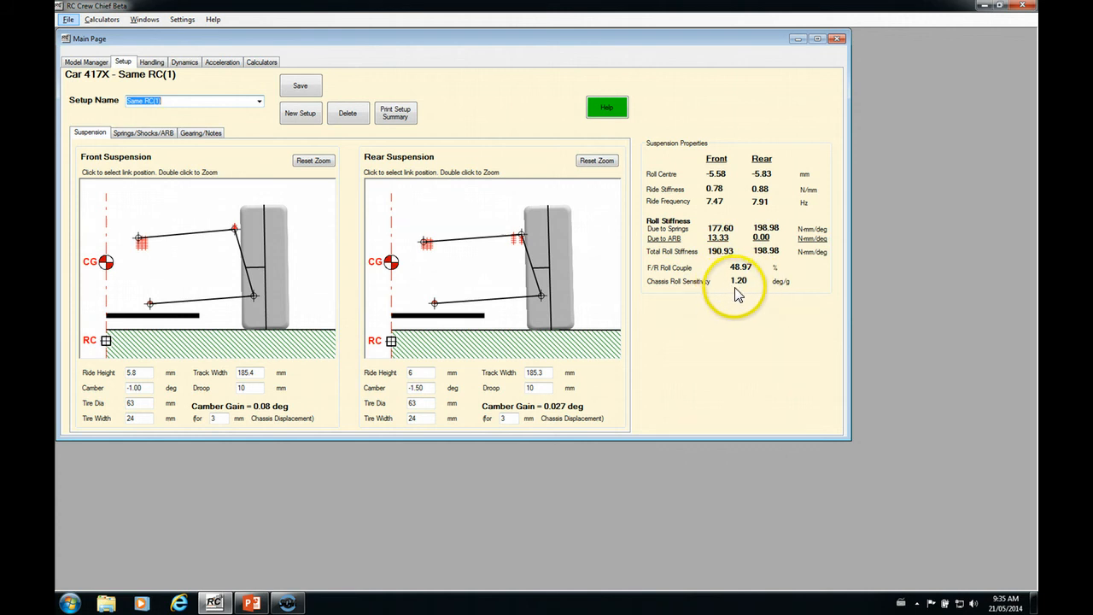
mouse_move(566, 385)
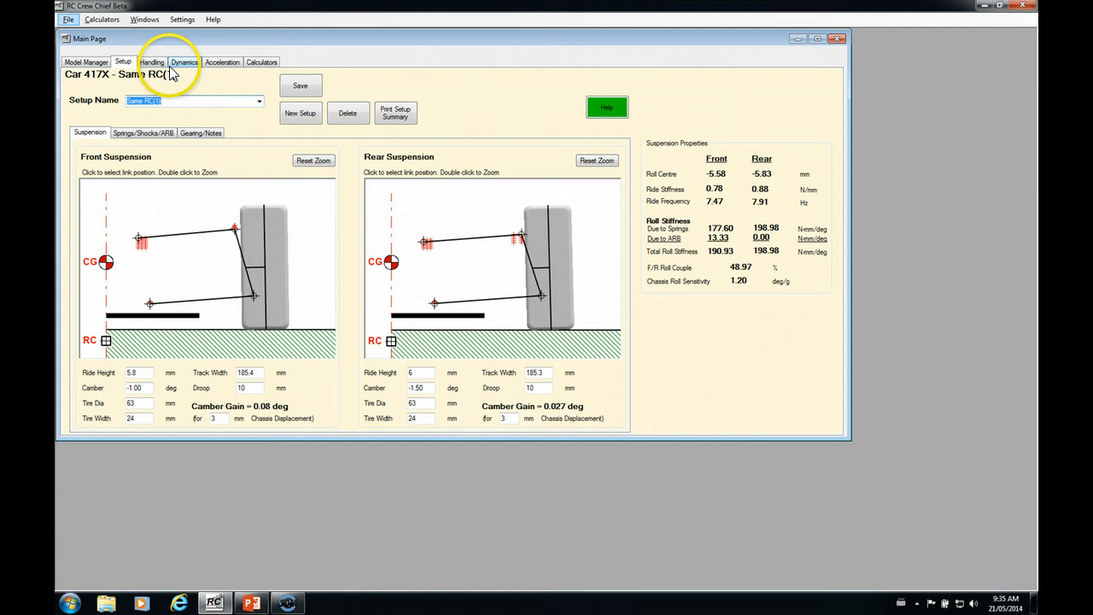
Step: Run the Dynamics analysis for the rear suspension with droop 2 and read camber off the graph
left_click(184, 61)
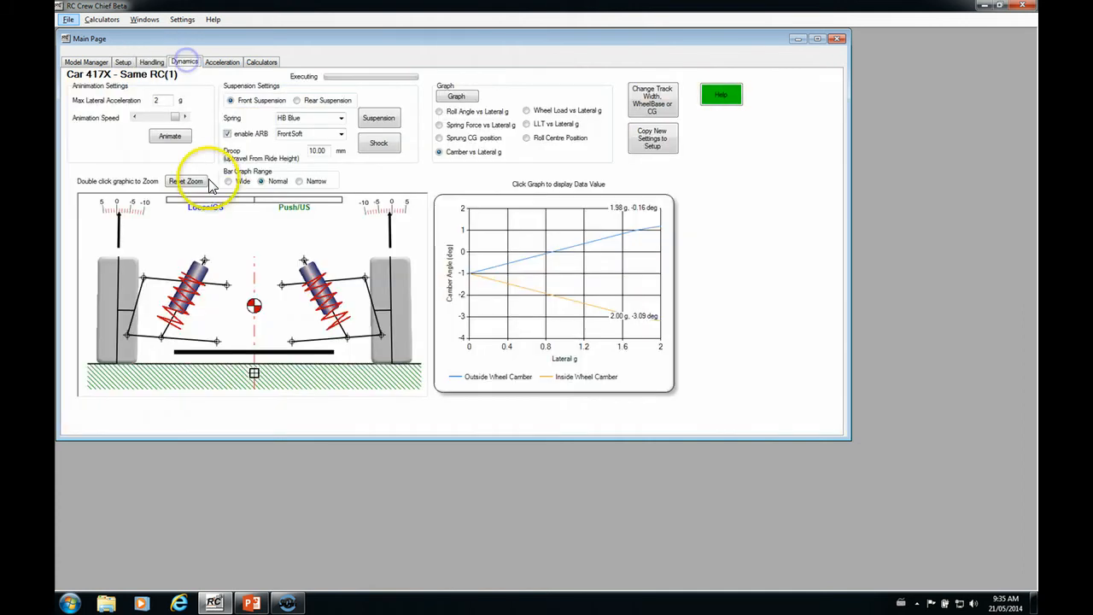
mouse_move(519, 288)
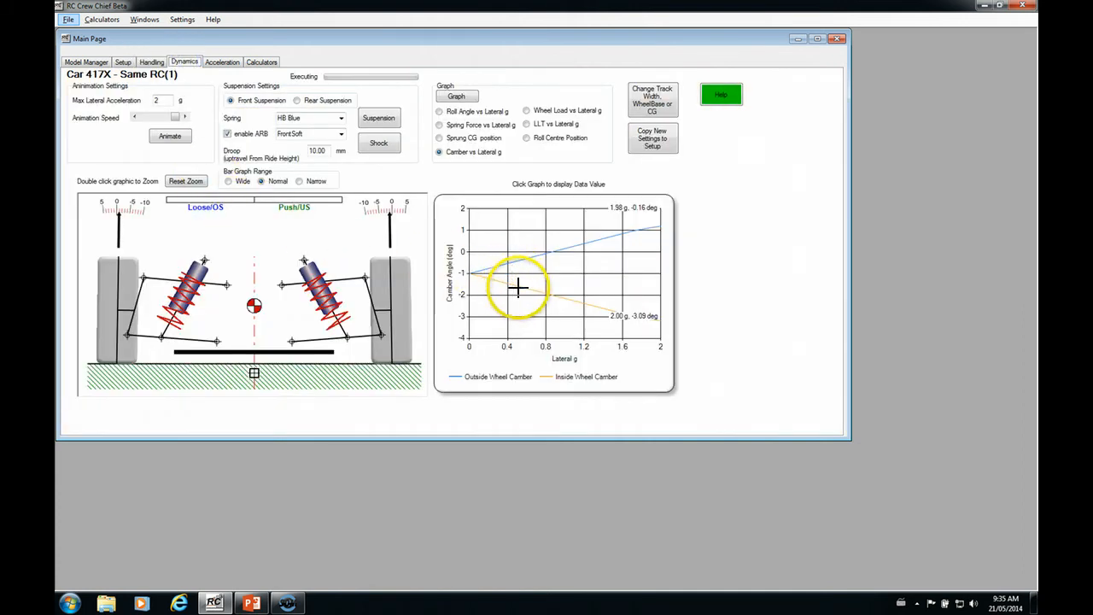
mouse_move(561, 256)
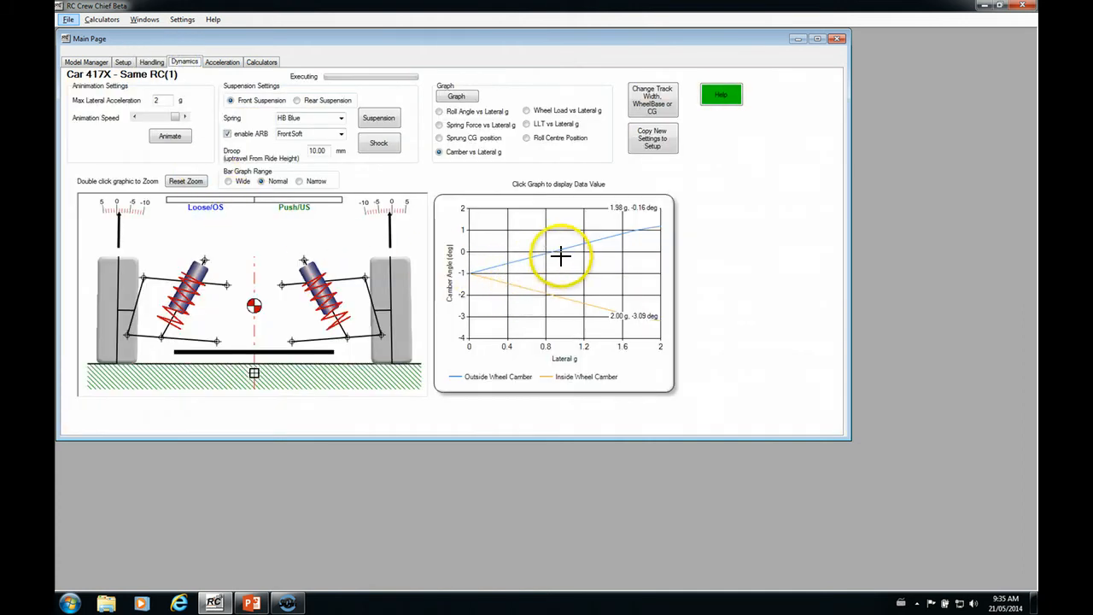
mouse_move(660, 226)
type("2")
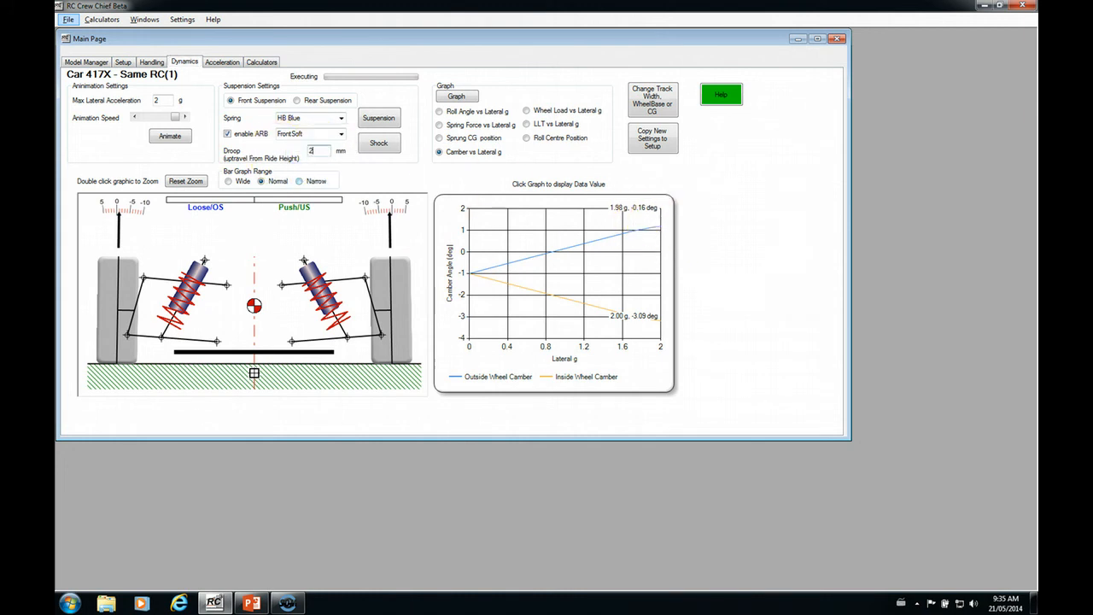
left_click(377, 144)
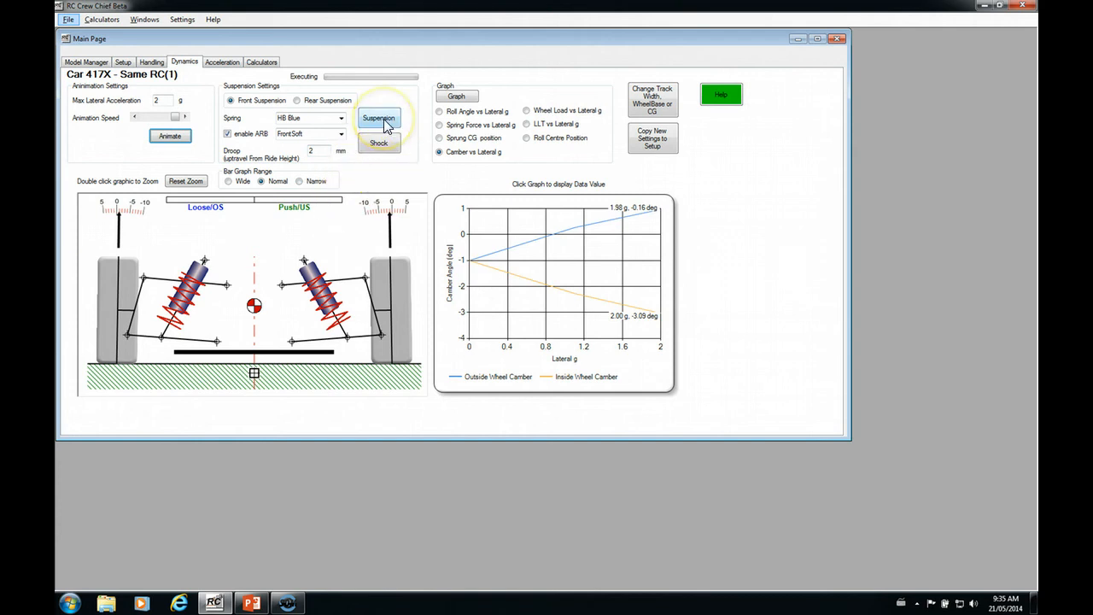
left_click(297, 99)
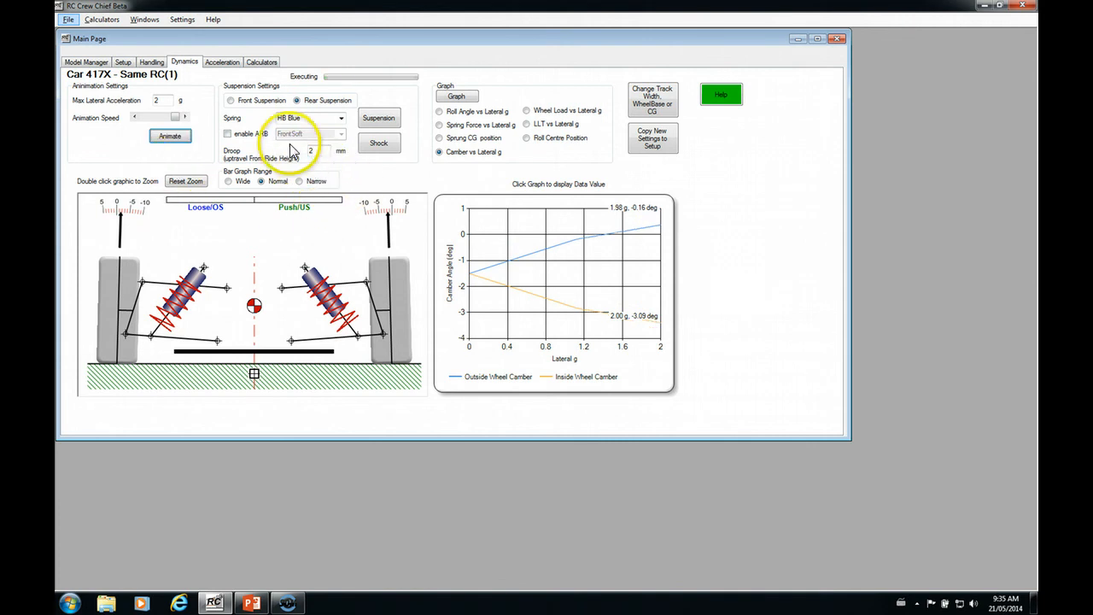
mouse_move(339, 150)
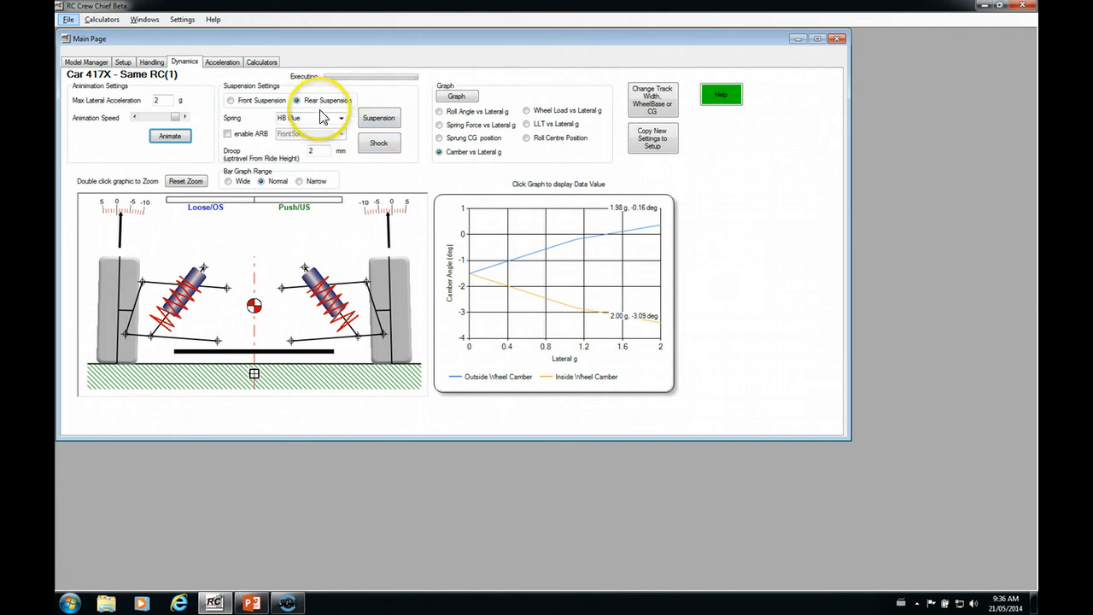
mouse_move(601, 238)
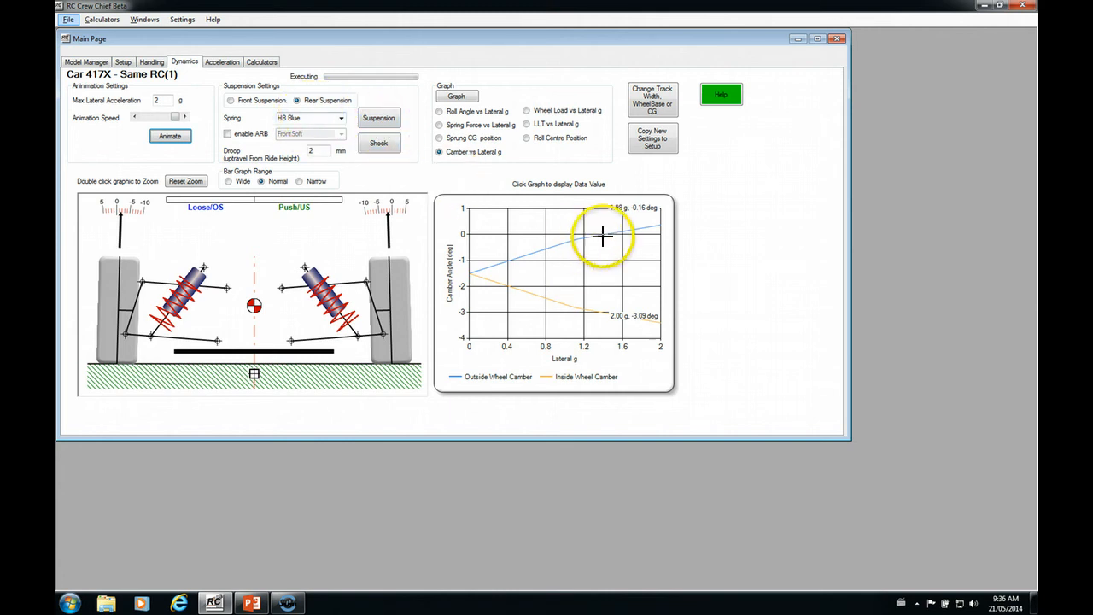
mouse_move(663, 226)
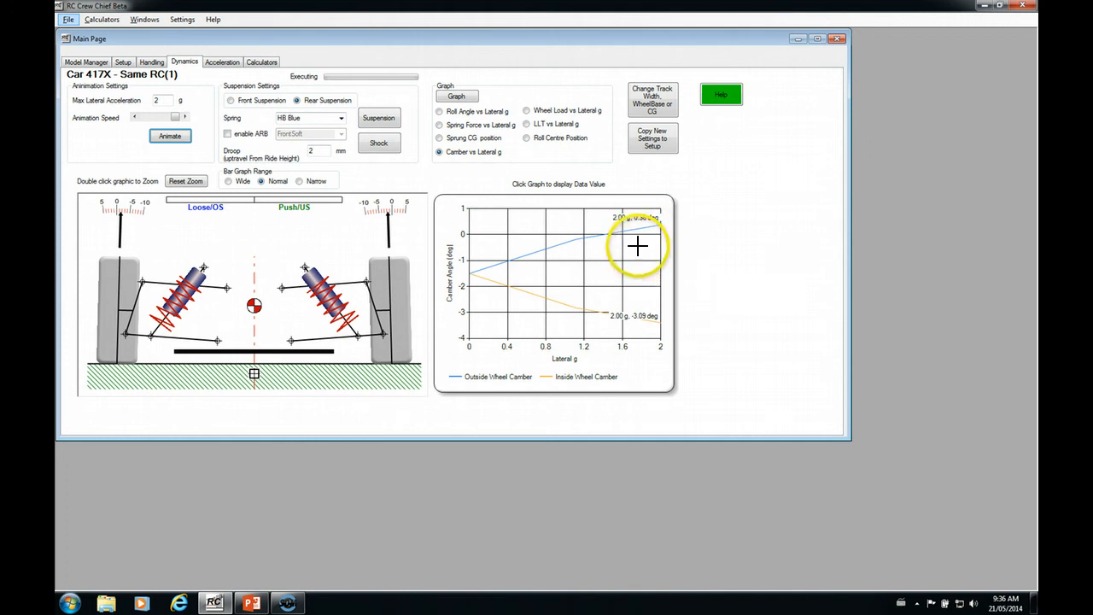
mouse_move(663, 345)
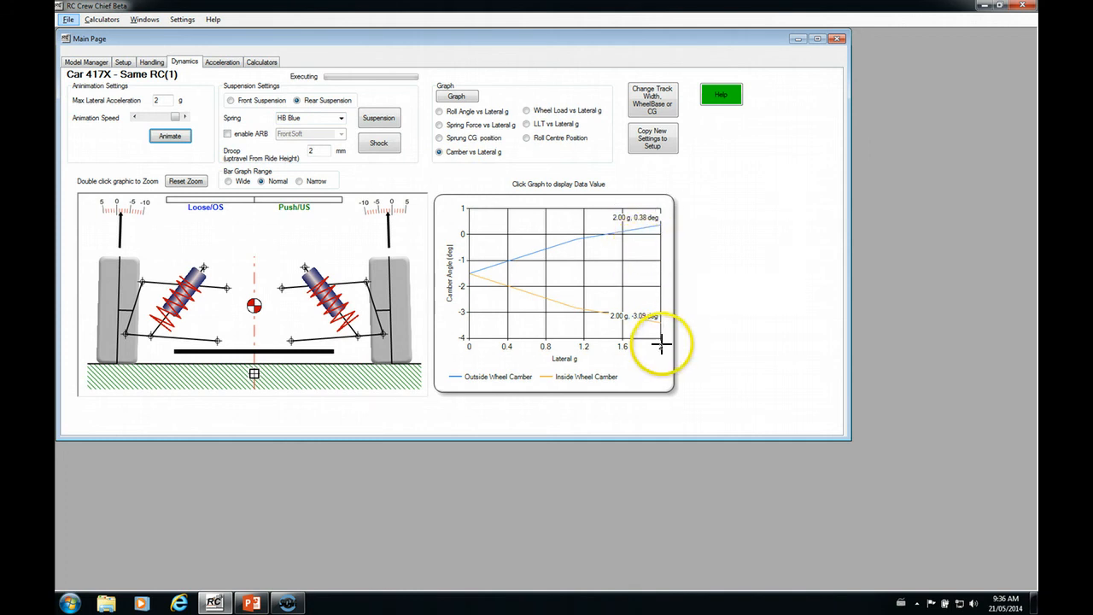
mouse_move(639, 229)
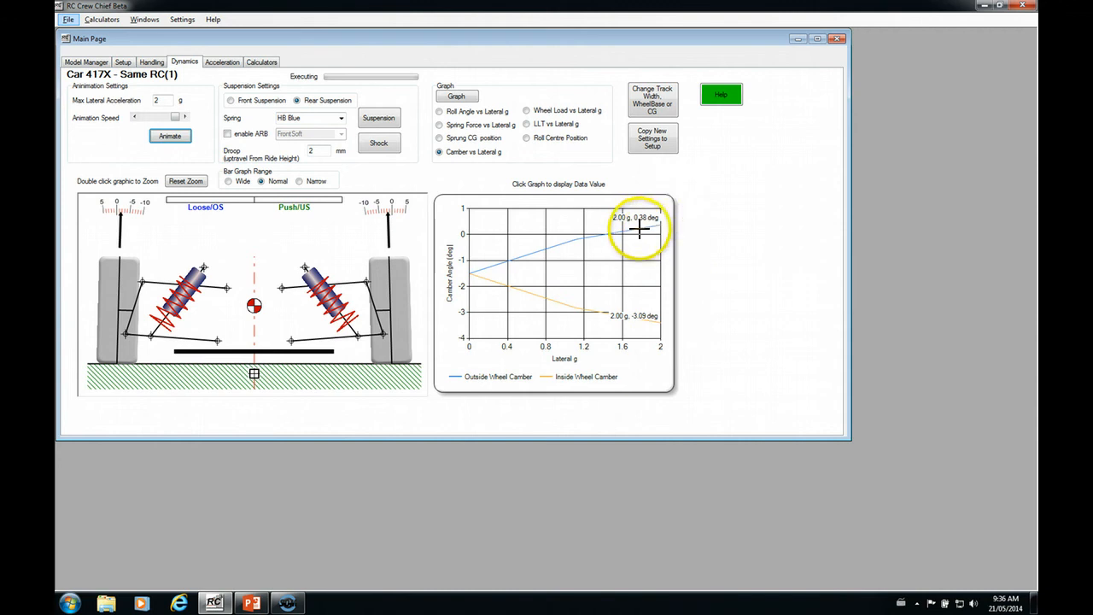
mouse_move(622, 238)
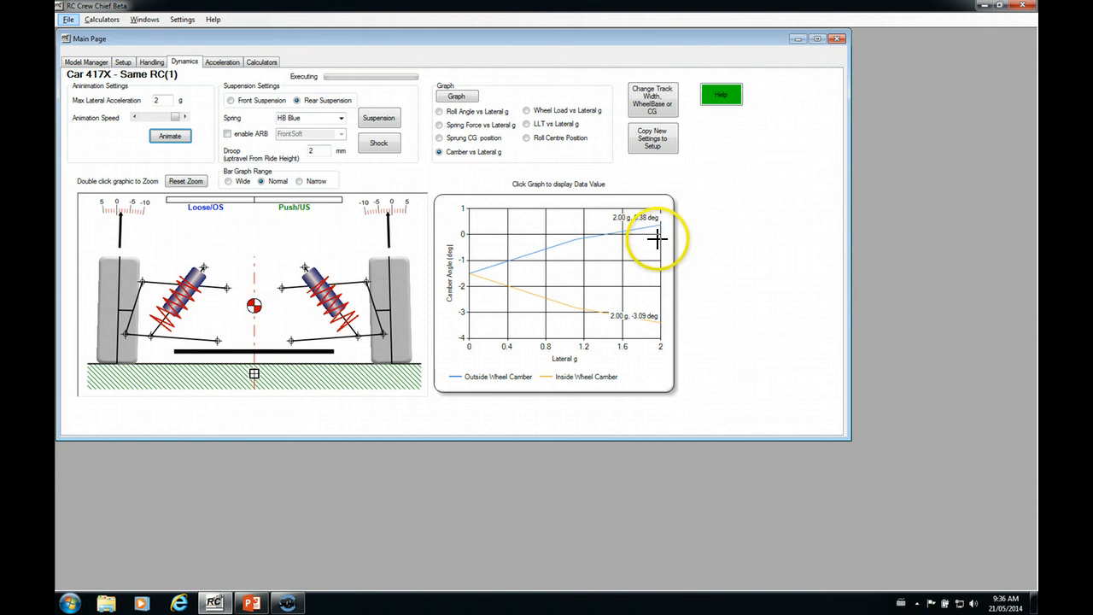
mouse_move(559, 294)
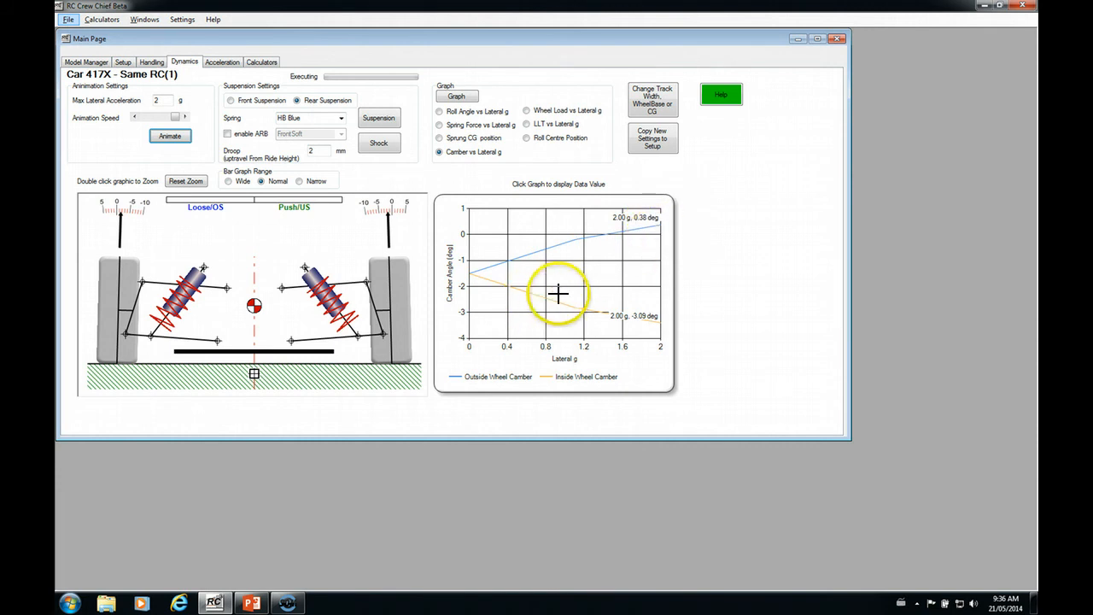
left_click(380, 117)
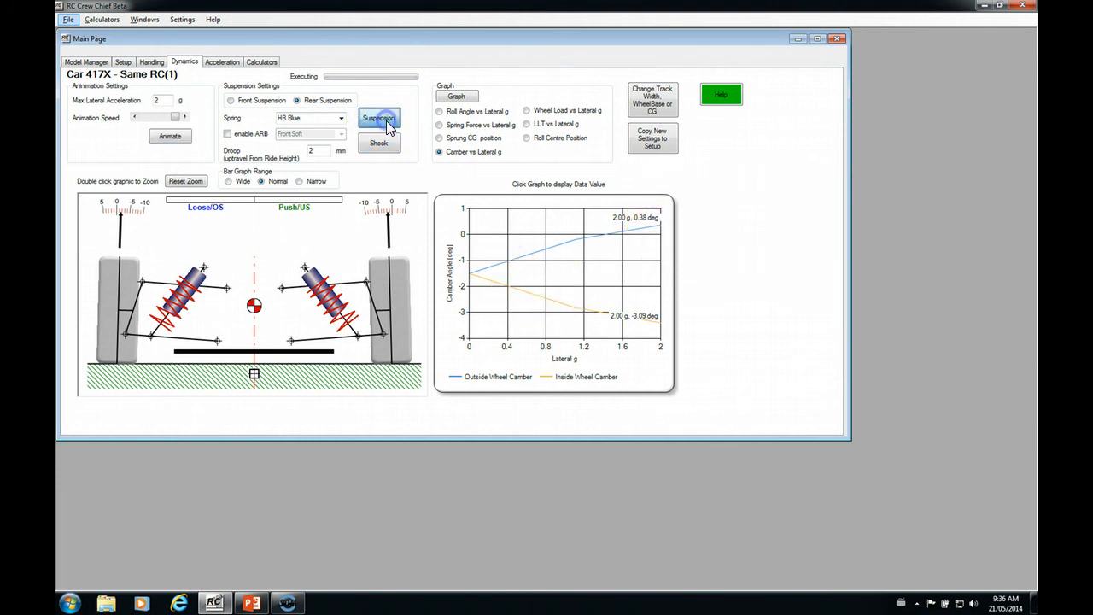
Step: Relocate a rear link mount in Rear Suspension Setup, giving roll centre -3.64 mm and camber gain 0.299 deg
left_click(380, 118)
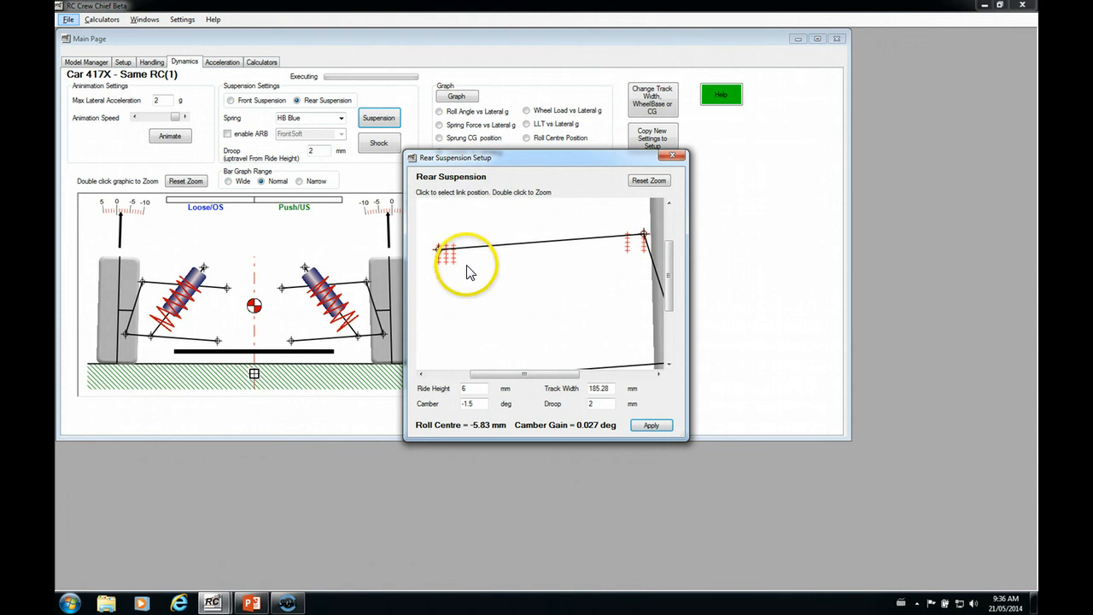
mouse_move(460, 257)
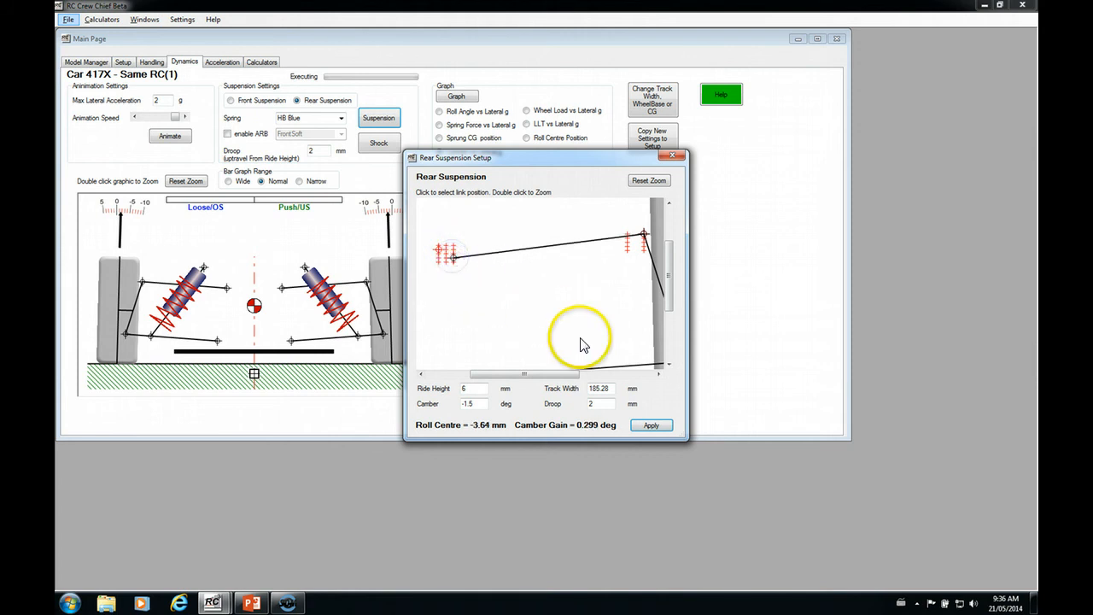
mouse_move(562, 441)
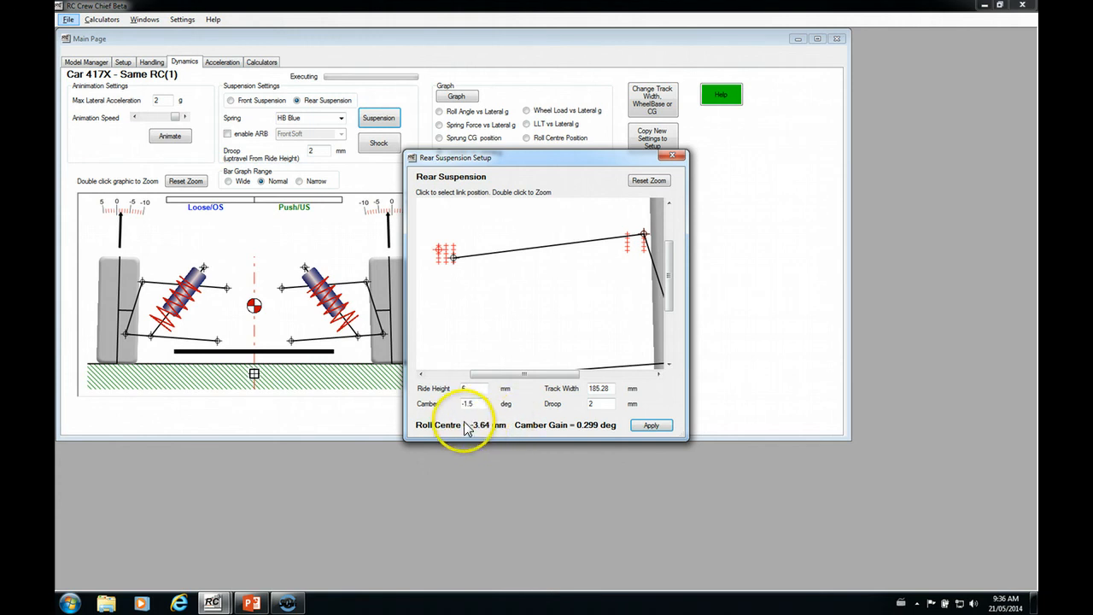
mouse_move(506, 430)
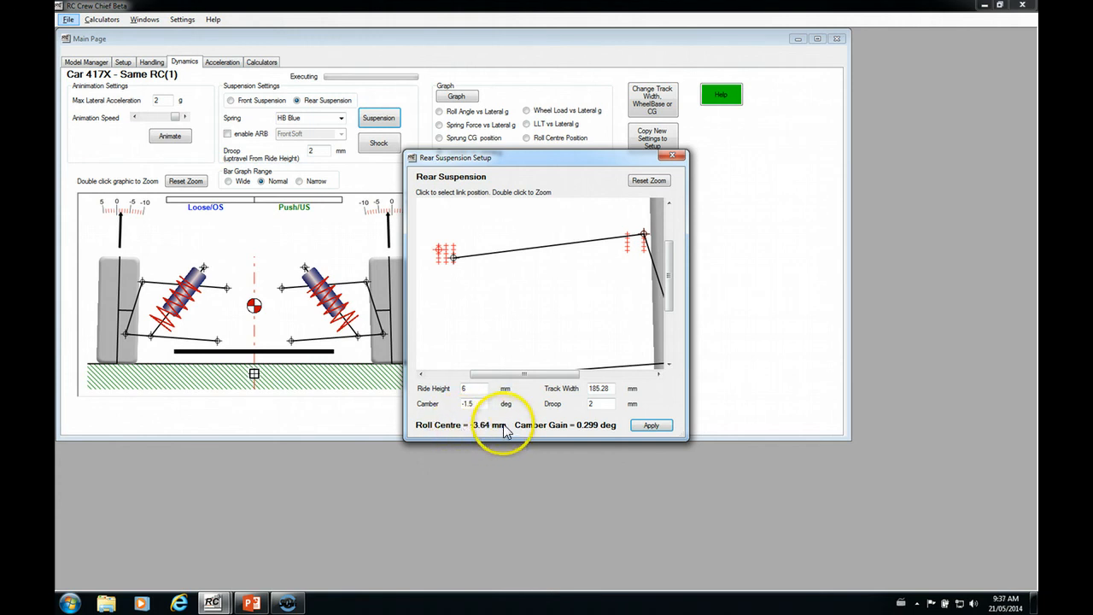
mouse_move(540, 431)
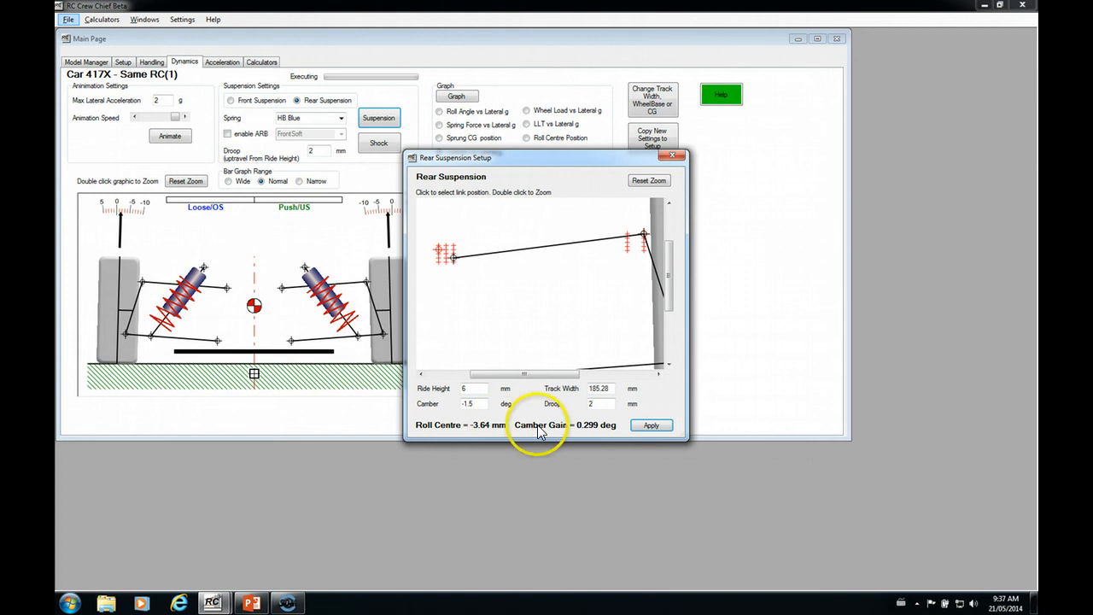
left_click(650, 426)
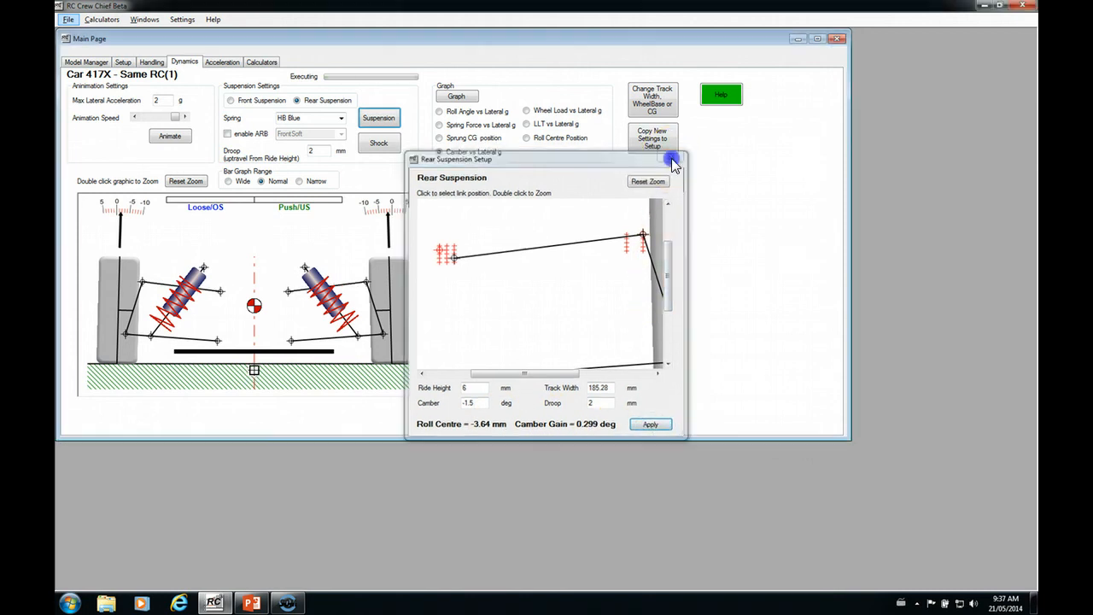
Step: Close Rear Suspension Setup to read 0.04 deg at 2.00 g on the camber graph, then return to the geometry
left_click(673, 161)
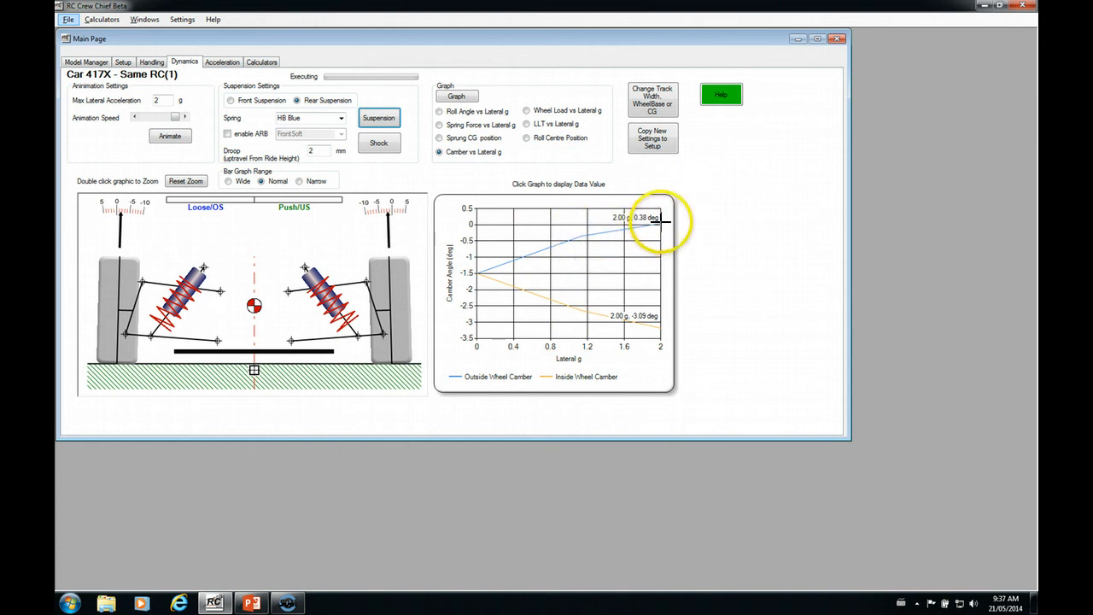
mouse_move(663, 226)
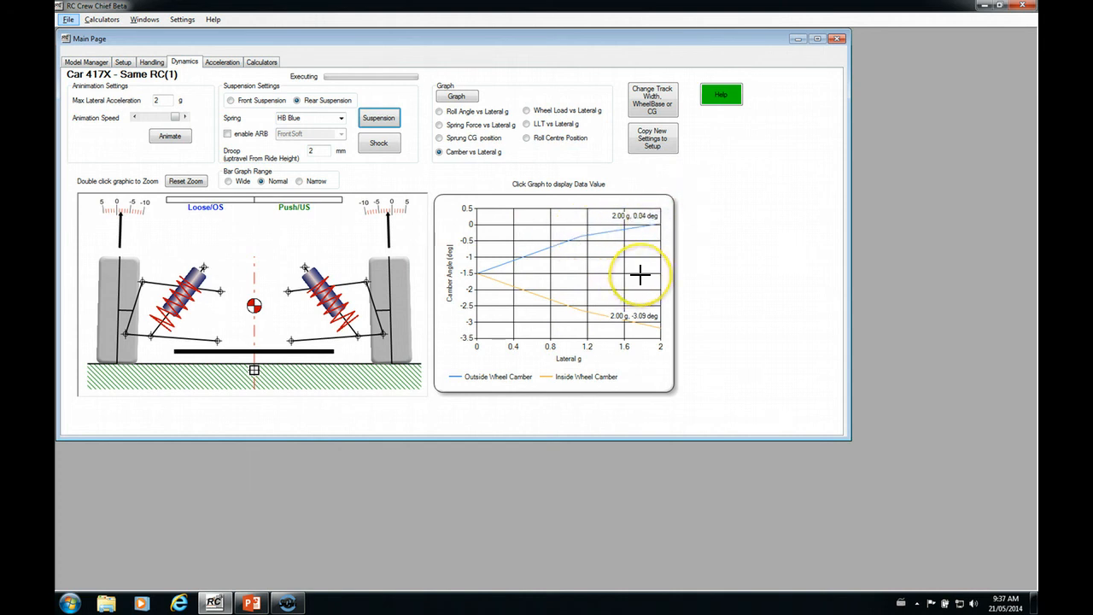
mouse_move(641, 275)
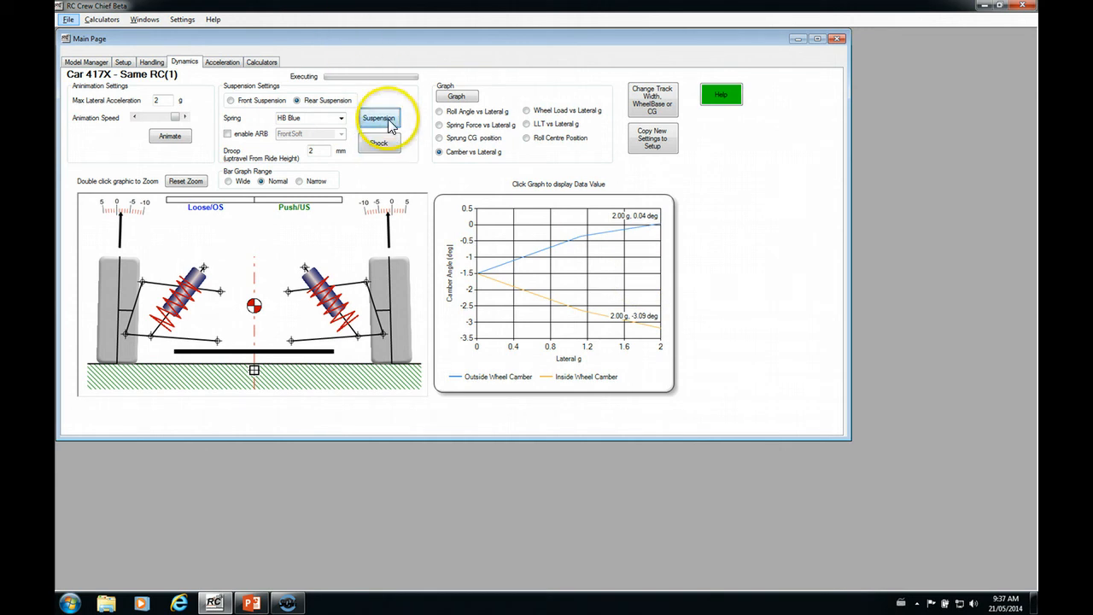
left_click(379, 118)
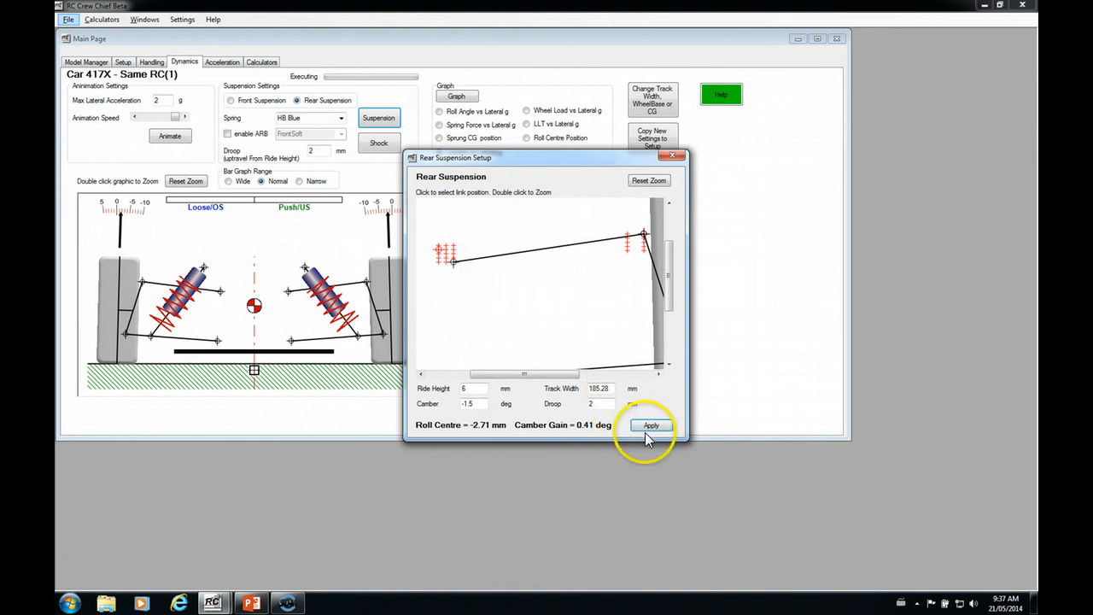
mouse_move(598, 436)
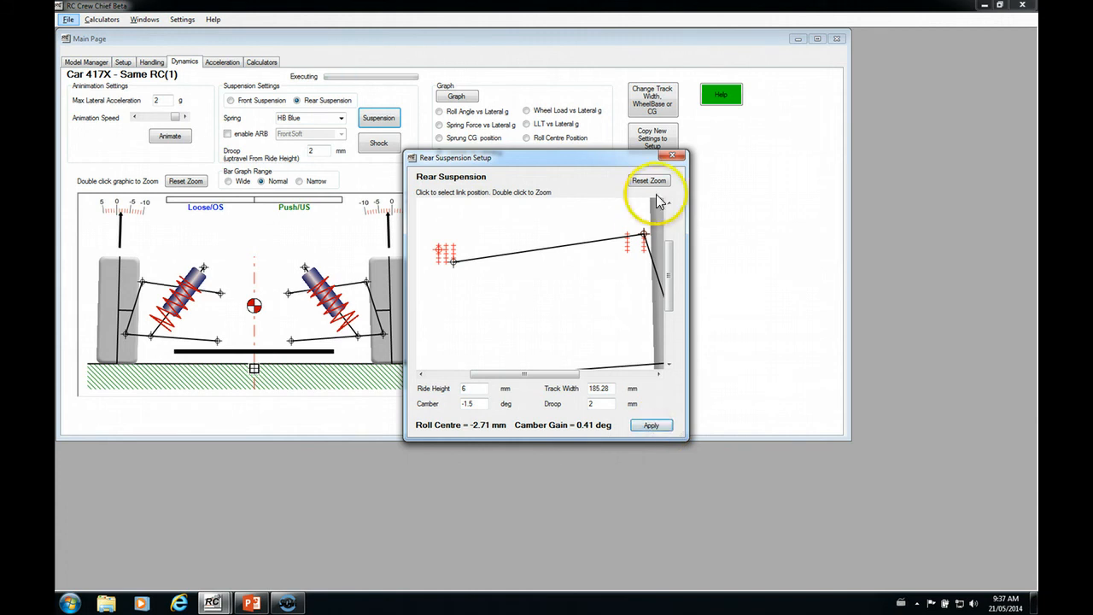
mouse_move(673, 161)
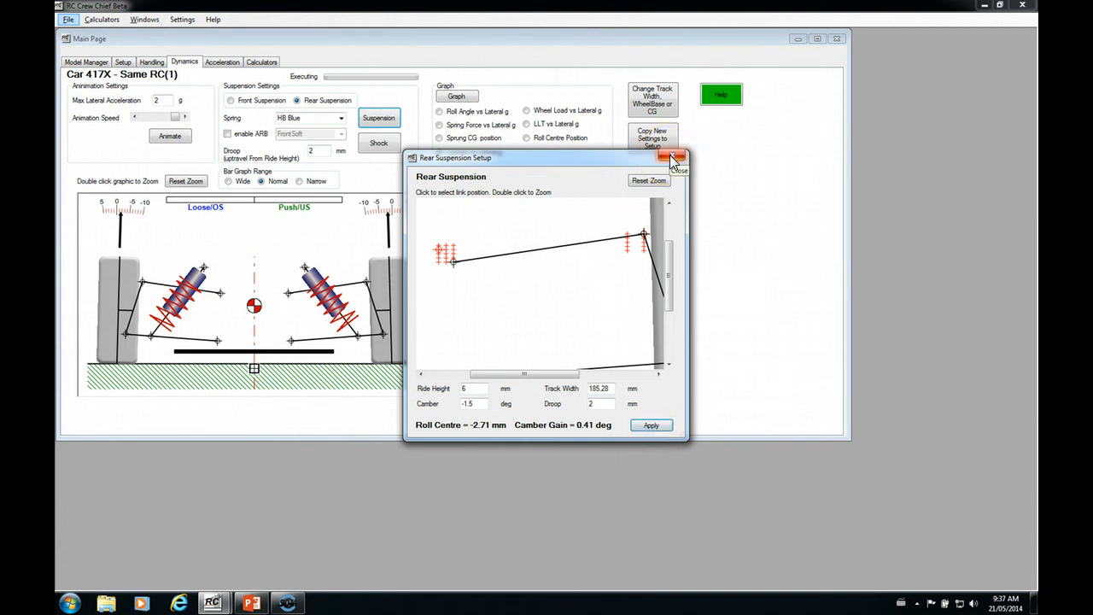
Step: Close Rear Suspension Setup to return to the rear camber versus lateral g graph
left_click(677, 157)
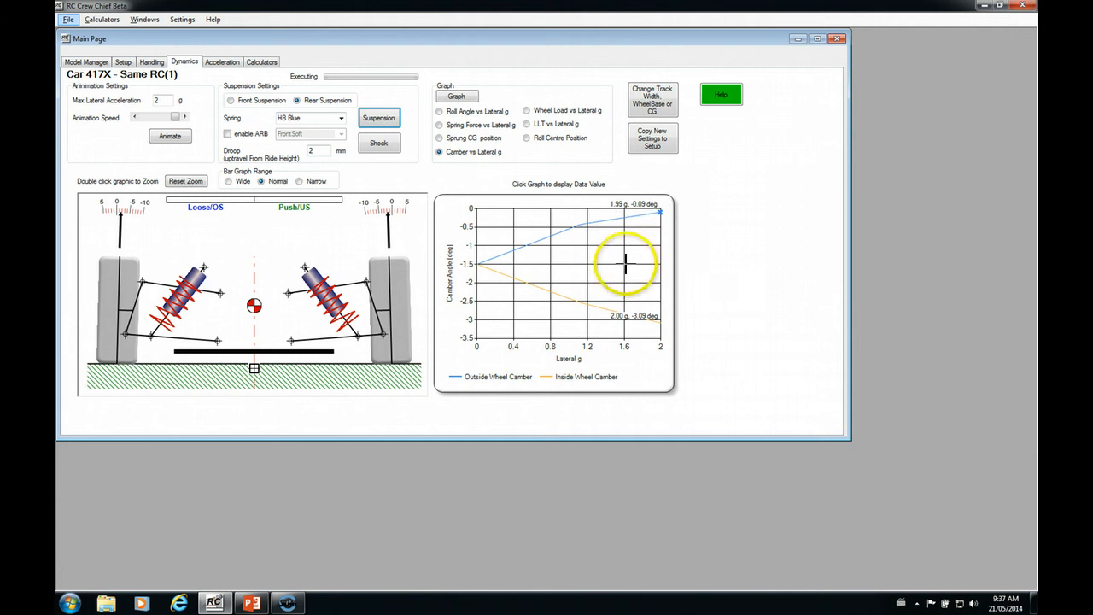
mouse_move(572, 229)
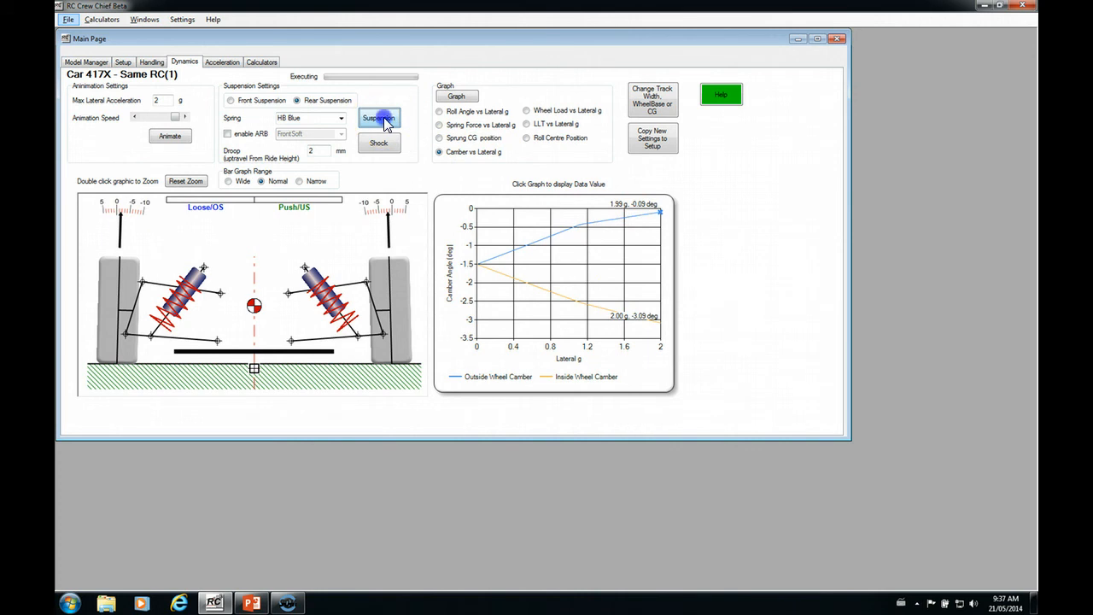
left_click(379, 117)
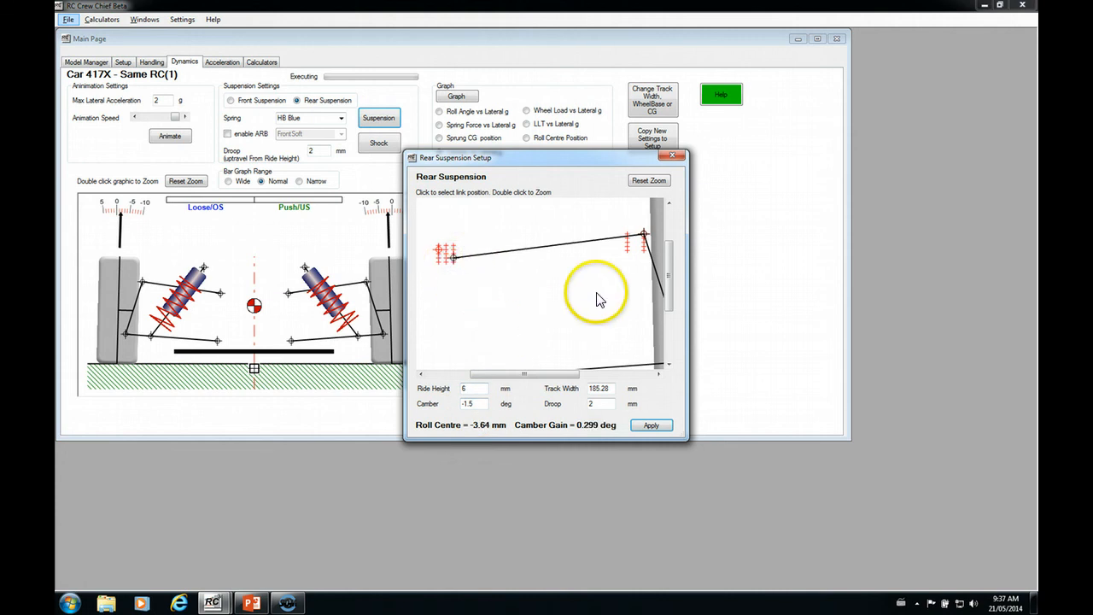
mouse_move(633, 243)
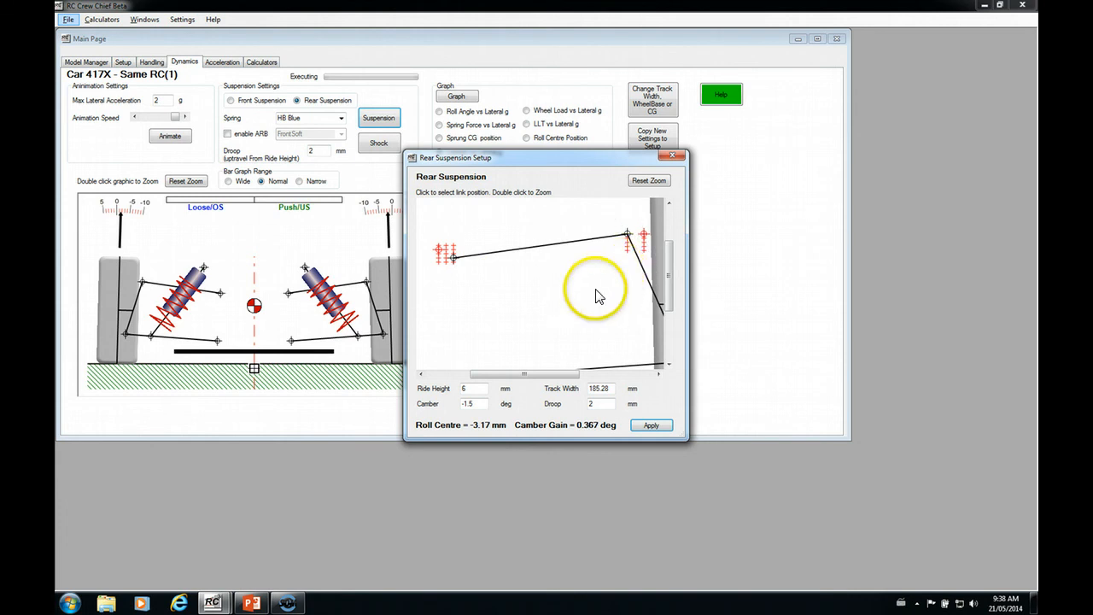
mouse_move(591, 431)
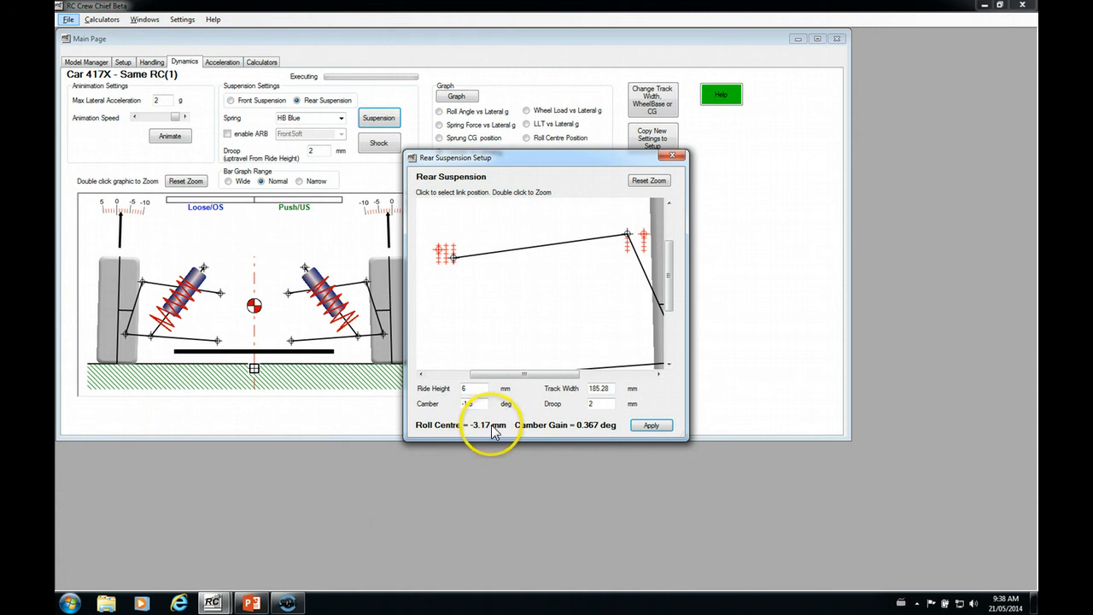
mouse_move(596, 294)
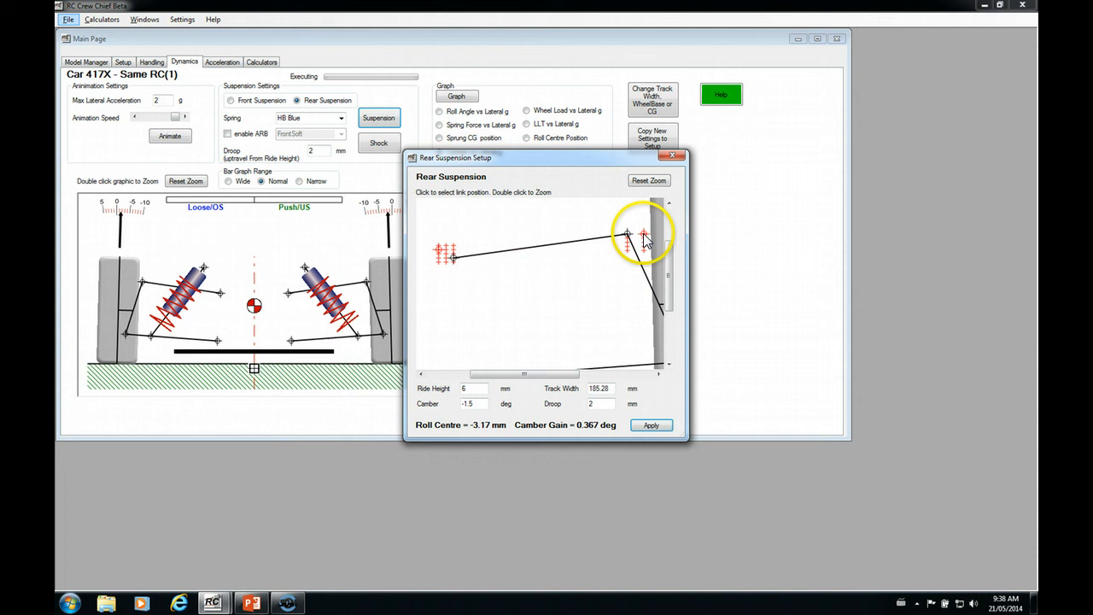
left_click(454, 260)
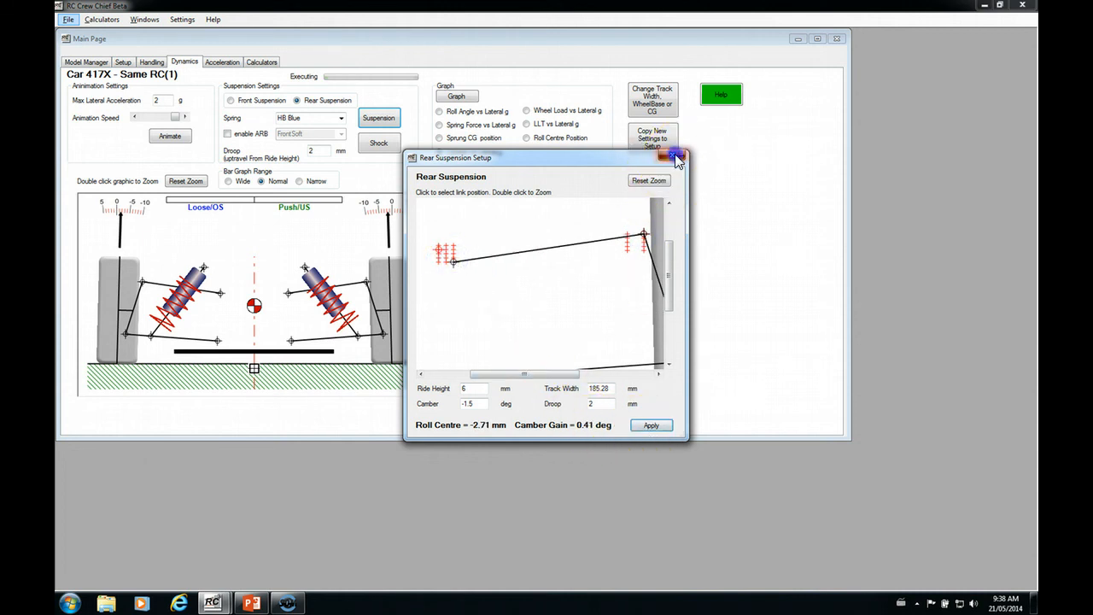
left_click(677, 157)
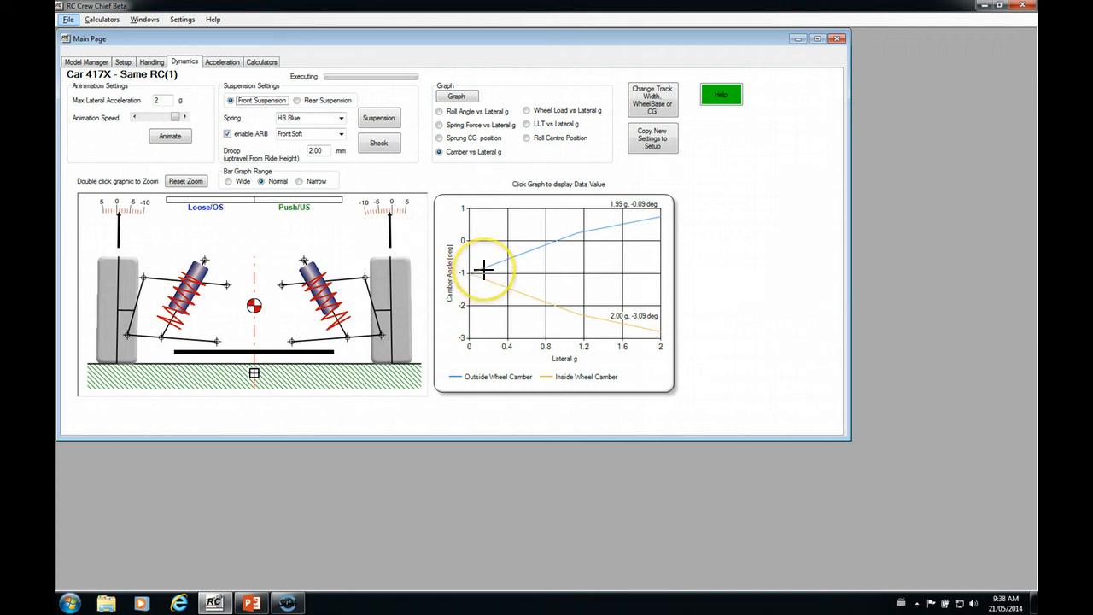
mouse_move(532, 239)
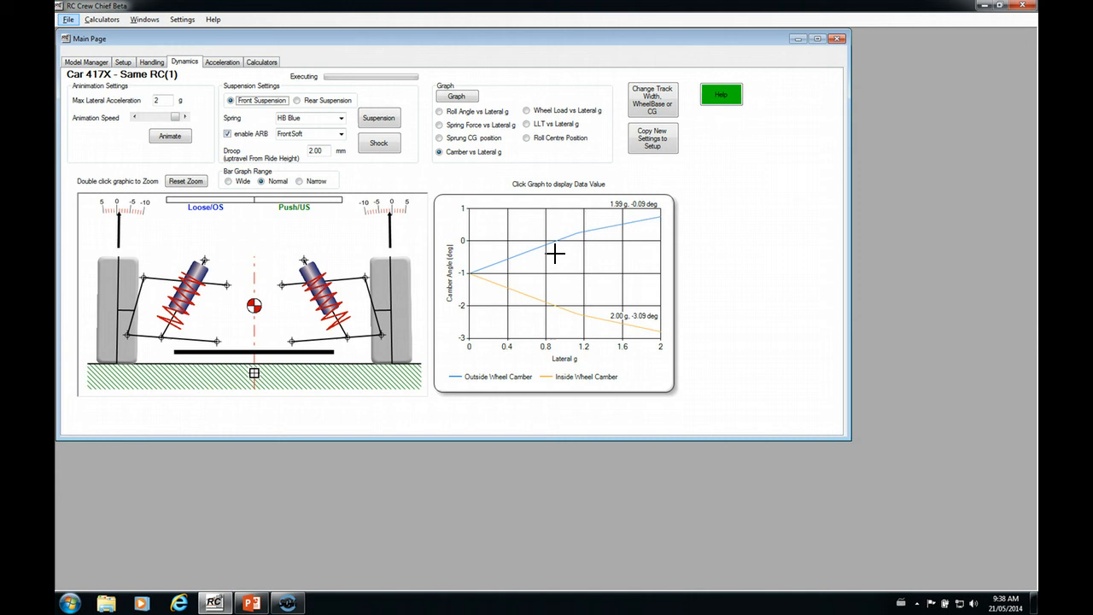
mouse_move(579, 218)
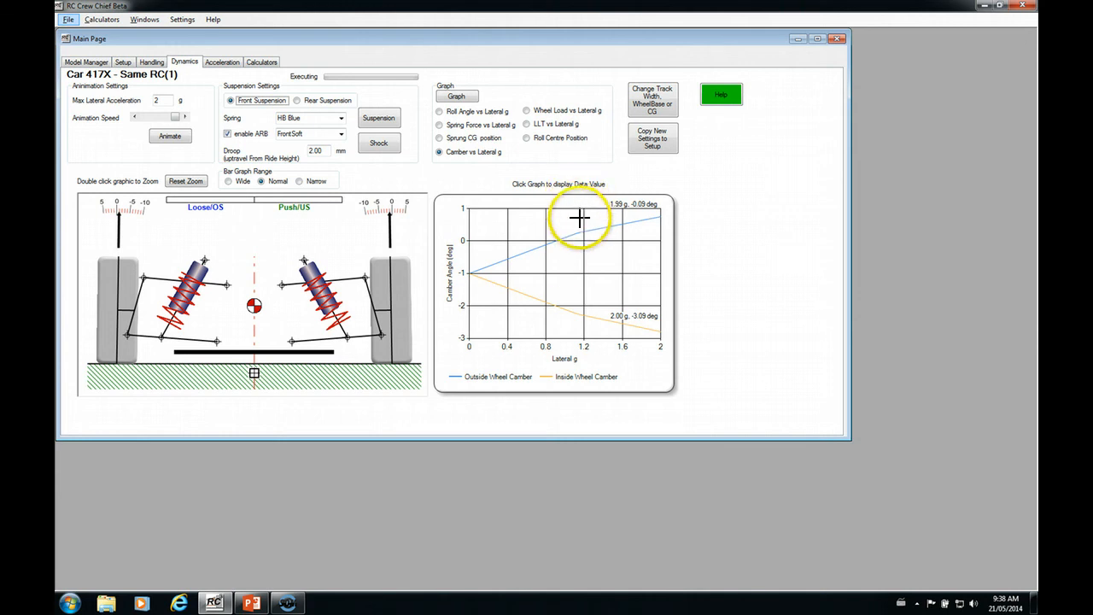
mouse_move(451, 229)
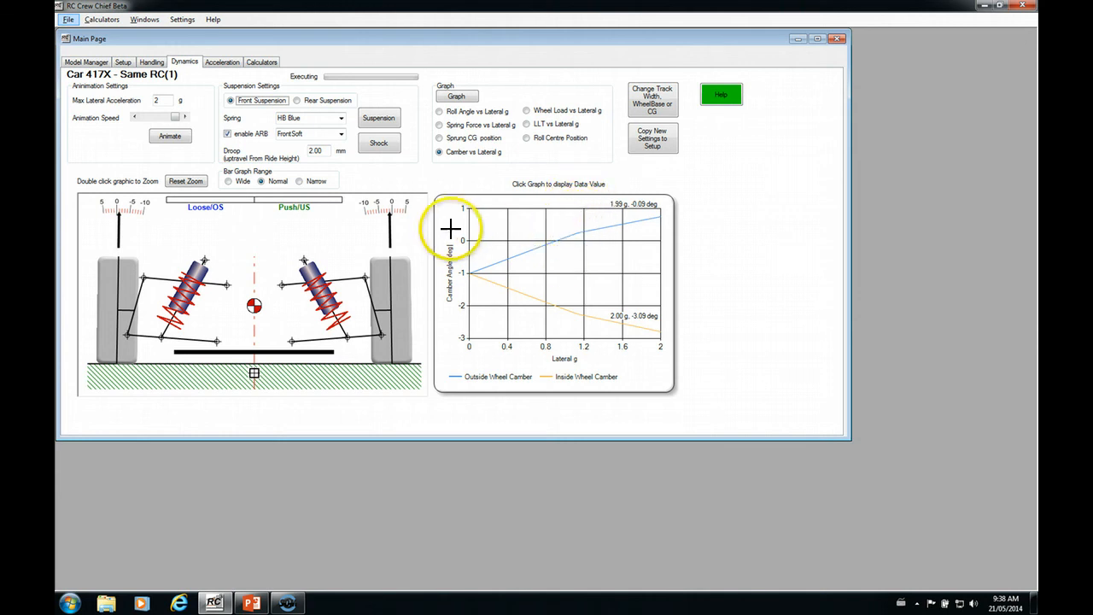
mouse_move(478, 249)
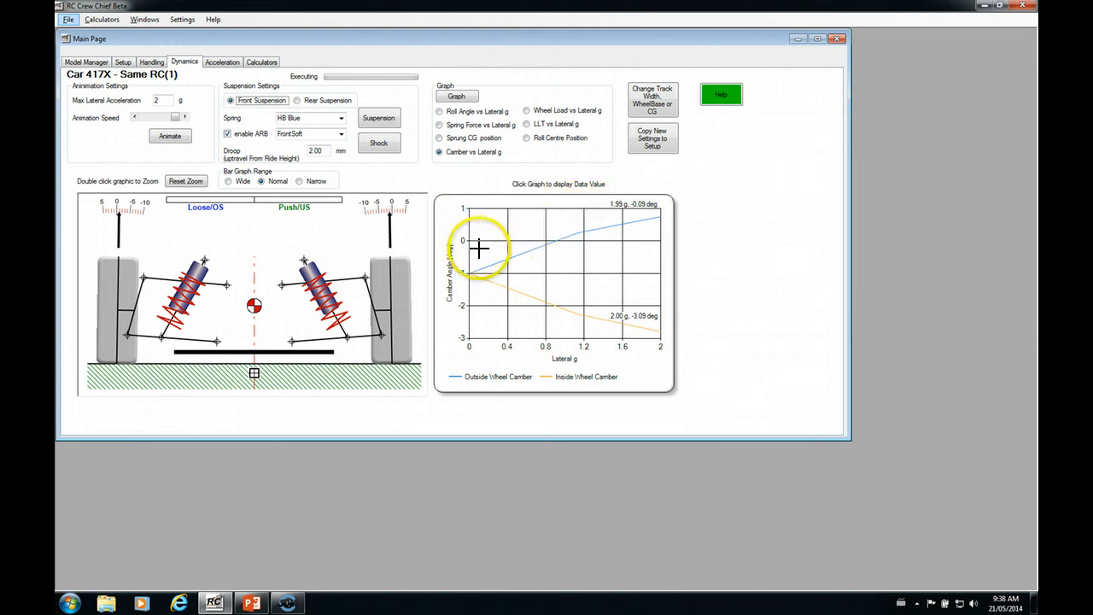
mouse_move(658, 214)
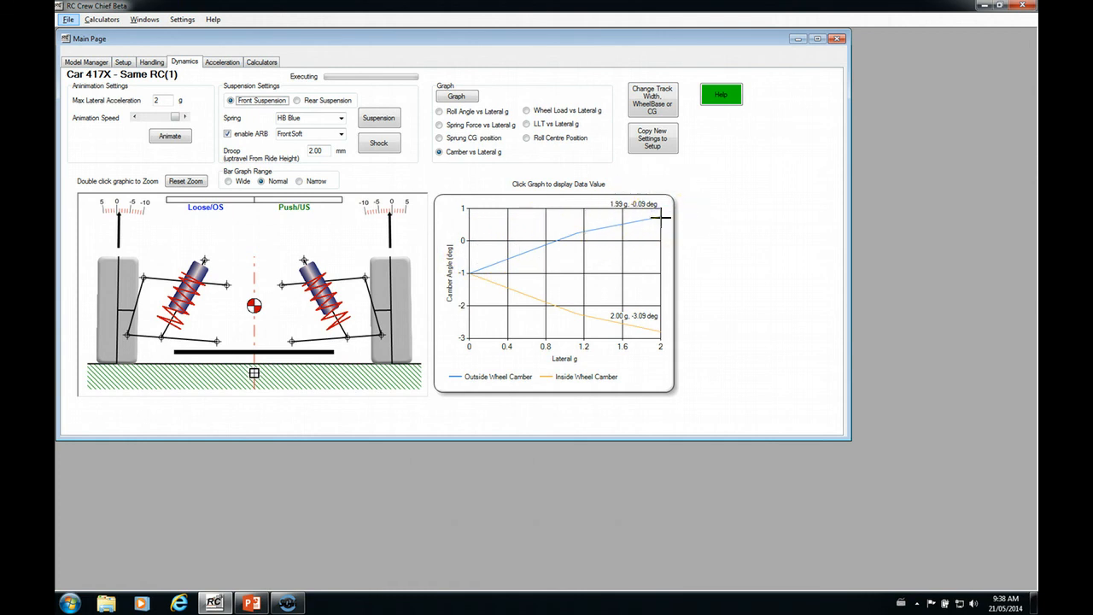
Step: Read front wheel camber near 2 g: about 0.34 deg outside and -2.75 deg inside
left_click(663, 350)
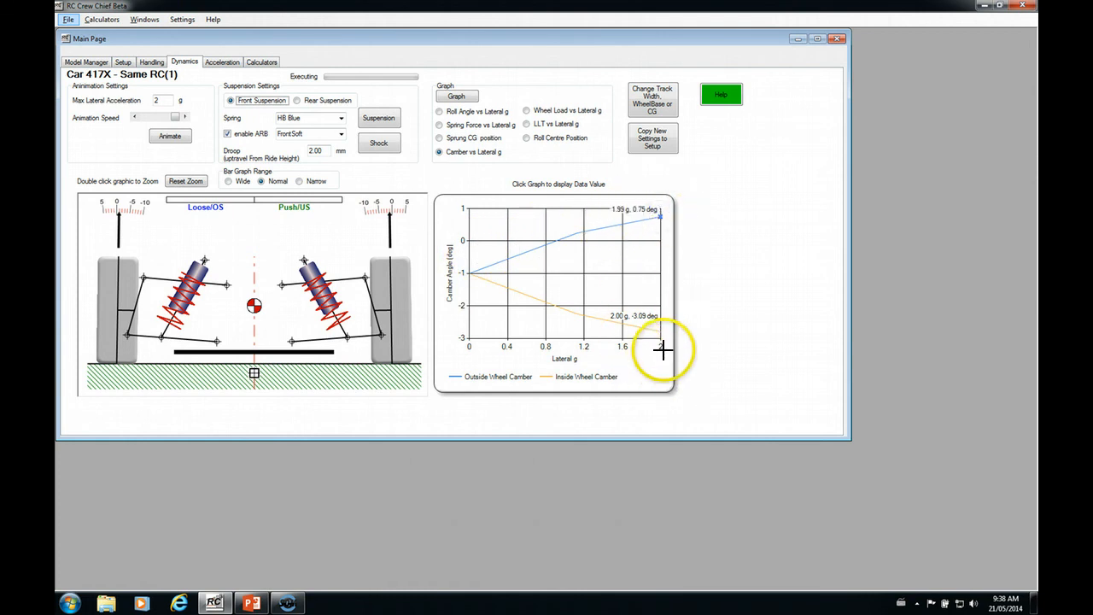
mouse_move(660, 333)
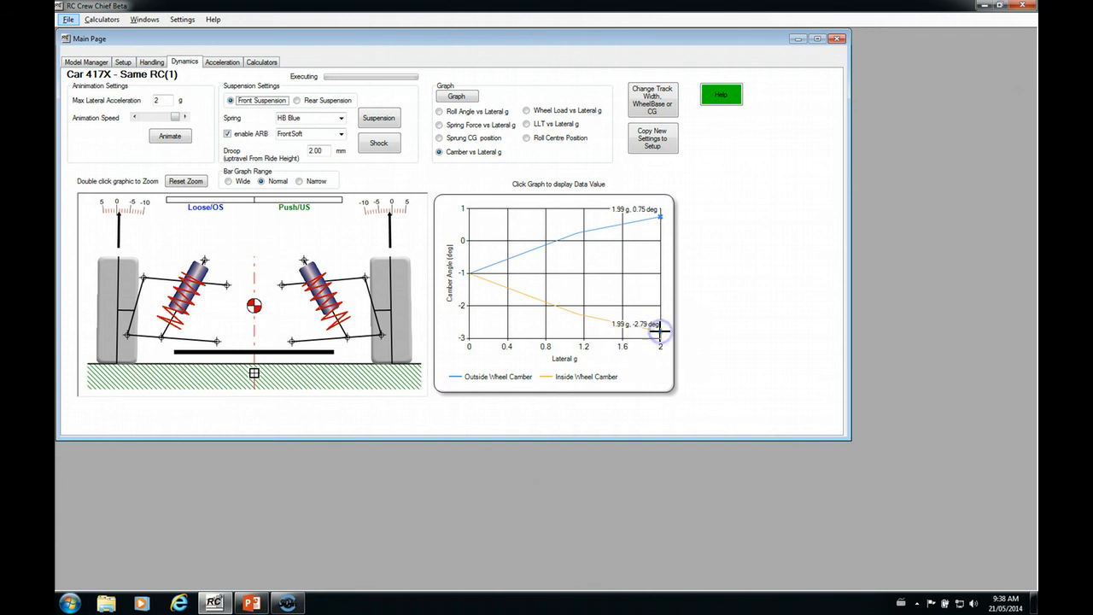
left_click(651, 331)
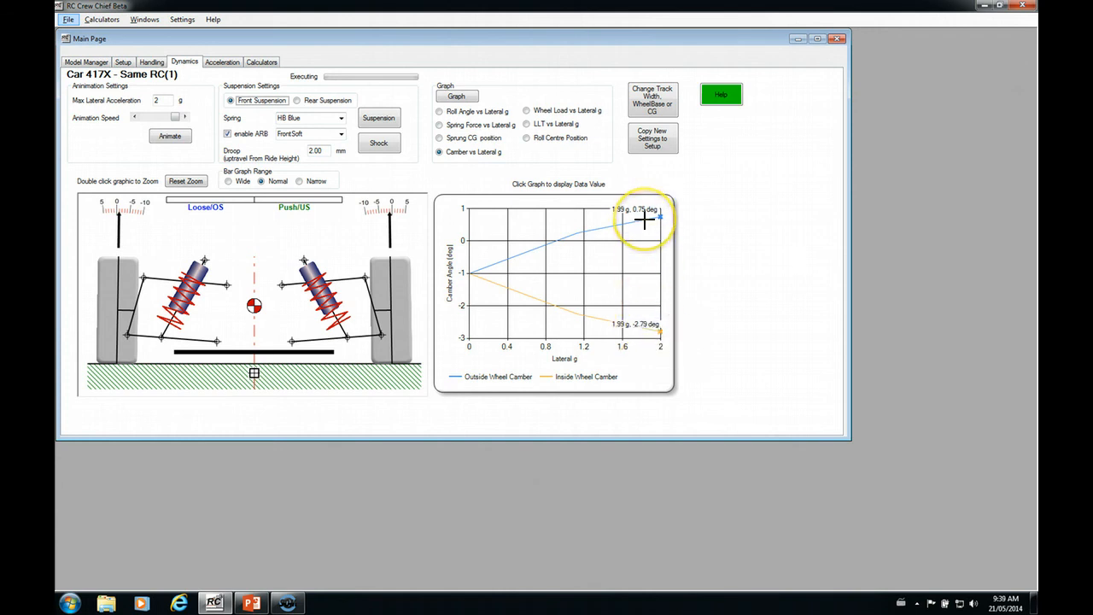
mouse_move(648, 246)
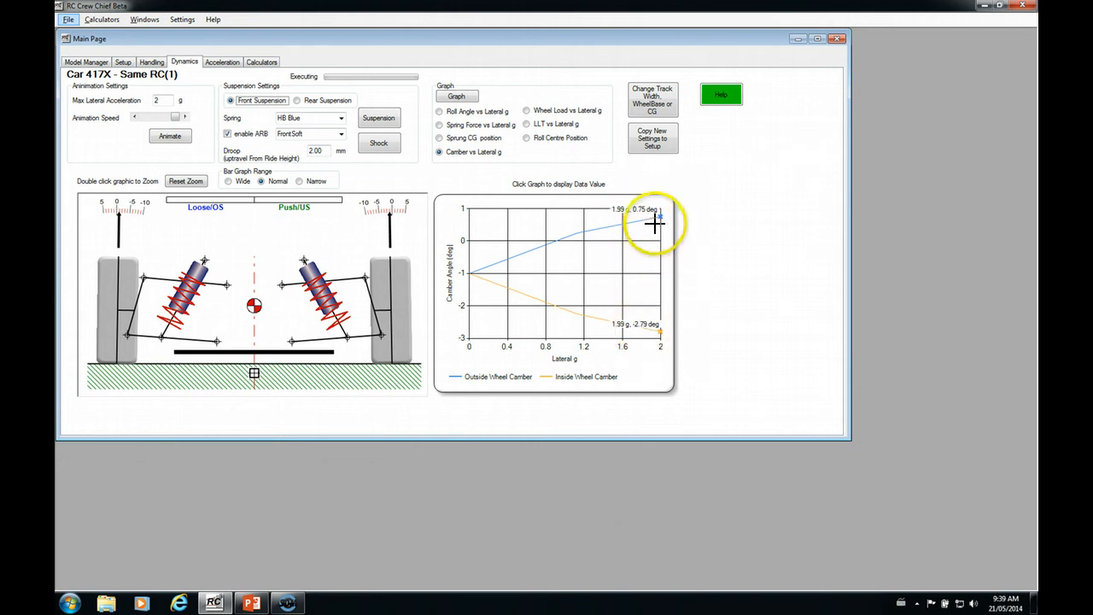
mouse_move(658, 247)
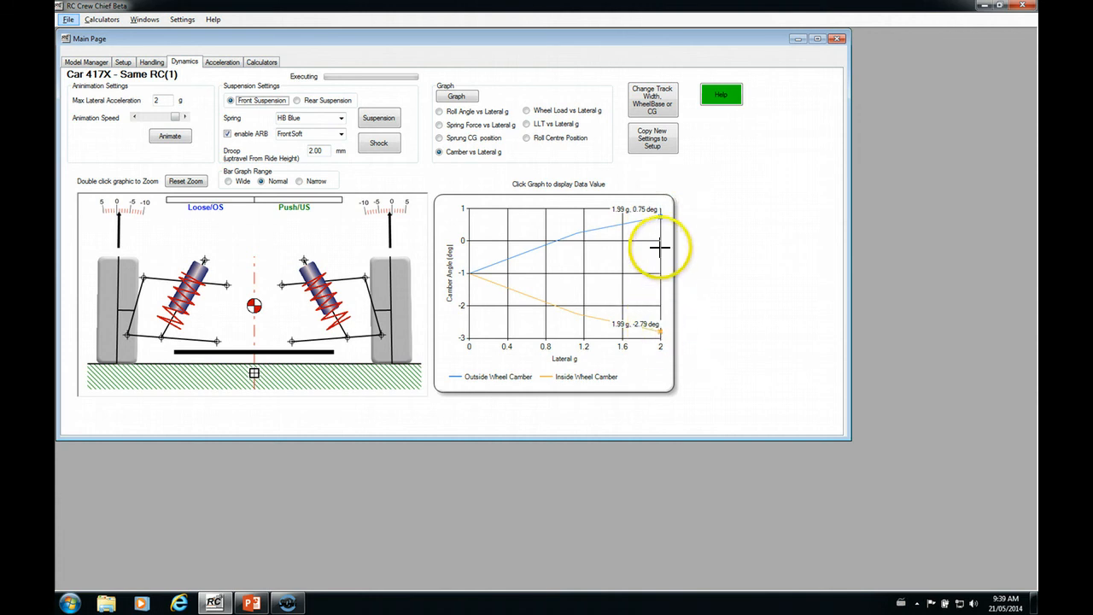
mouse_move(287, 322)
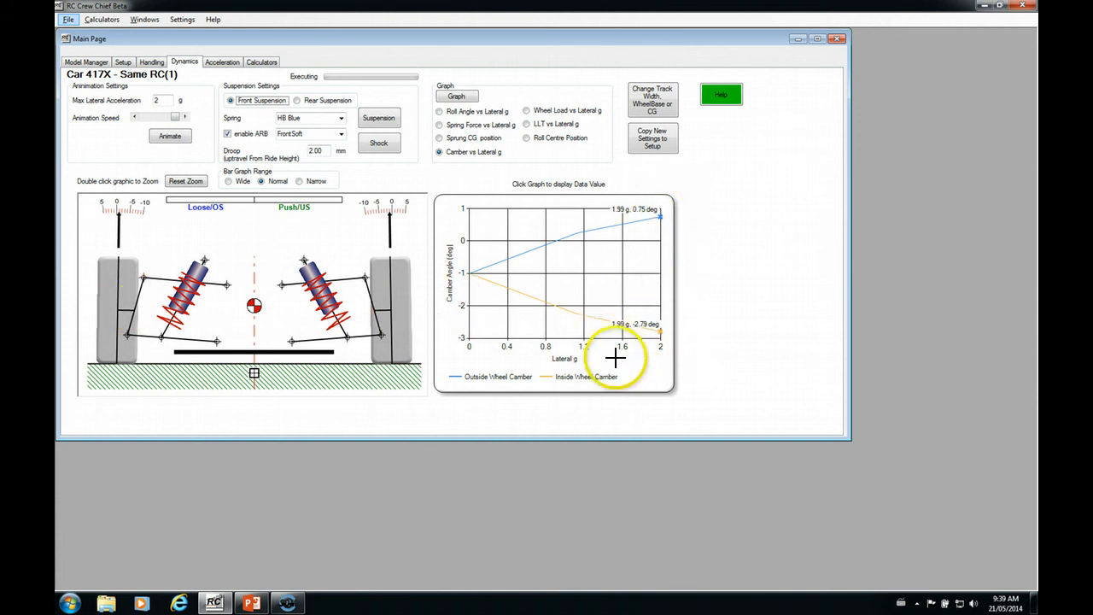
left_click(379, 118)
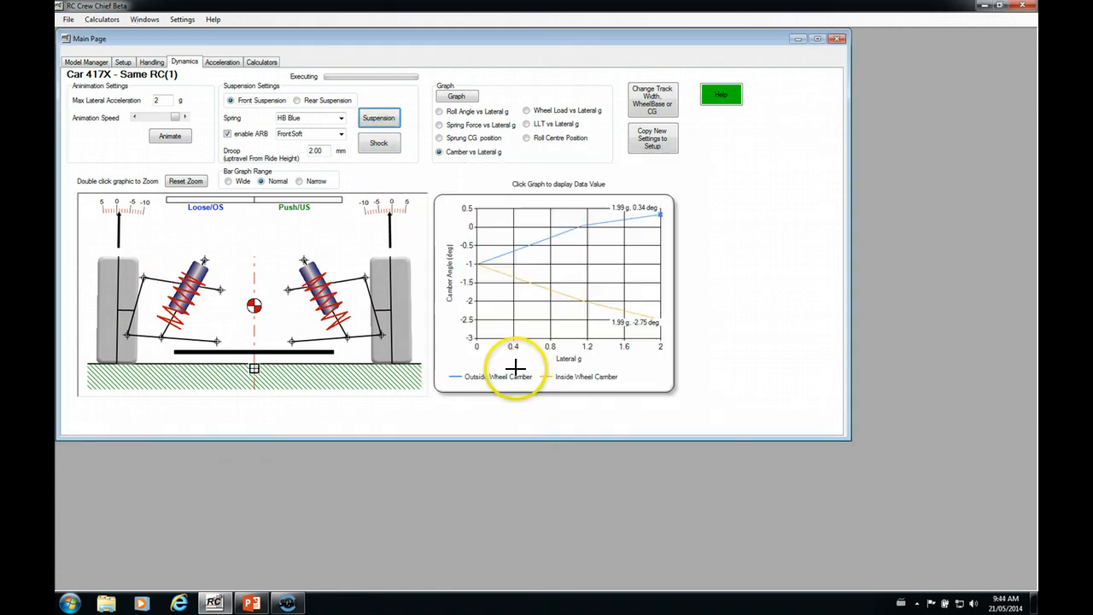
Step: In Front Suspension Setup reposition the inner link pivot and set static camber to -1 deg, then close it
left_click(380, 118)
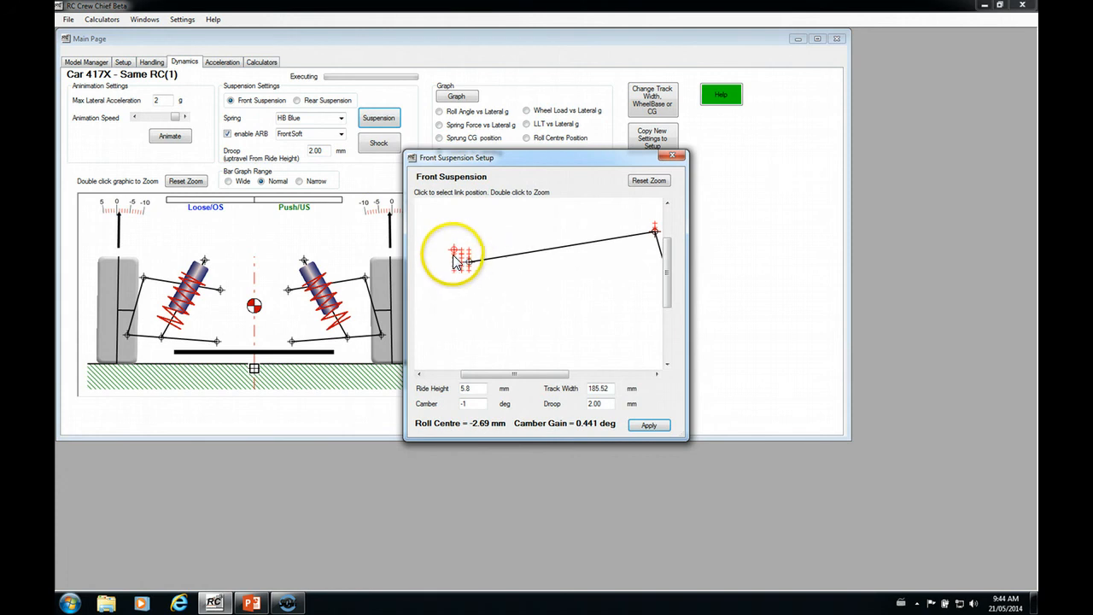
left_click(649, 426)
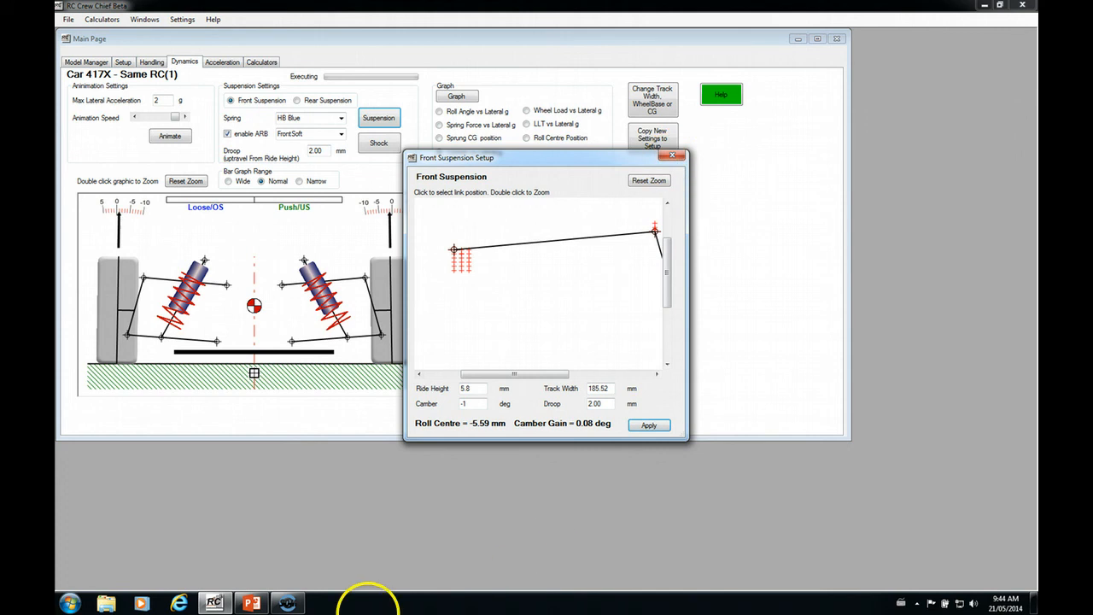
mouse_move(277, 595)
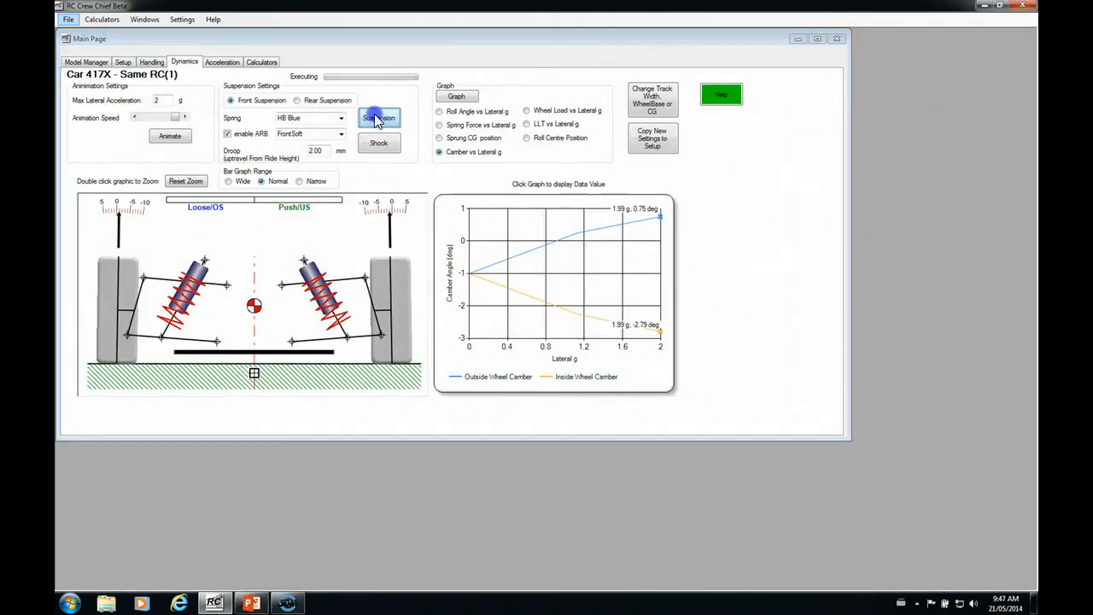
left_click(379, 118)
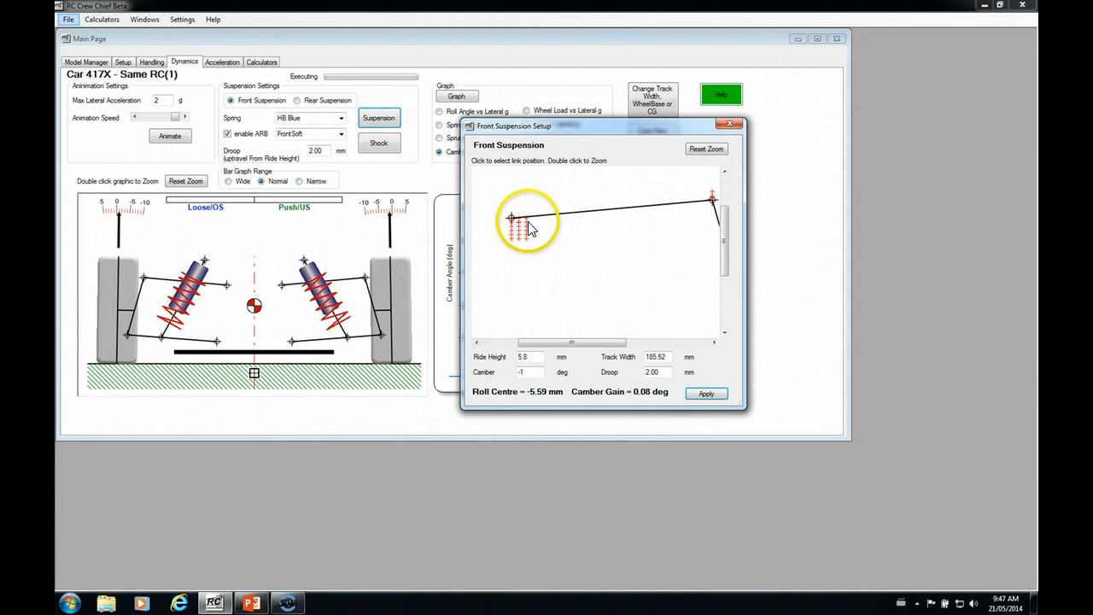
mouse_move(751, 129)
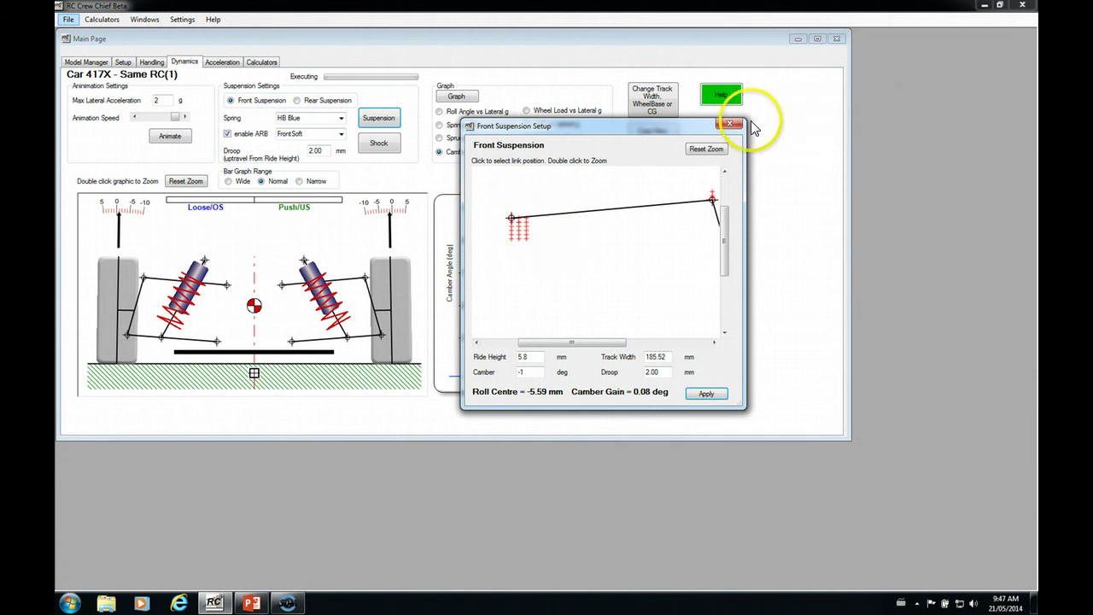
mouse_move(528, 238)
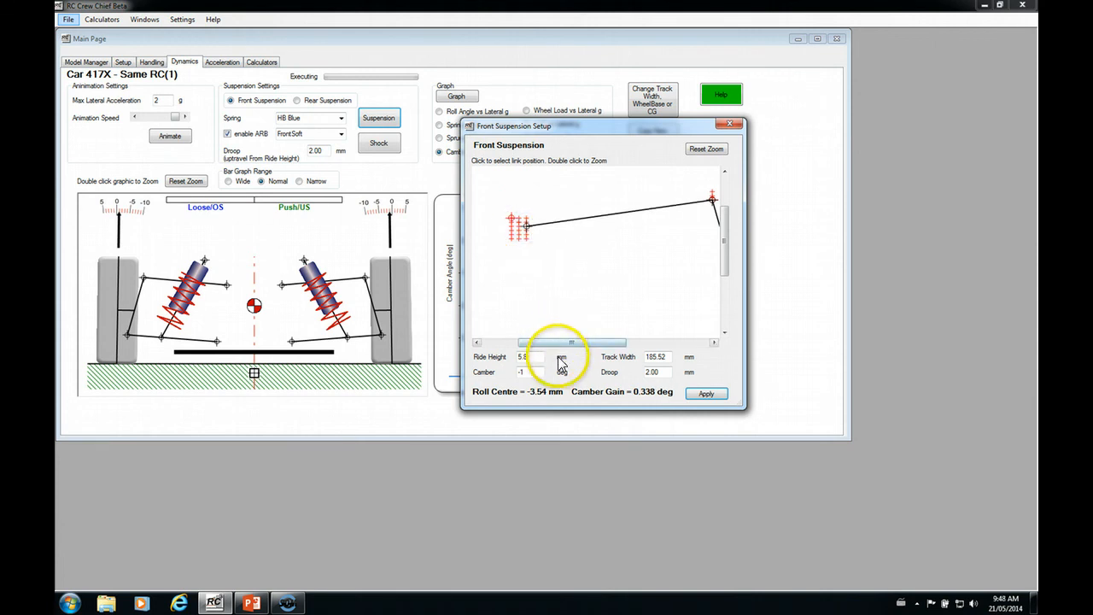
mouse_move(553, 400)
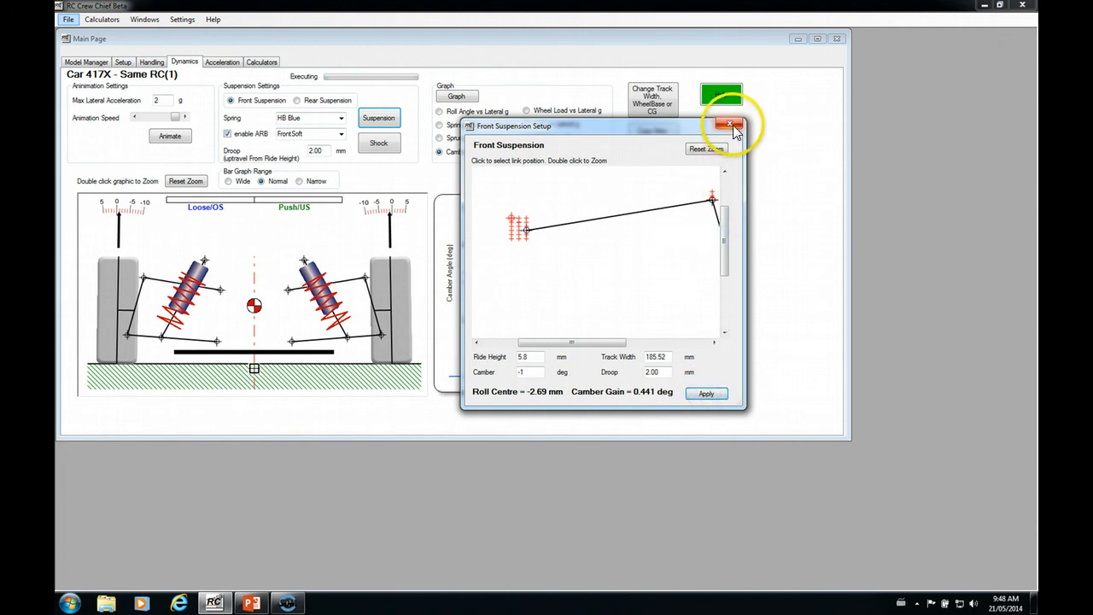
left_click(731, 127)
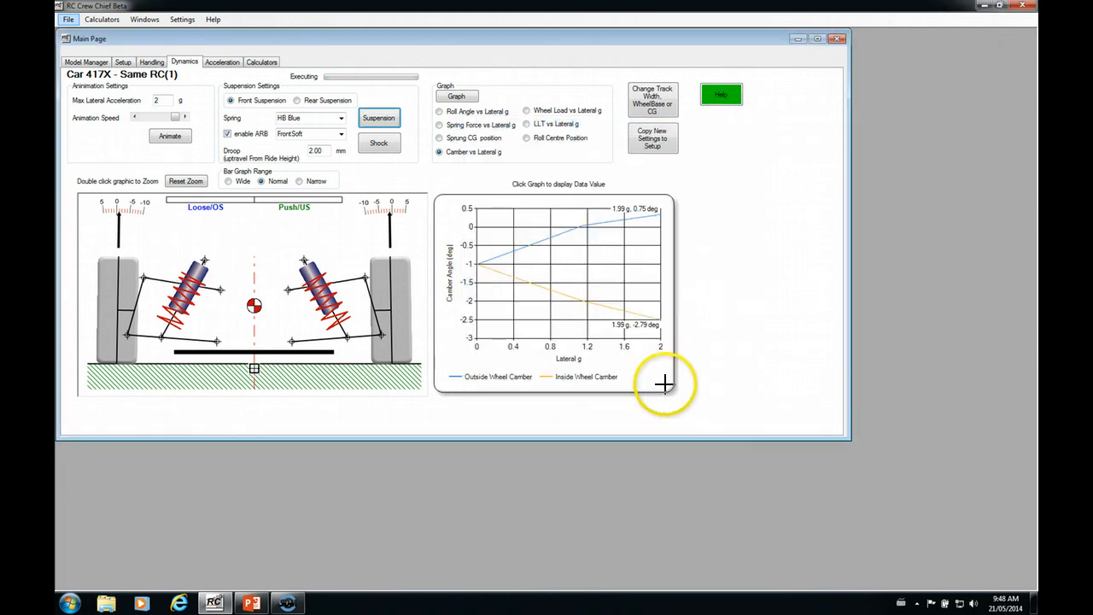
mouse_move(631, 215)
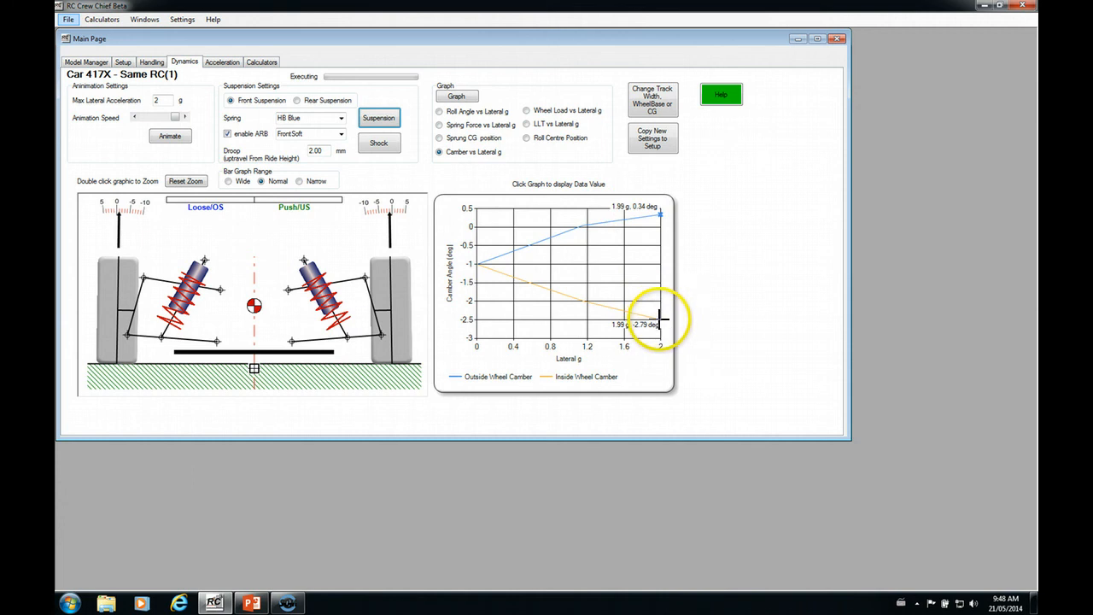
mouse_move(656, 304)
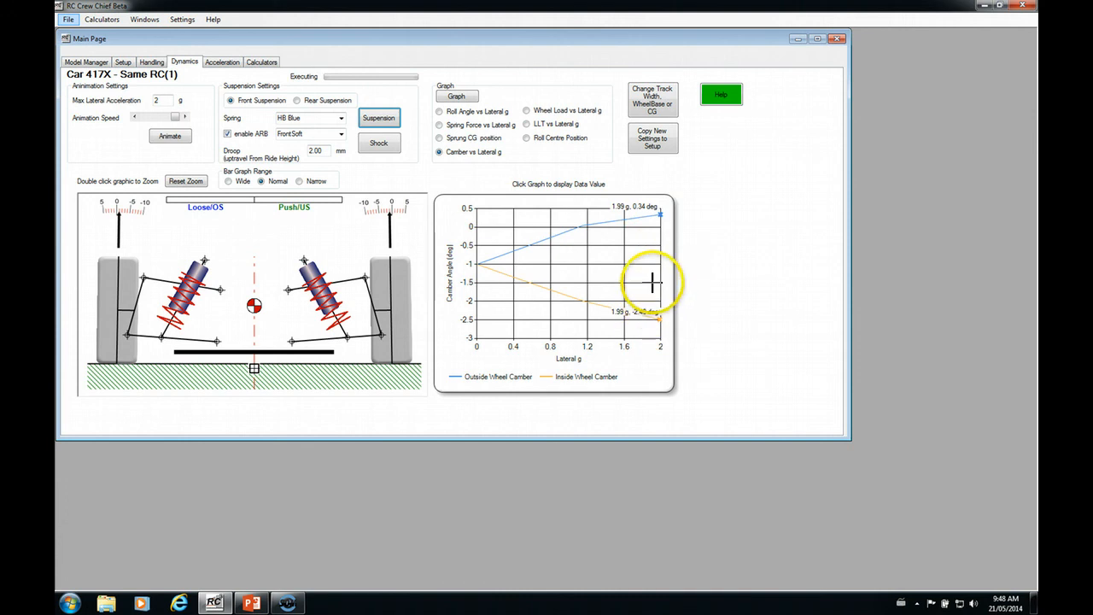
mouse_move(632, 260)
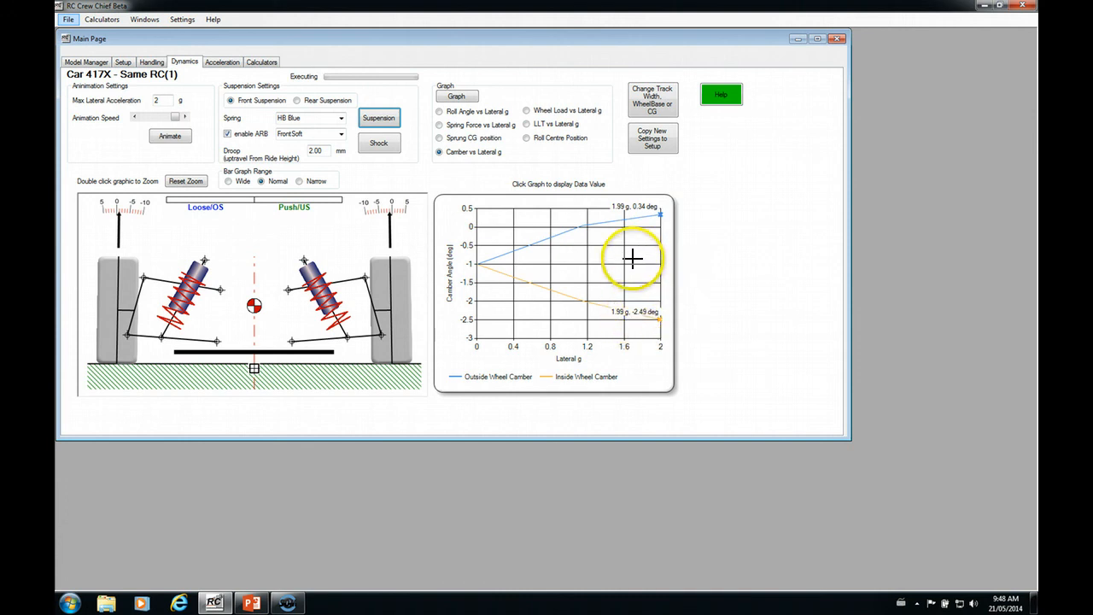
mouse_move(649, 213)
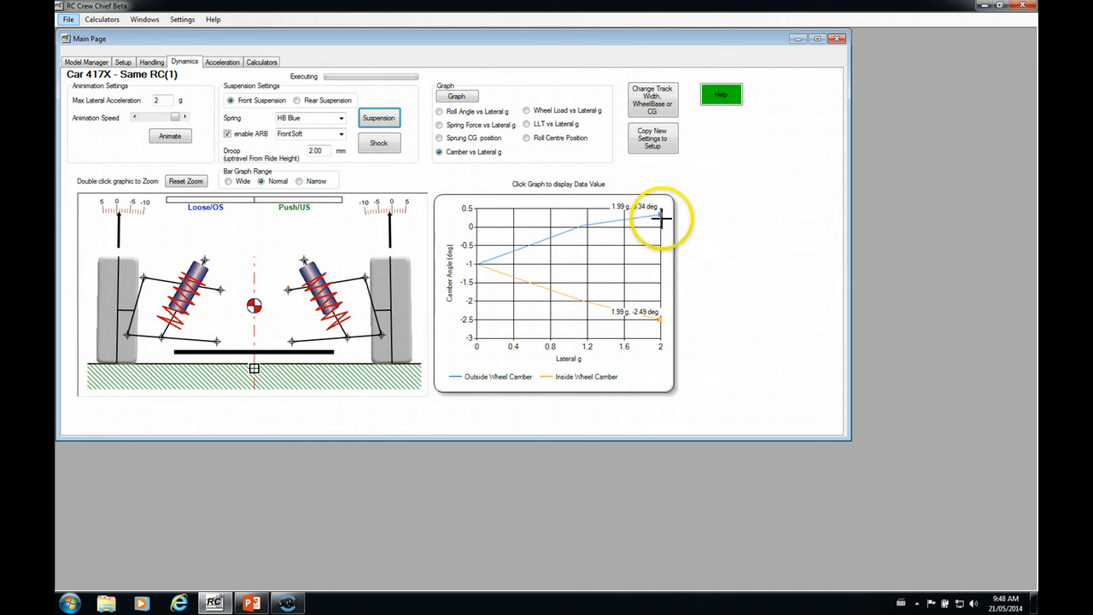
mouse_move(659, 327)
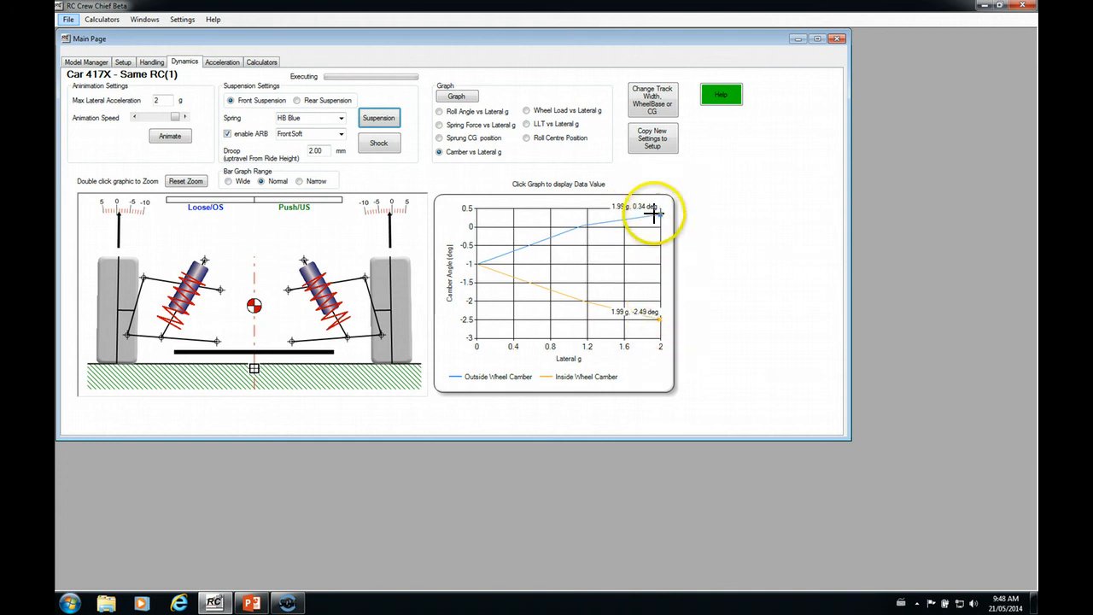
mouse_move(645, 212)
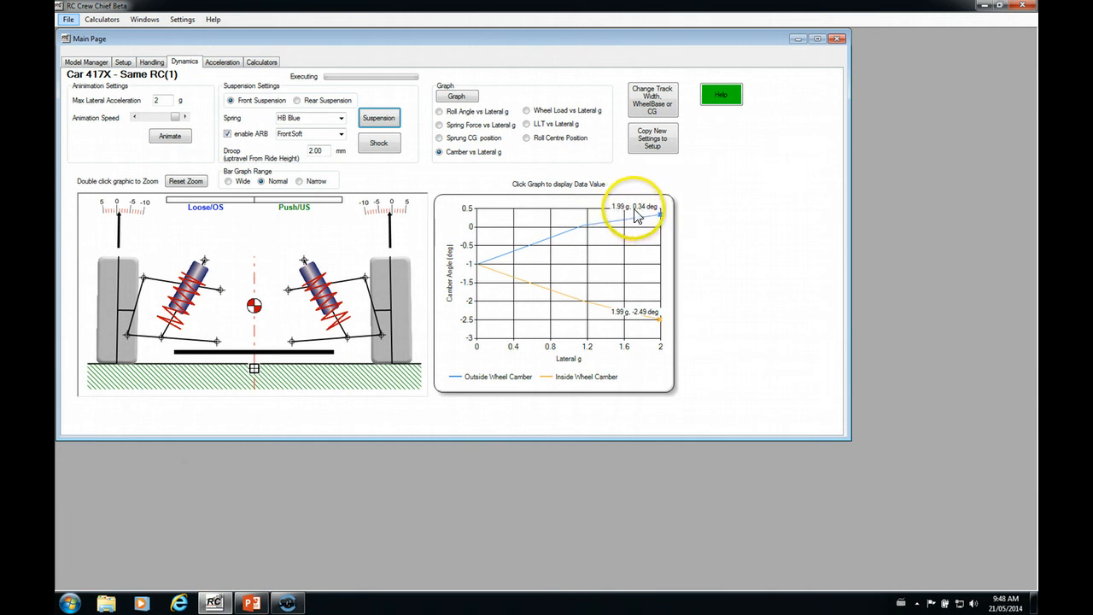
mouse_move(645, 231)
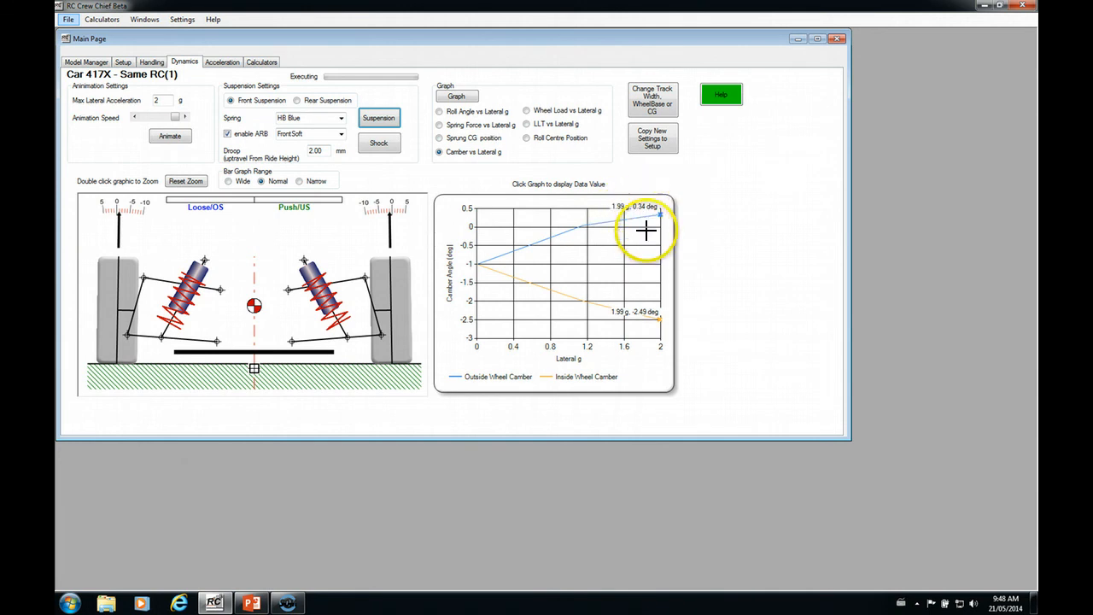
mouse_move(646, 314)
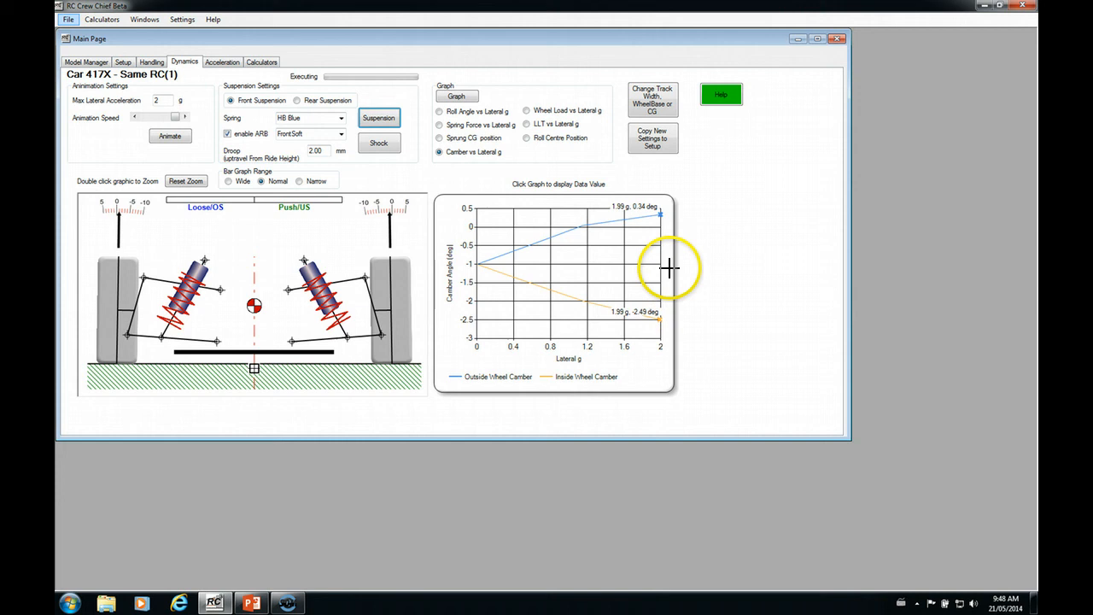
mouse_move(658, 311)
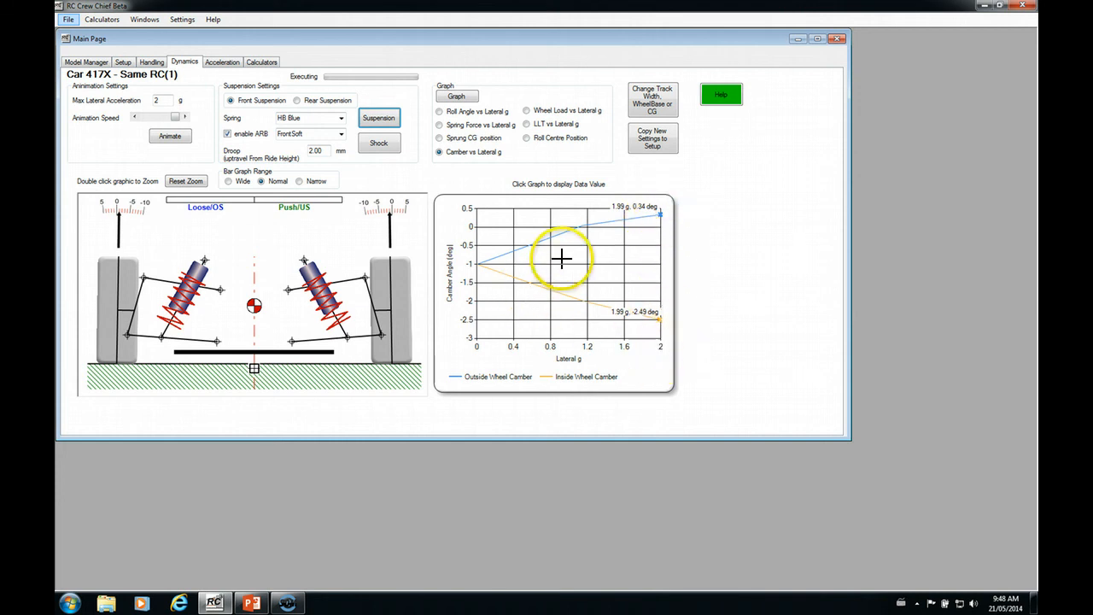
mouse_move(594, 277)
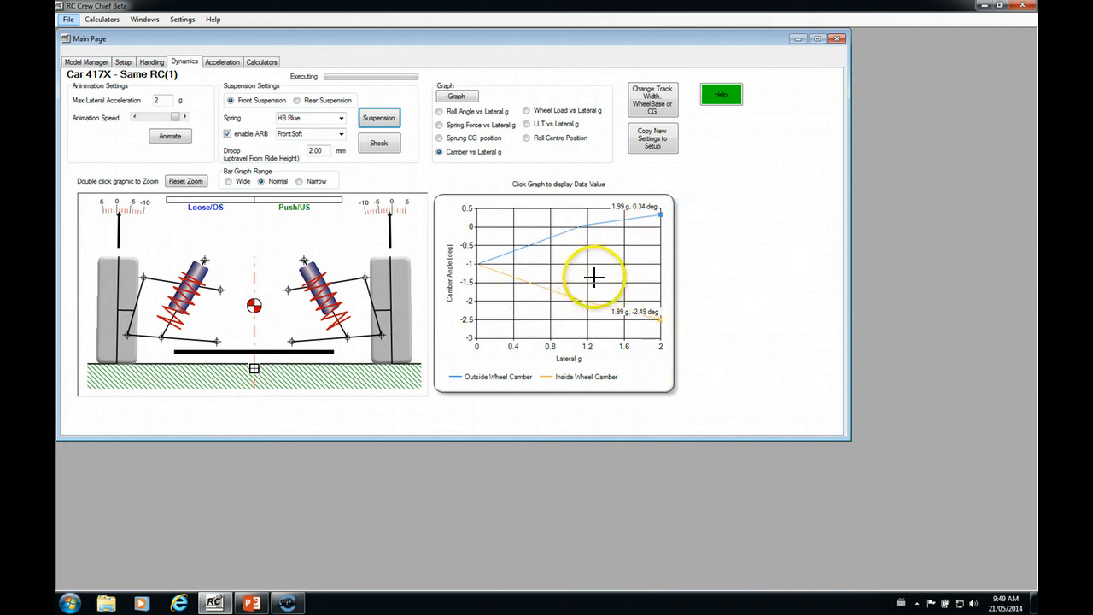
mouse_move(639, 298)
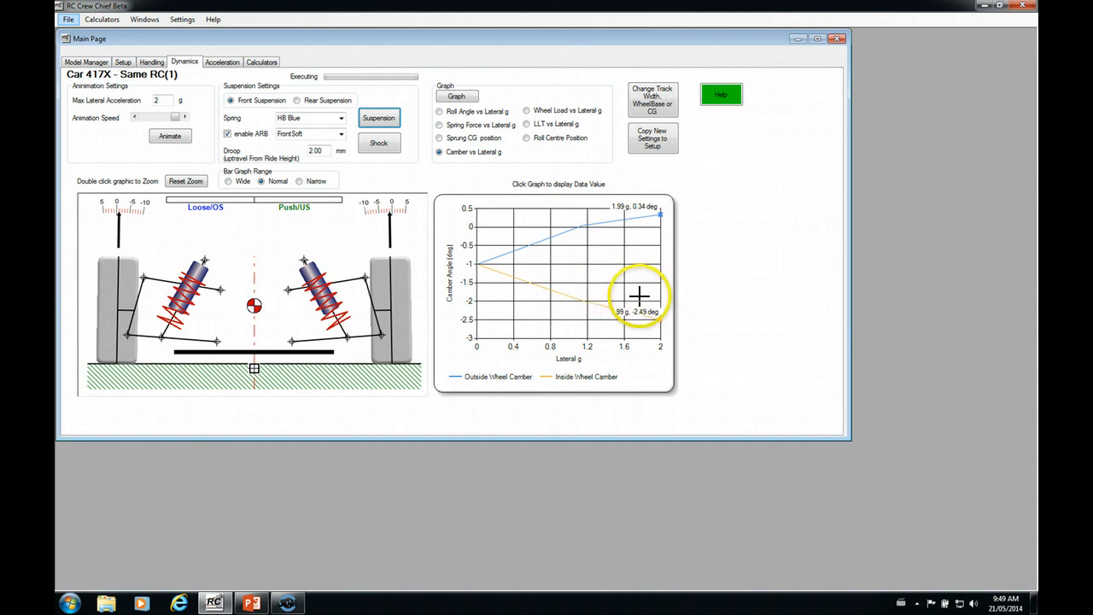
mouse_move(639, 270)
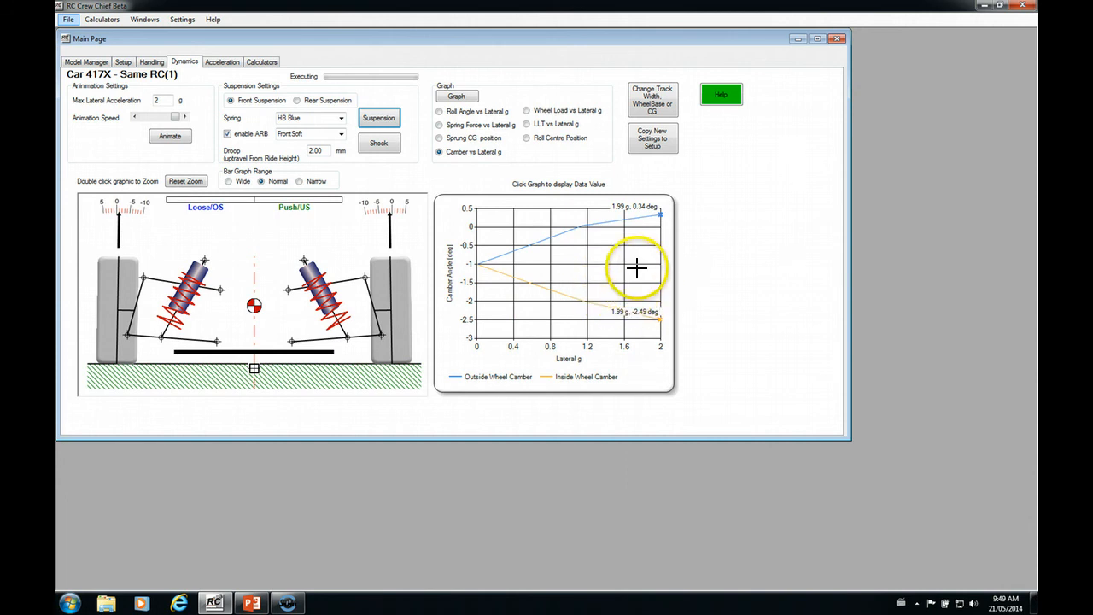
mouse_move(651, 298)
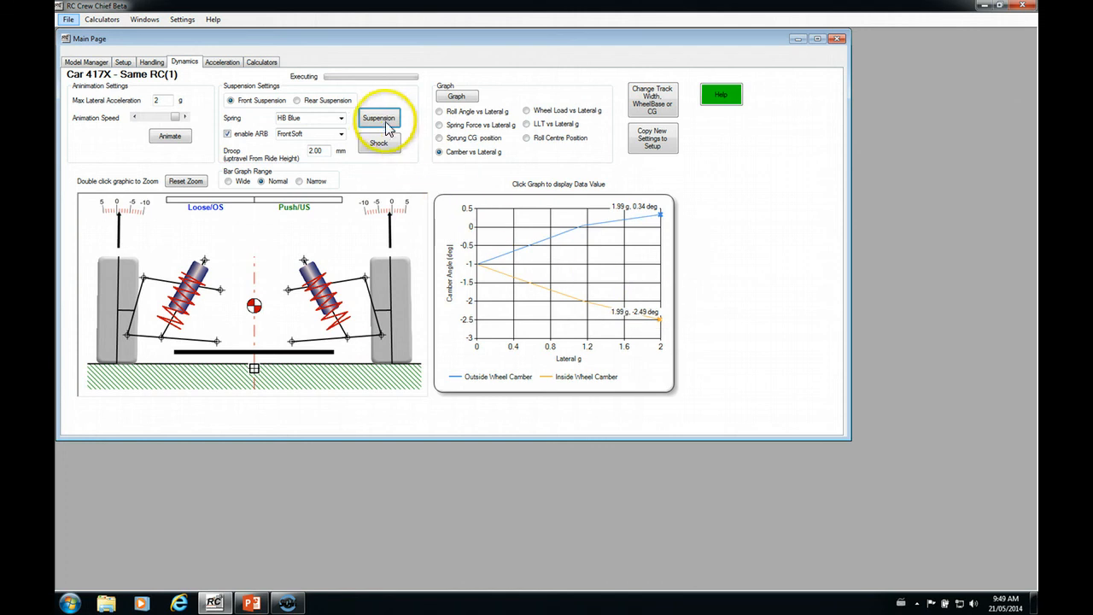
Step: Set the front static camber to -1.5 deg in the Front Suspension Setup and close it
left_click(379, 117)
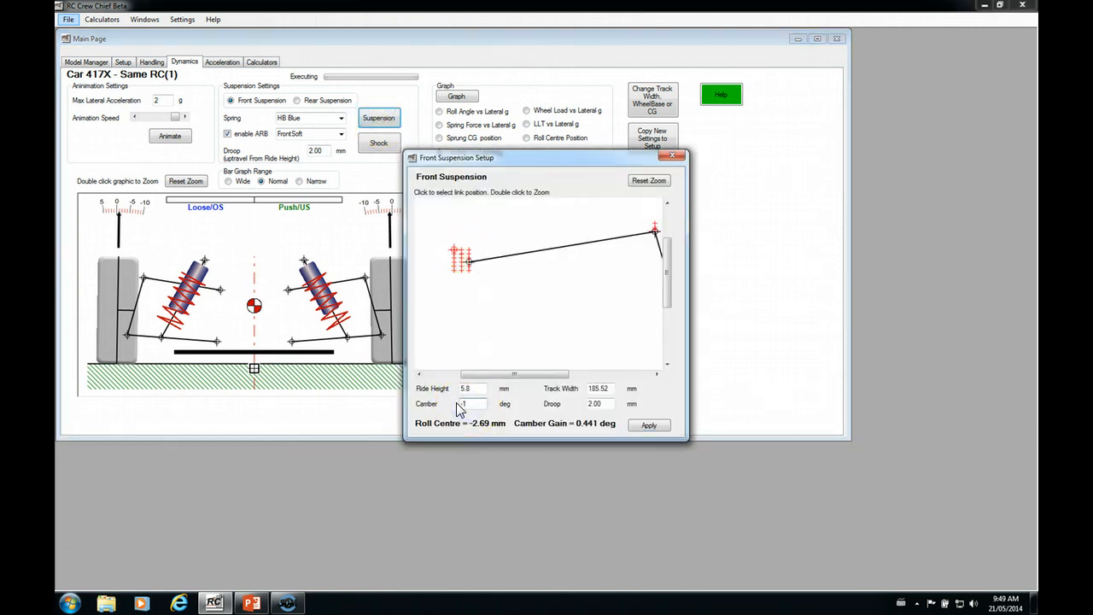
left_click(649, 425)
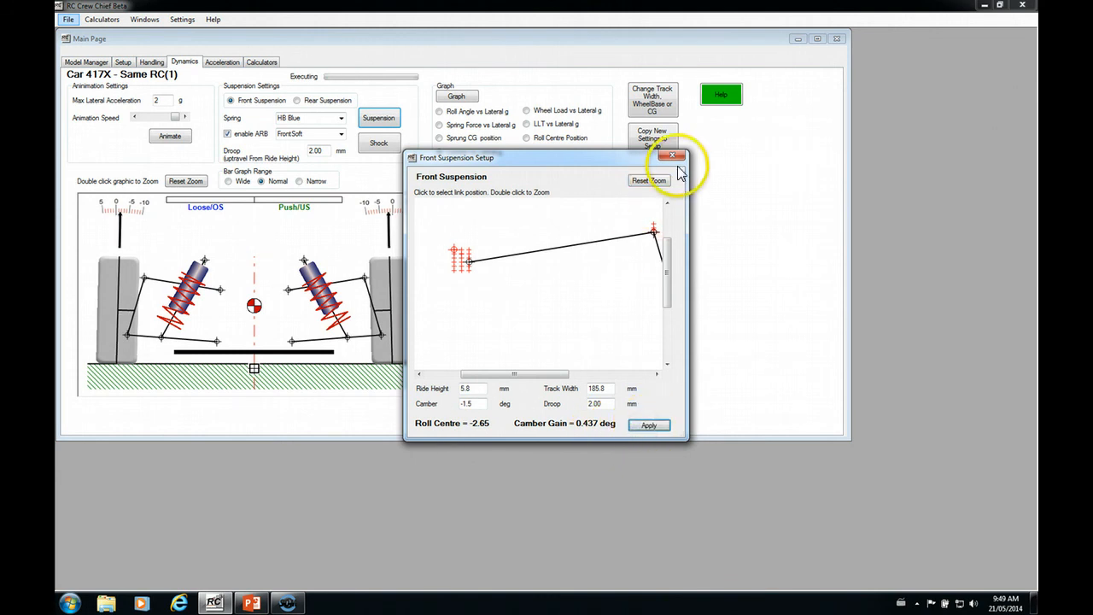
left_click(672, 157)
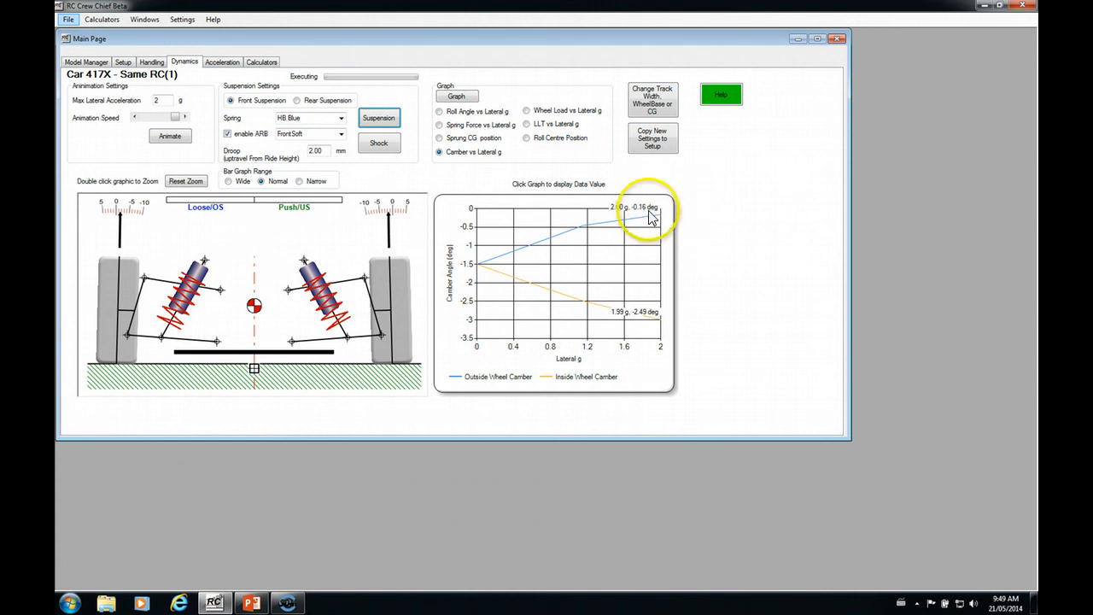
mouse_move(663, 338)
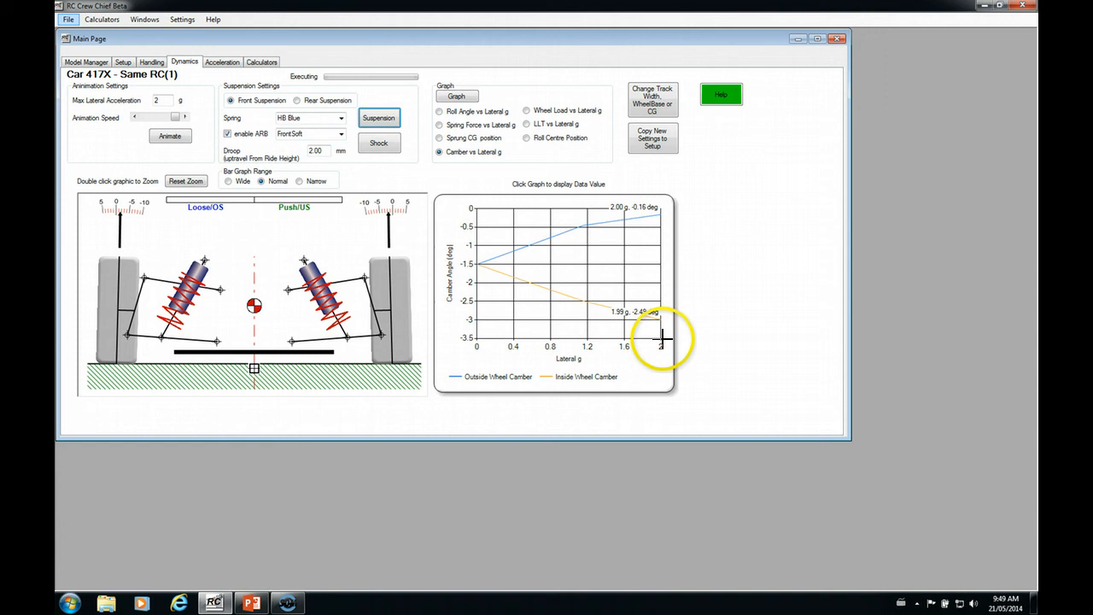
mouse_move(625, 335)
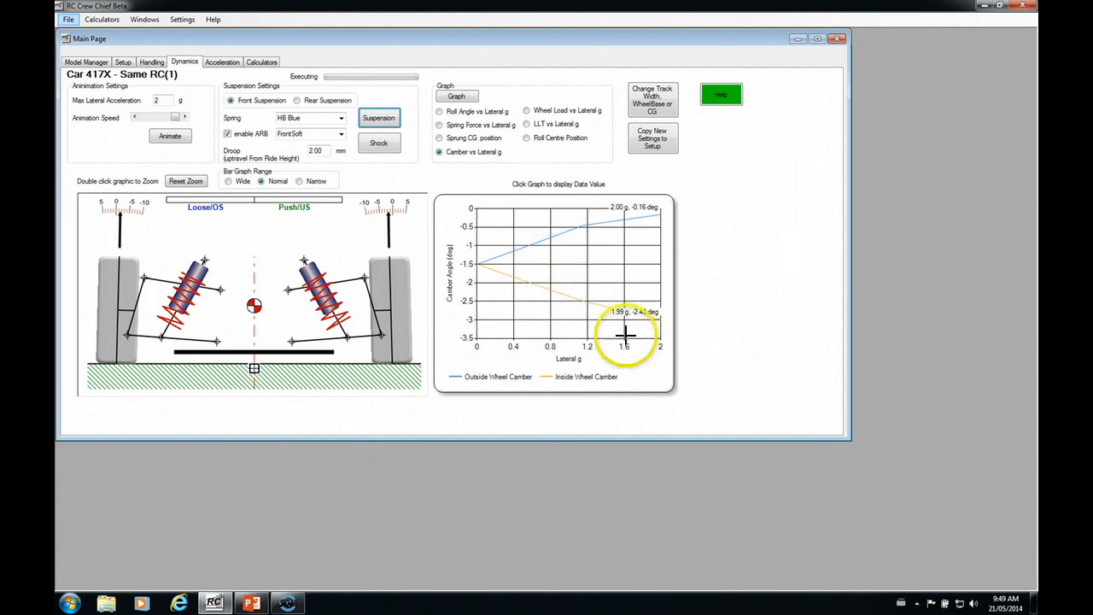
mouse_move(653, 215)
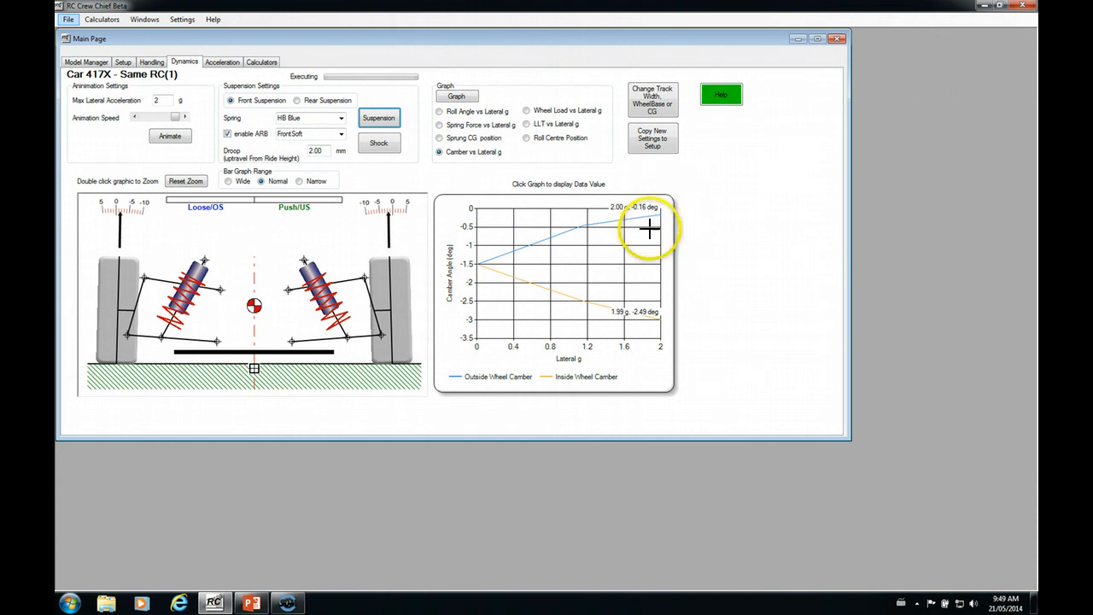
mouse_move(615, 267)
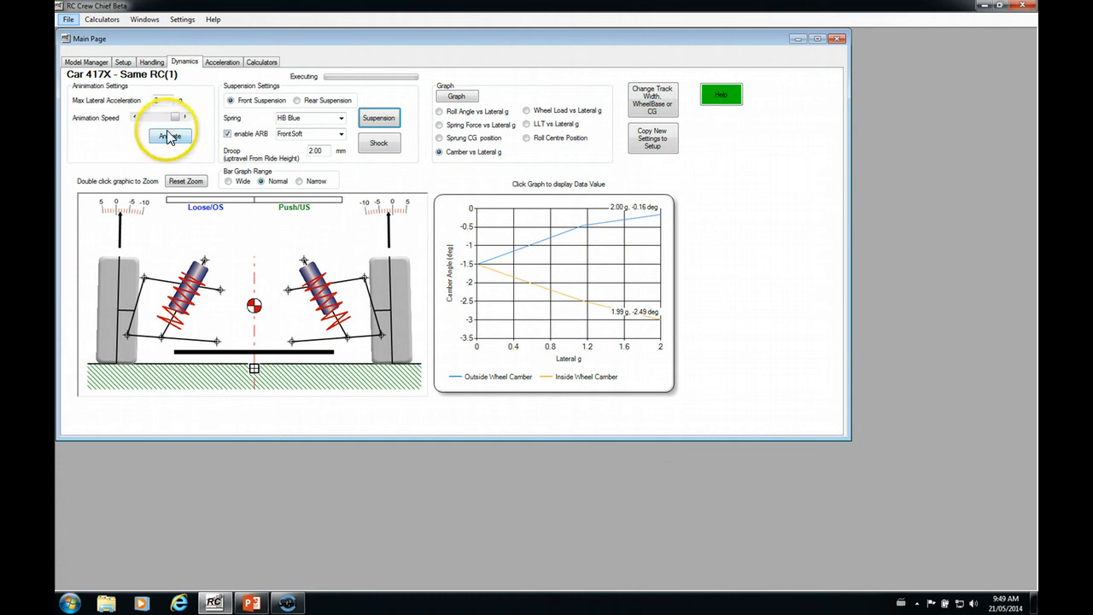
left_click(171, 136)
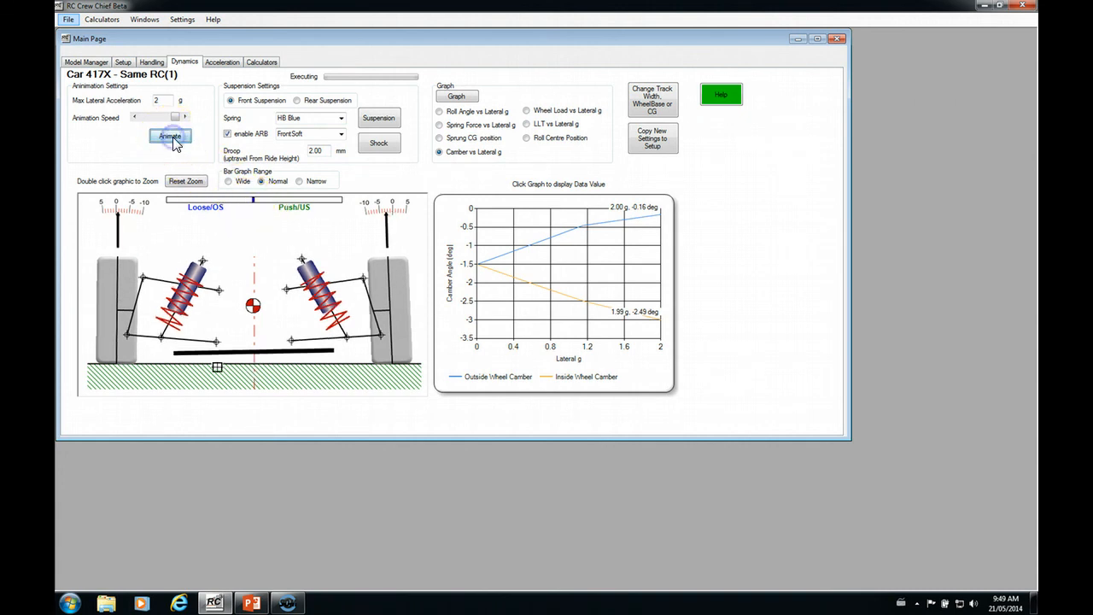
left_click(169, 137)
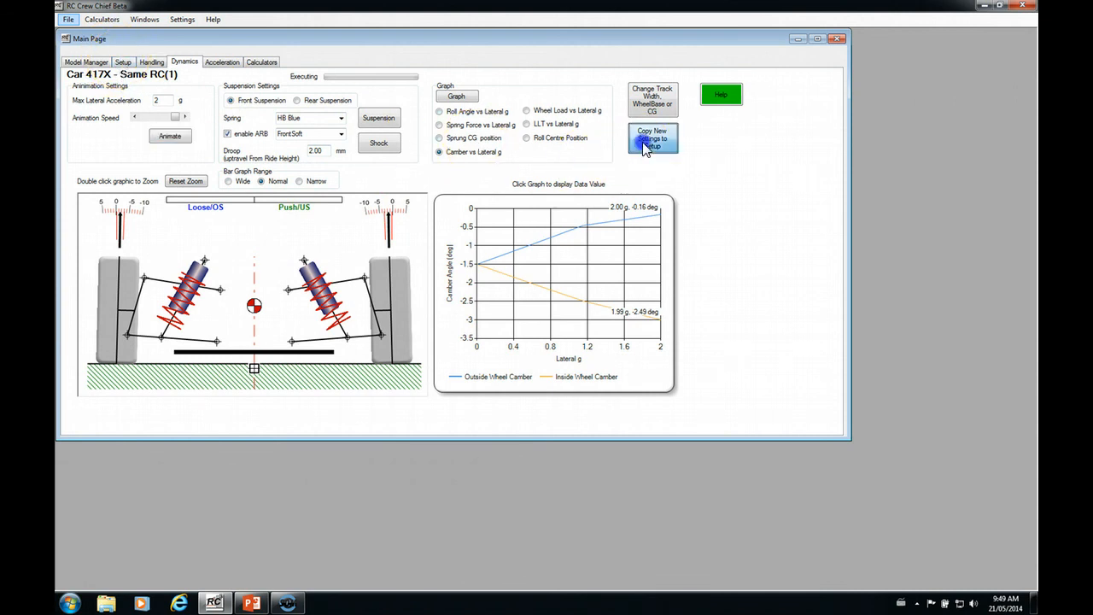
left_click(652, 139)
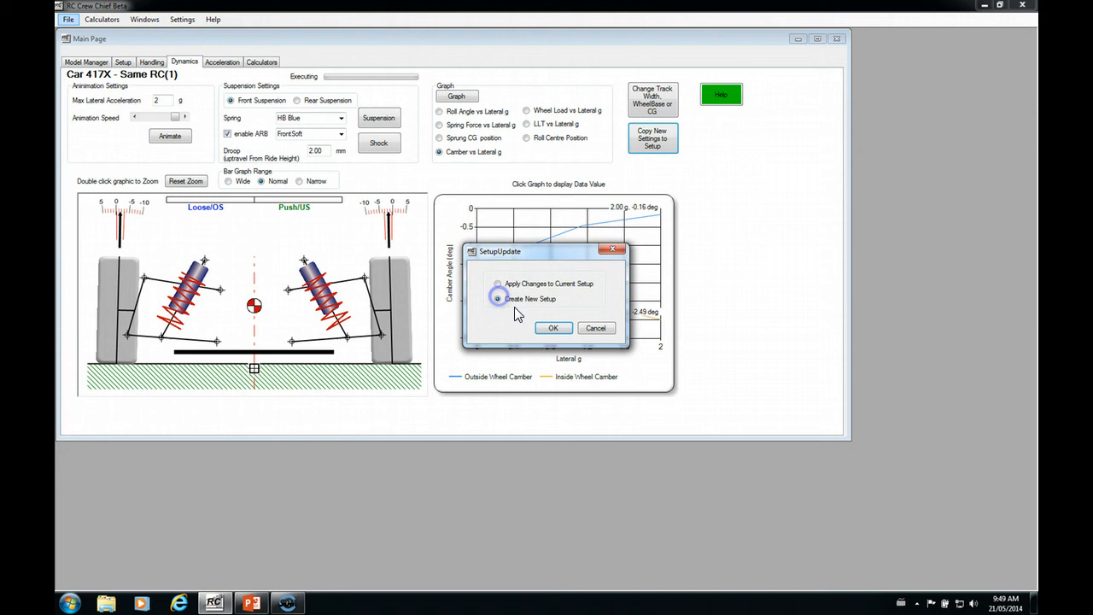
left_click(554, 328)
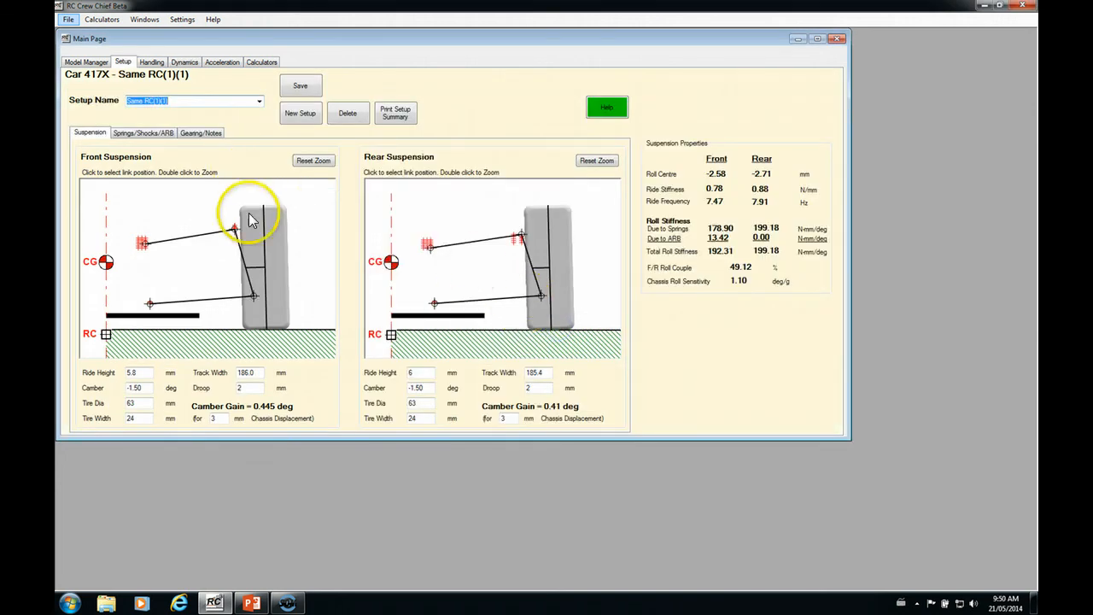
mouse_move(282, 290)
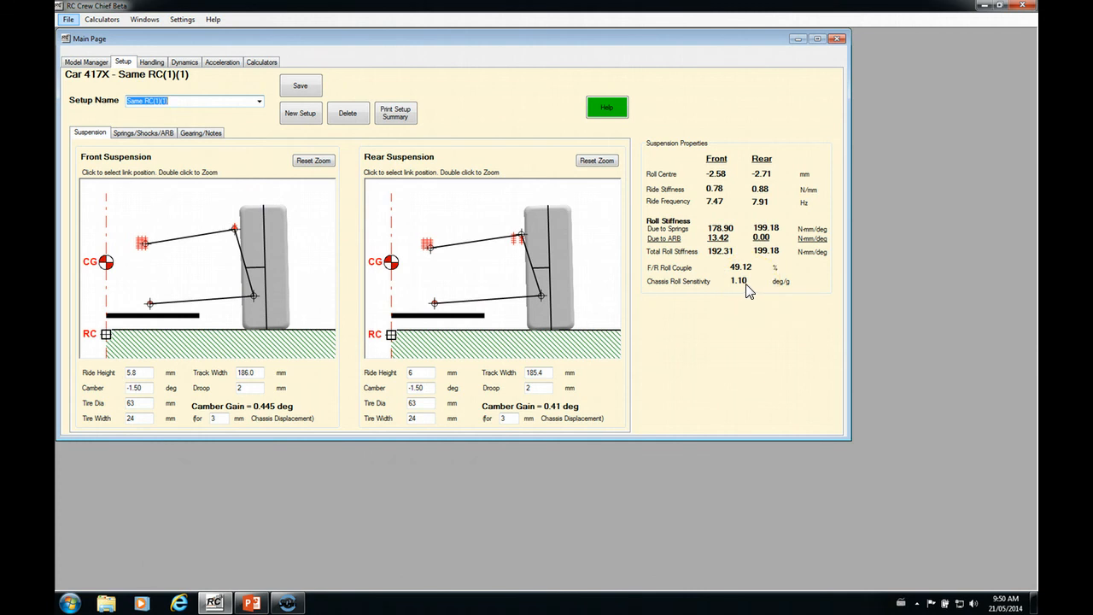
mouse_move(744, 290)
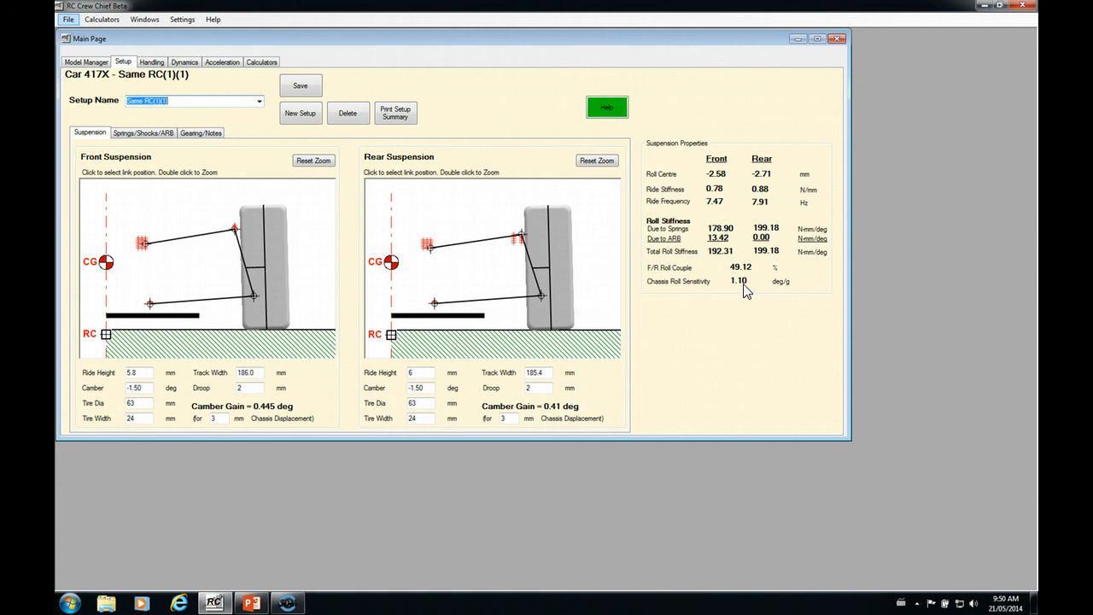
mouse_move(738, 290)
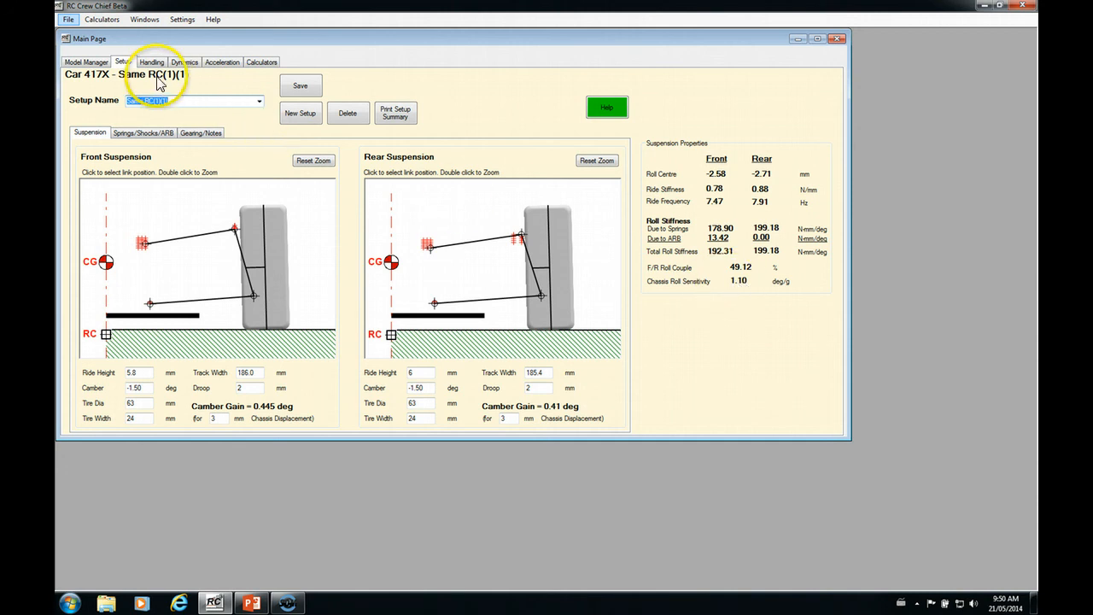
Step: Load the original Same RC setup from the saved list and show its Handling corner-weight breakdown
left_click(260, 100)
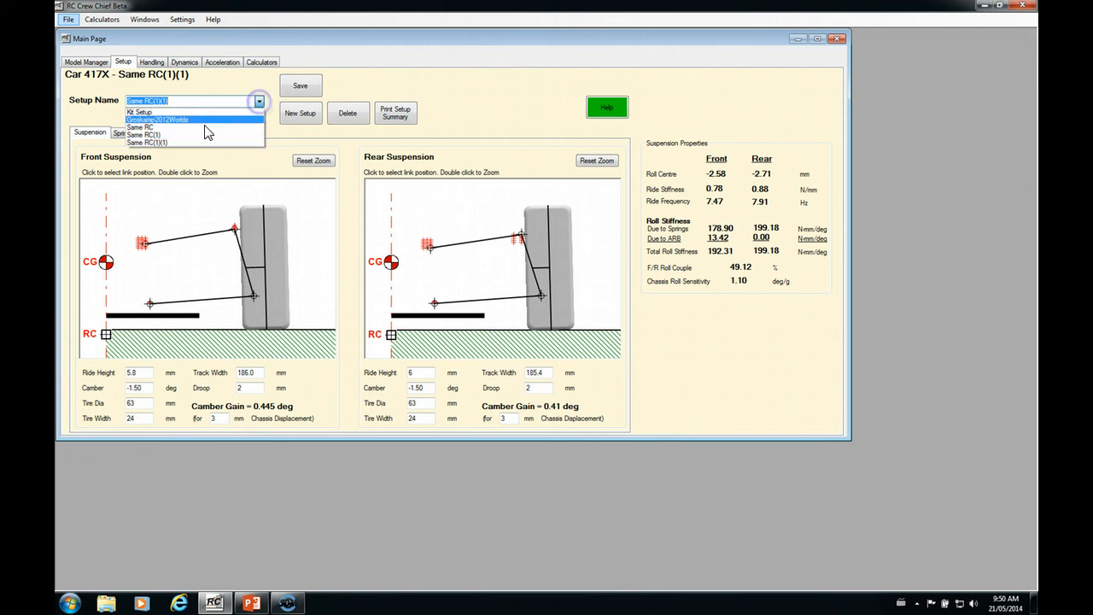
left_click(147, 134)
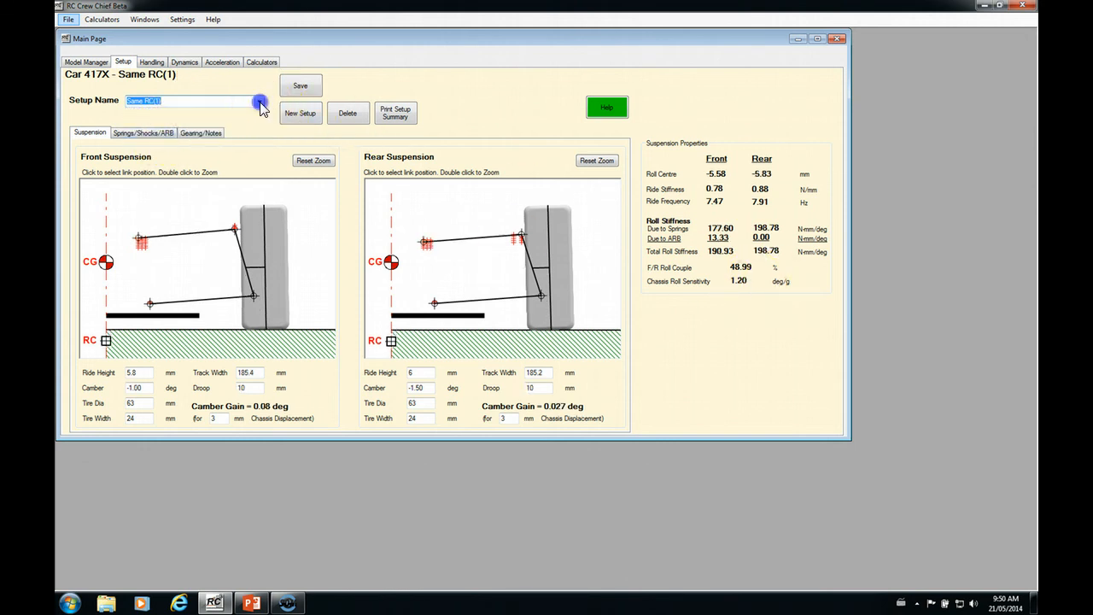
left_click(259, 99)
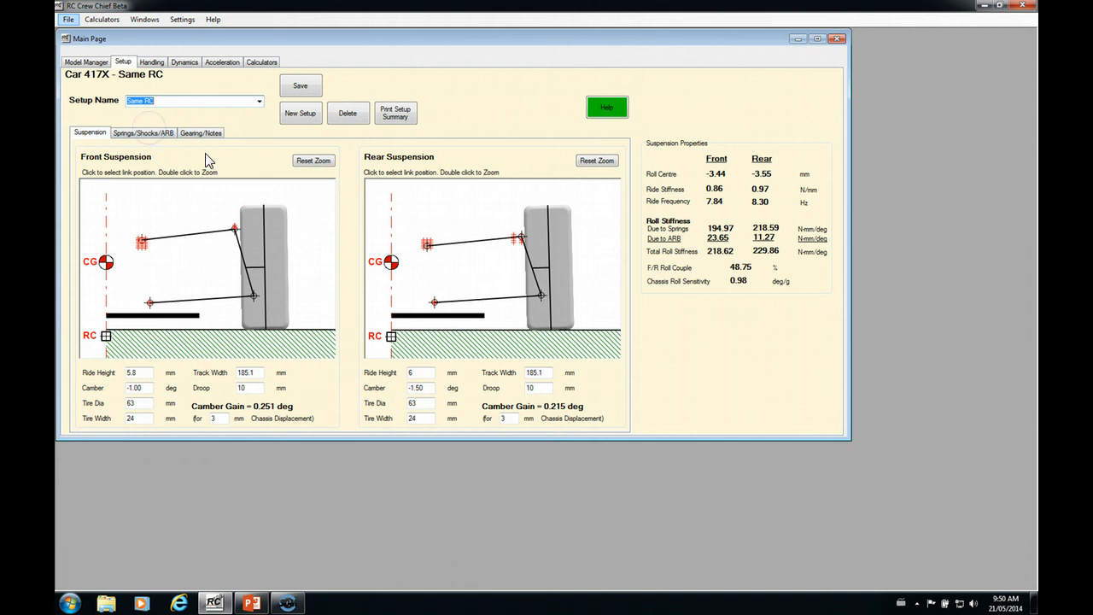
mouse_move(744, 287)
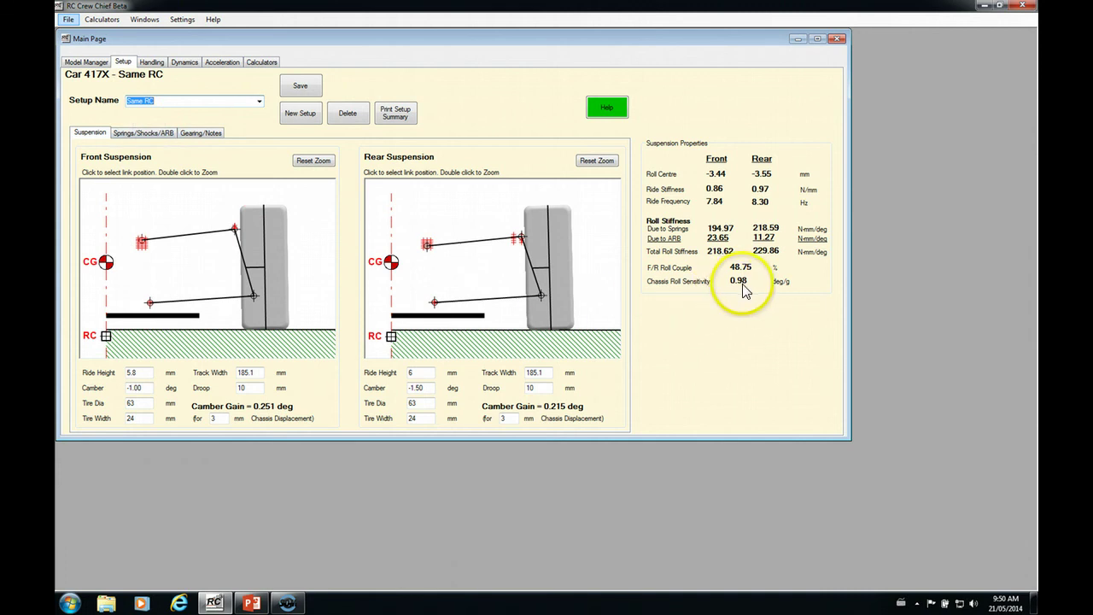
mouse_move(482, 273)
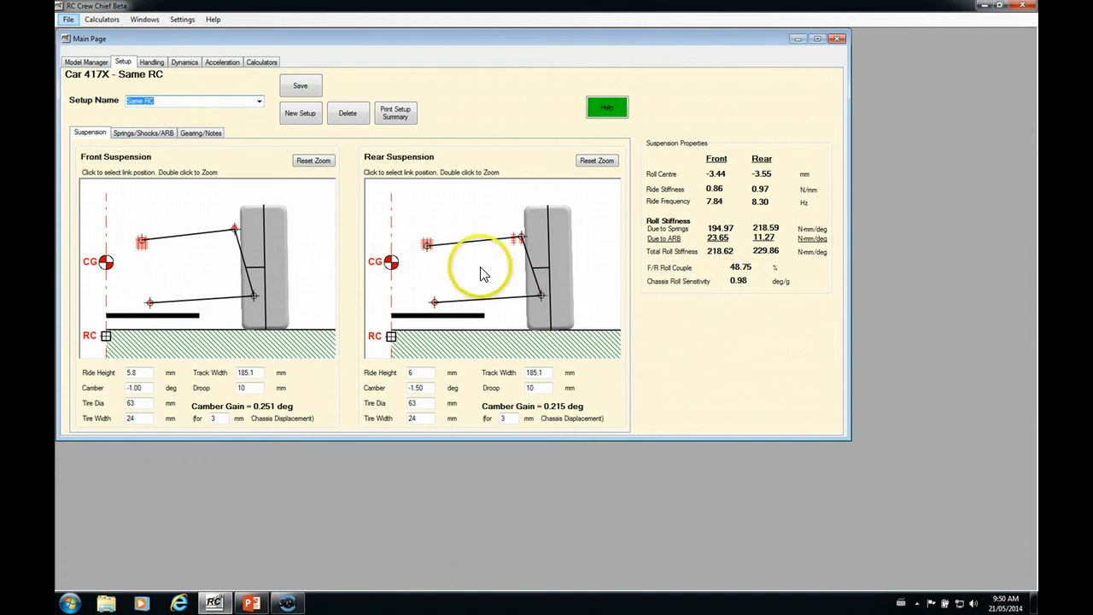
mouse_move(665, 292)
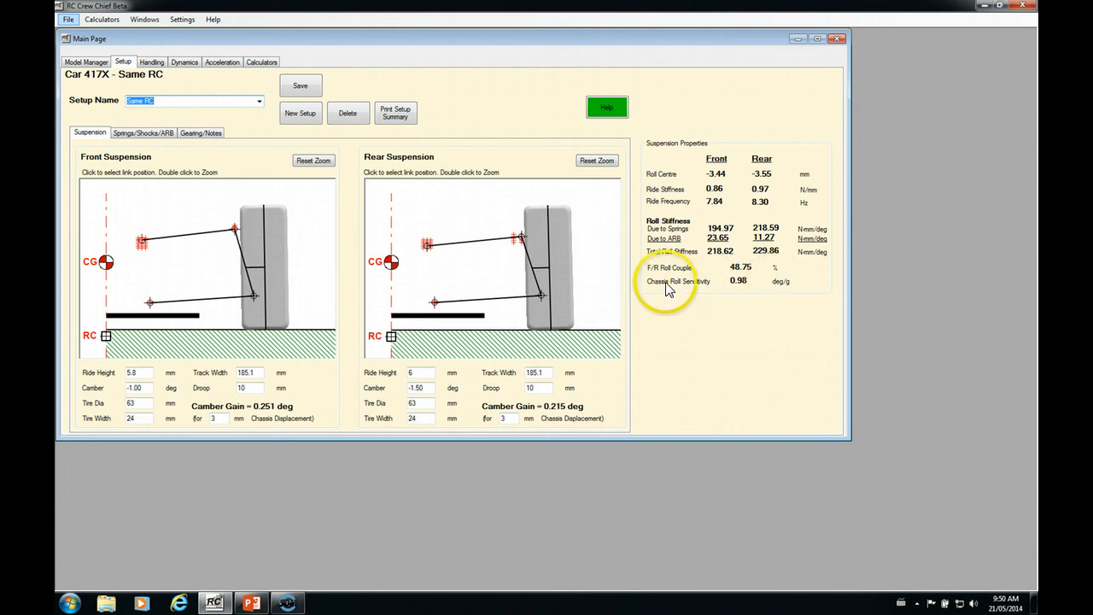
mouse_move(192, 116)
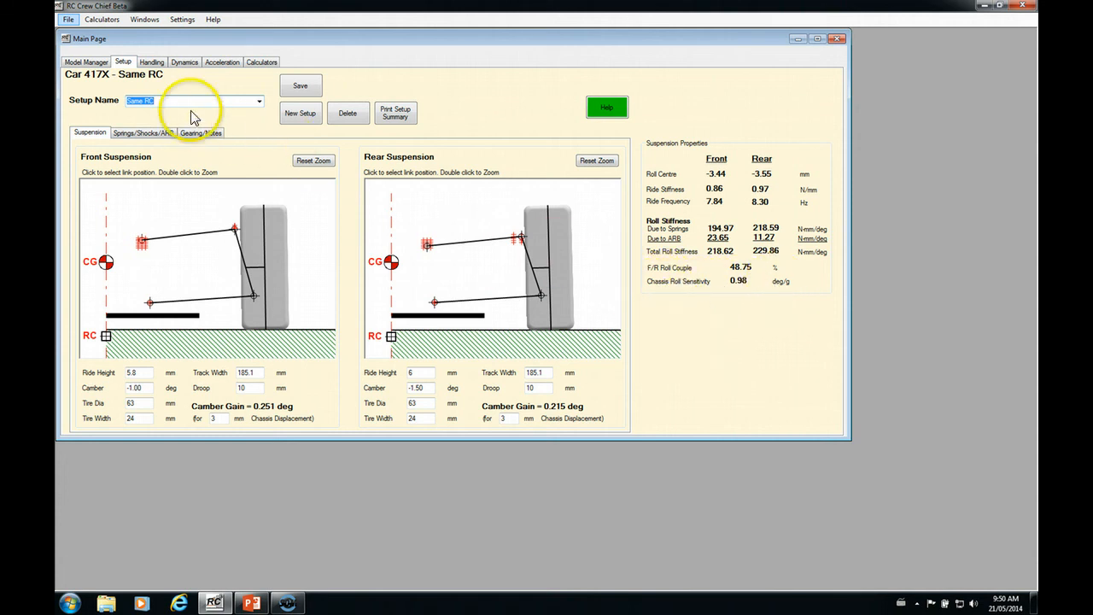
left_click(150, 62)
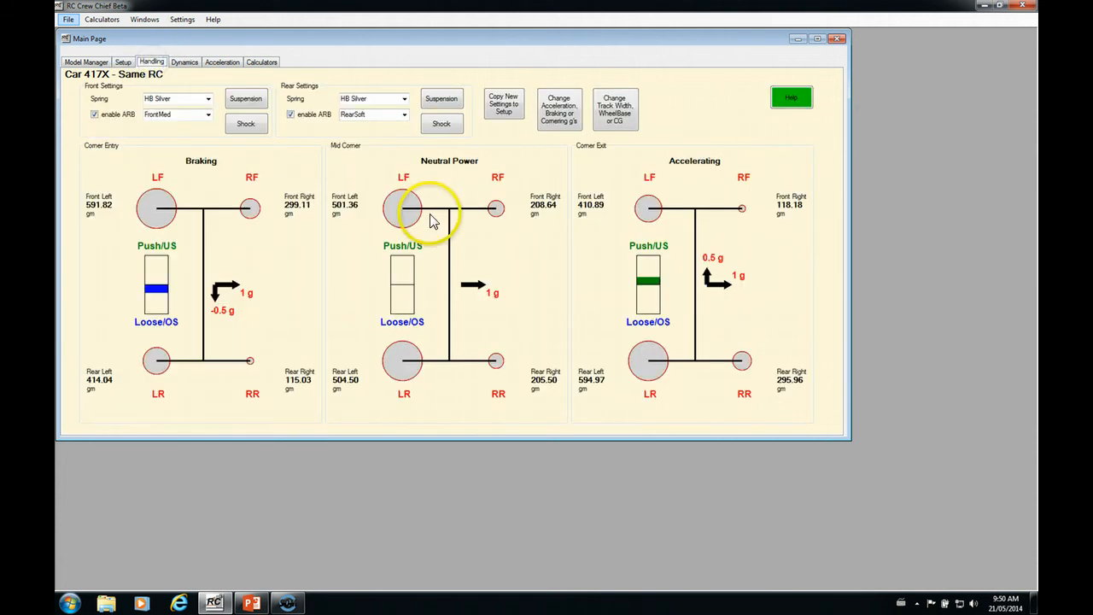
mouse_move(407, 223)
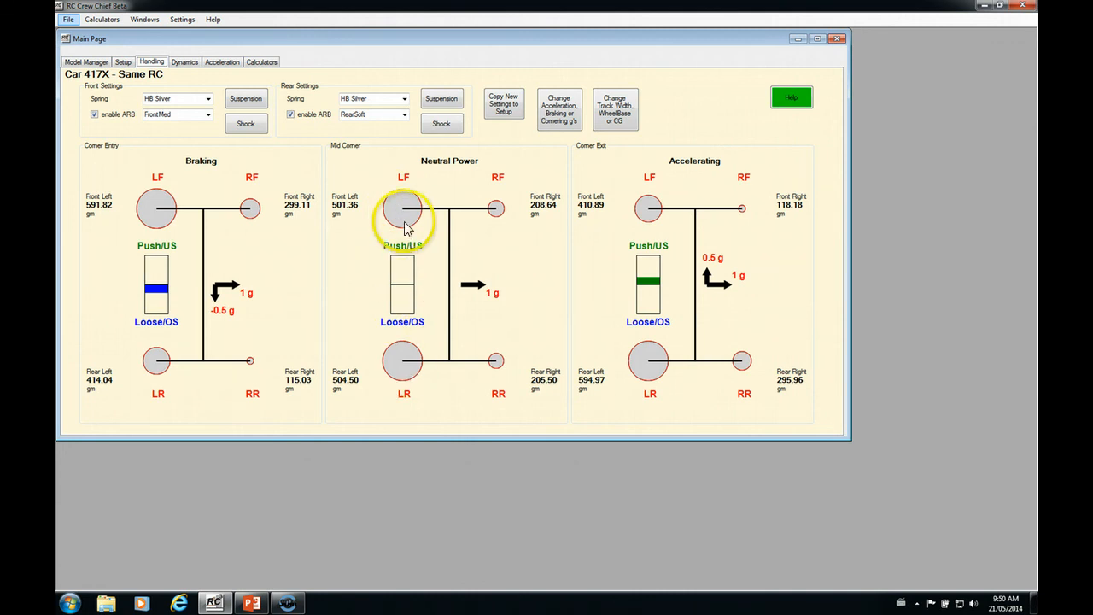
mouse_move(403, 290)
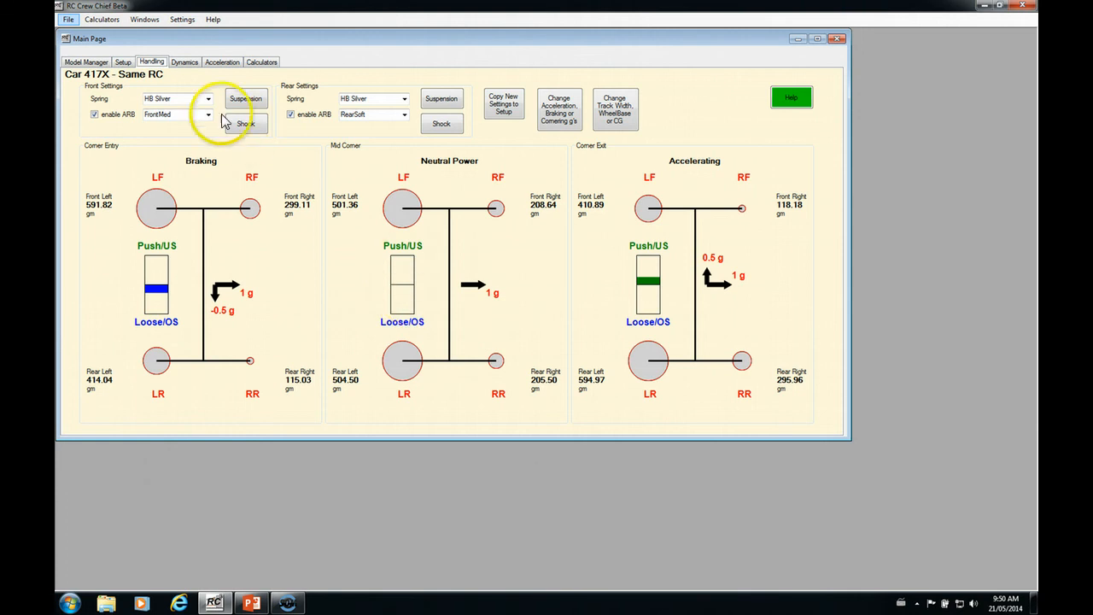
Step: Go back to the Same RC suspension geometry view (track width 185.2 mm, camber gain 0.252 deg)
left_click(123, 61)
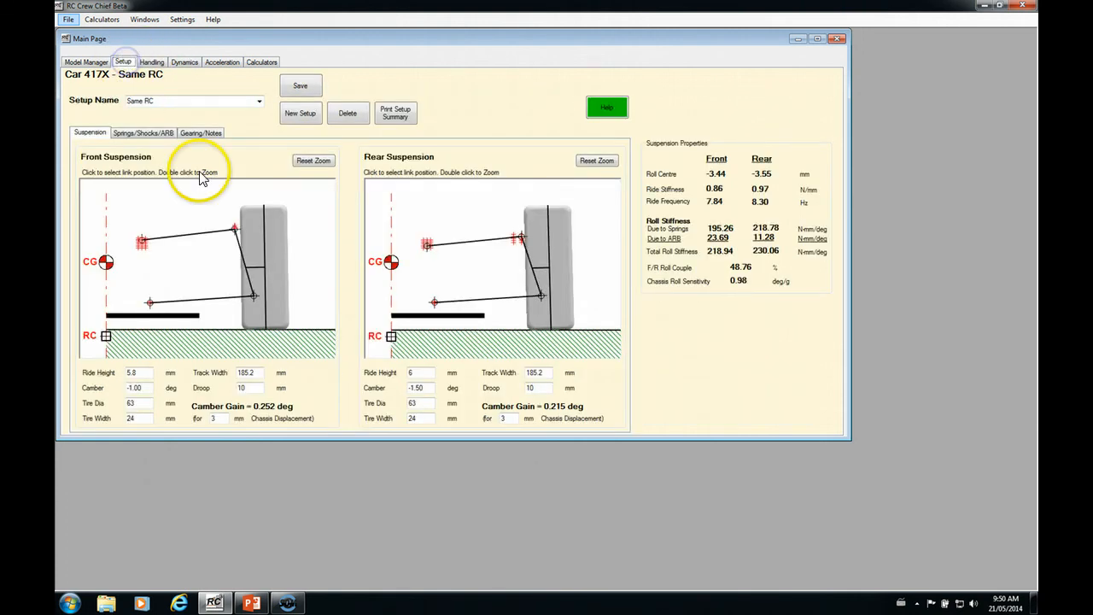
mouse_move(389, 275)
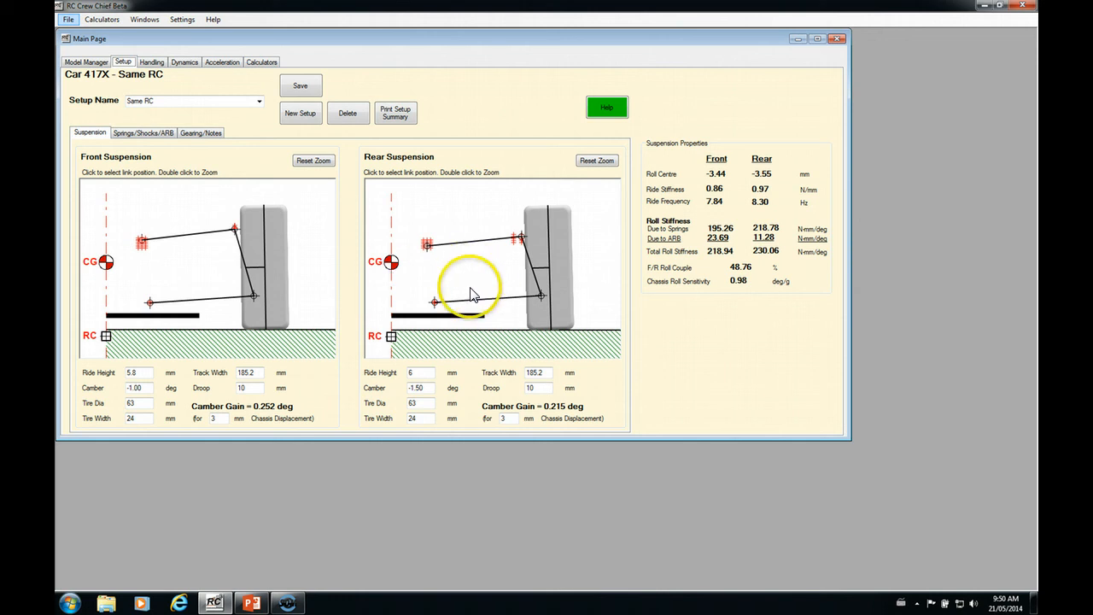
mouse_move(362, 281)
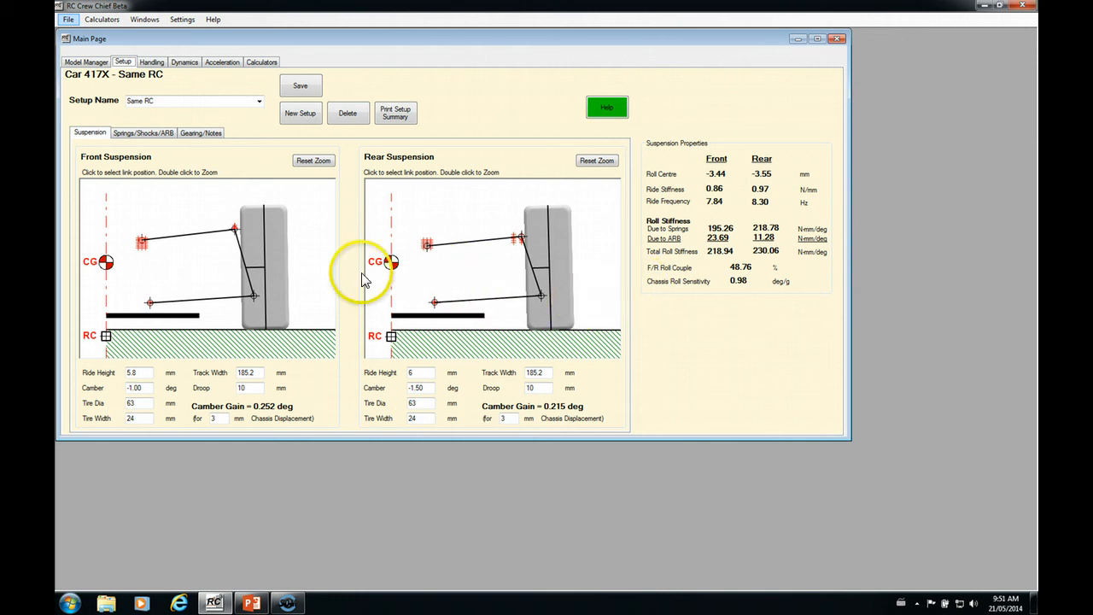
mouse_move(356, 284)
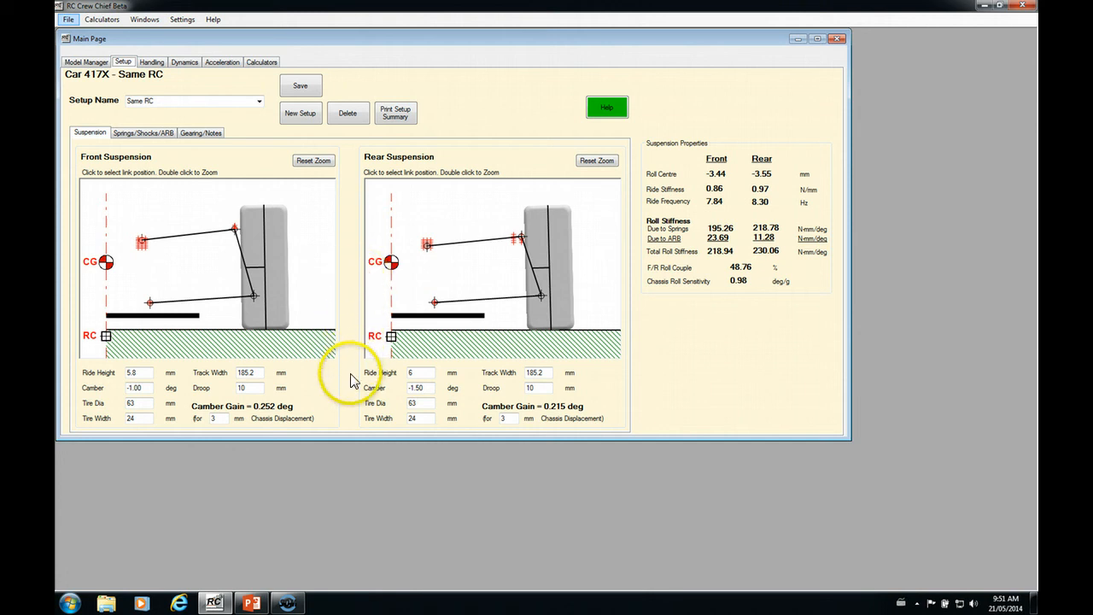
mouse_move(355, 415)
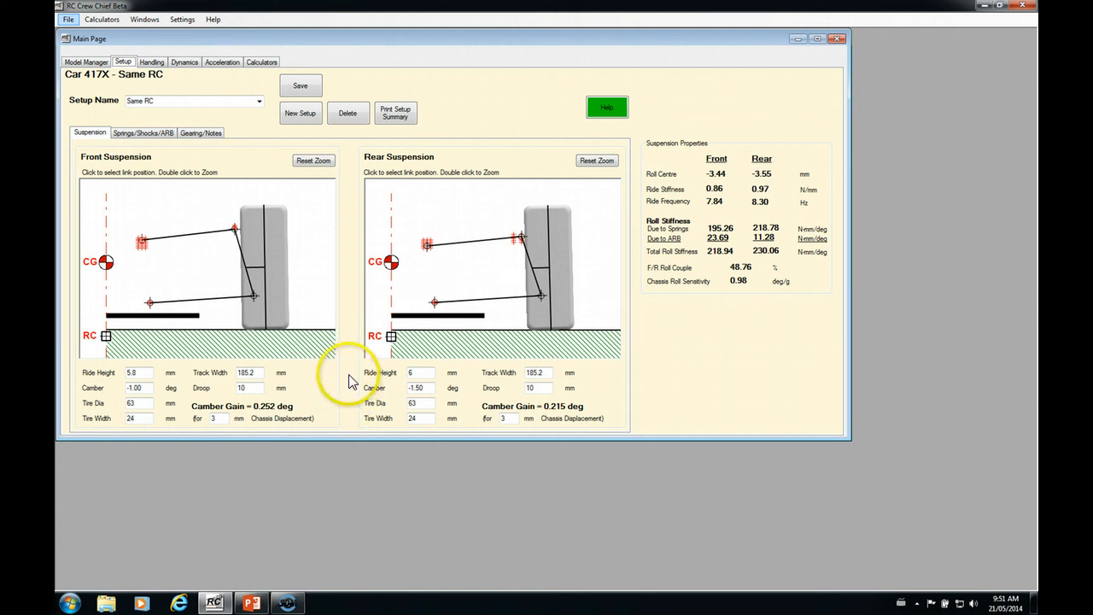
mouse_move(379, 342)
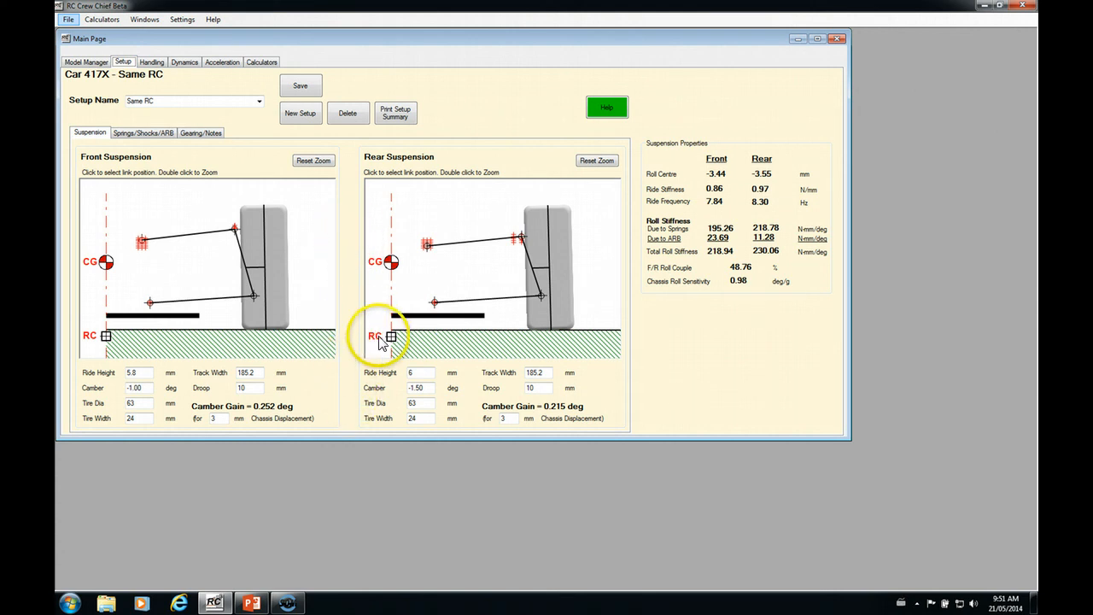
mouse_move(372, 294)
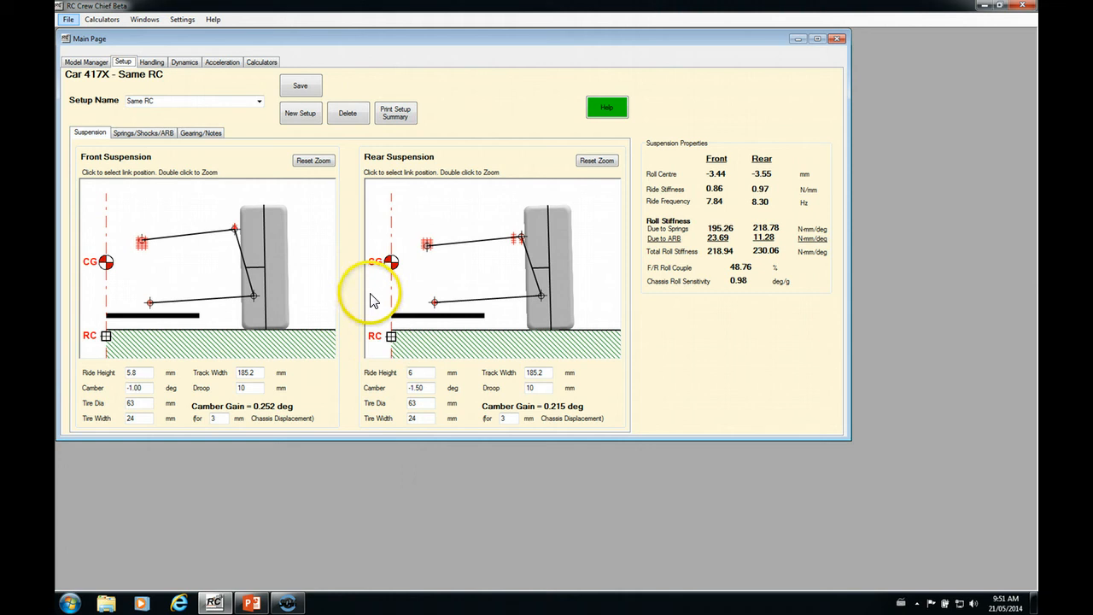
mouse_move(404, 311)
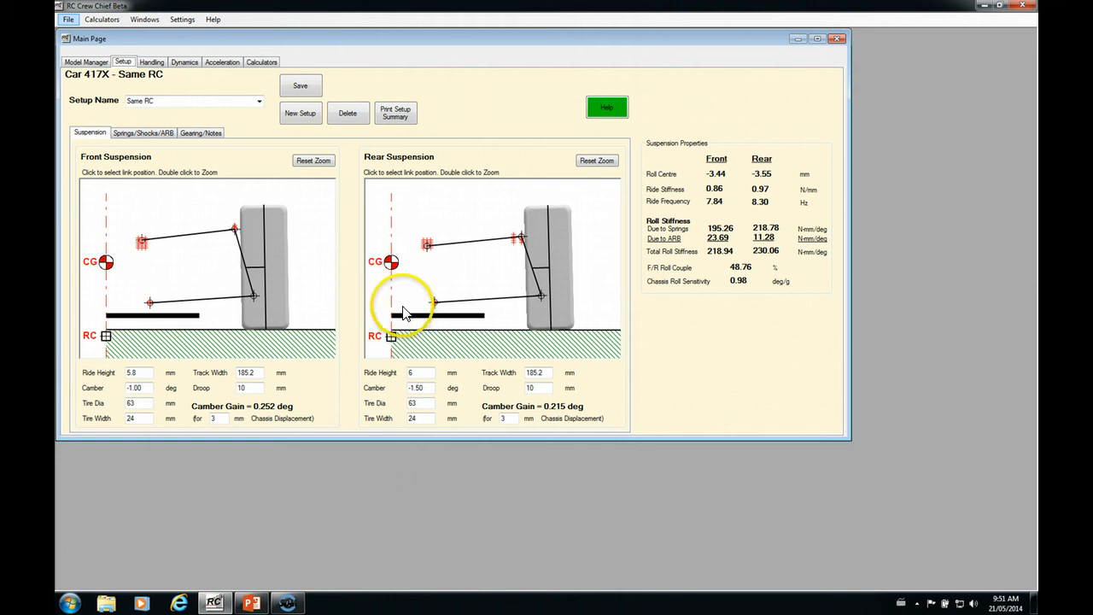
mouse_move(250, 595)
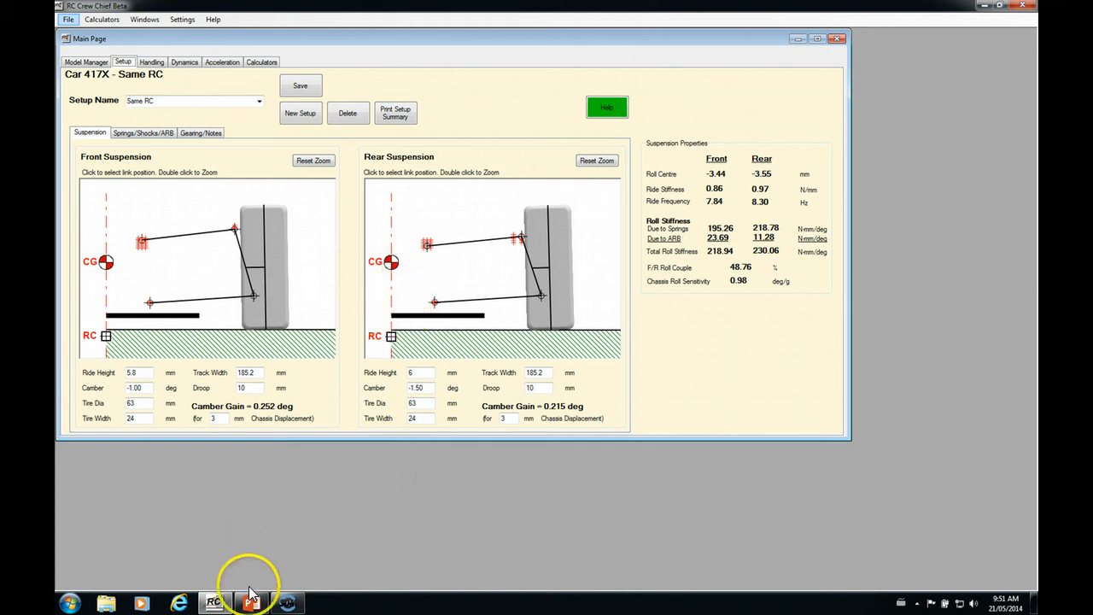
mouse_move(251, 602)
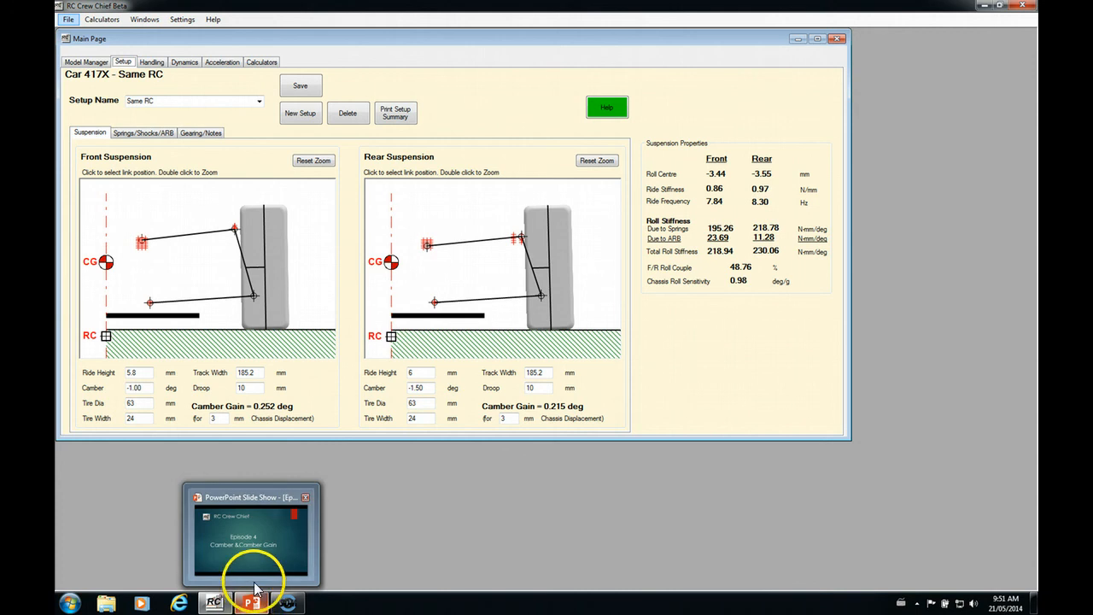
Step: Switch from RC Crew Chief to the PowerPoint slide on camber gain and roll centre effects
left_click(249, 533)
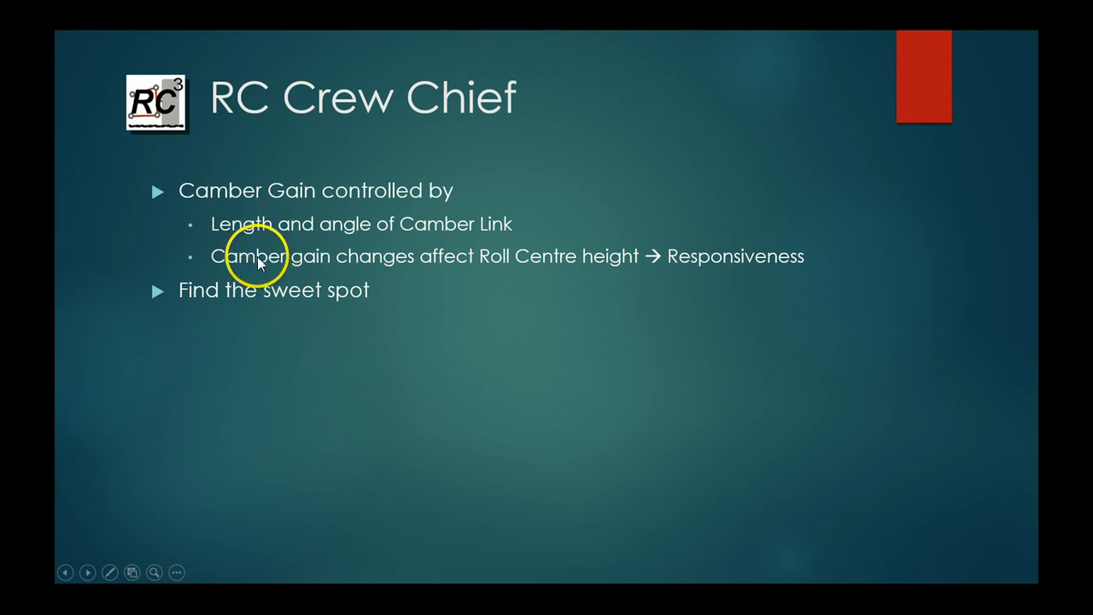
mouse_move(675, 271)
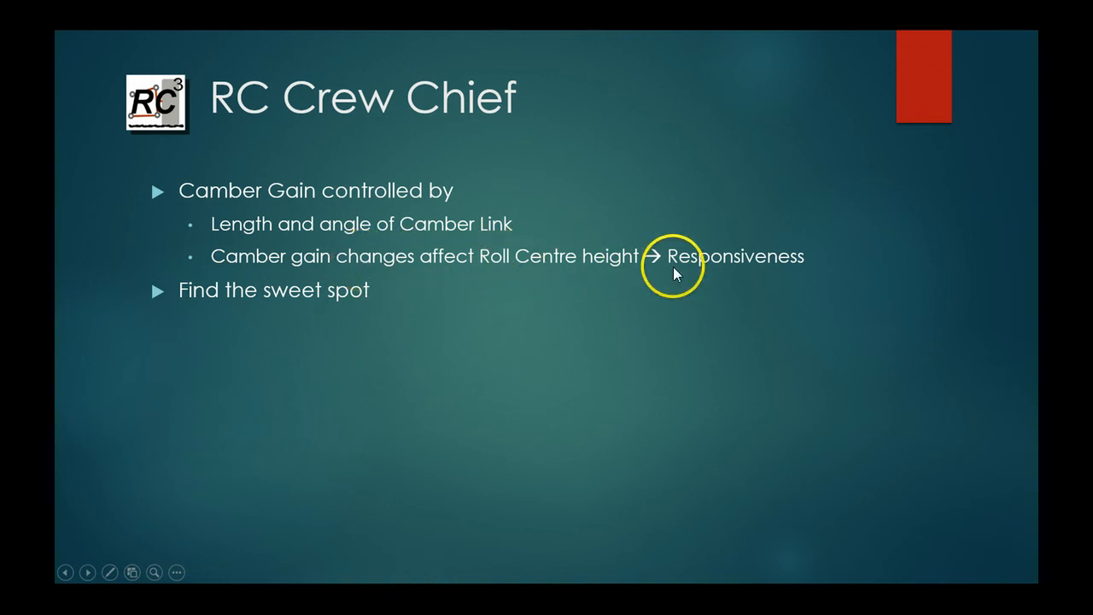
mouse_move(499, 270)
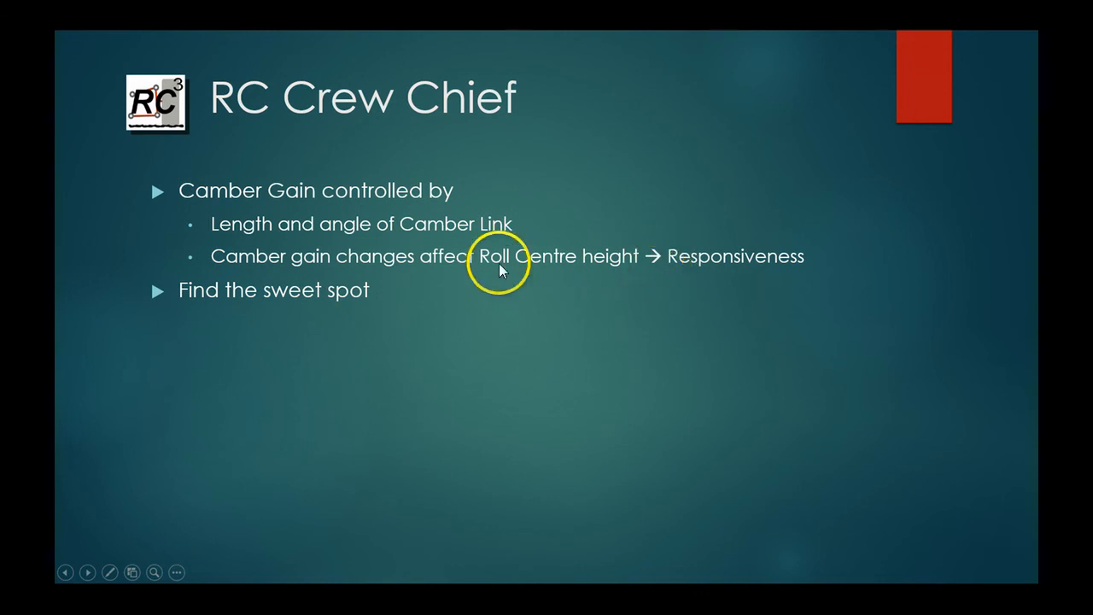